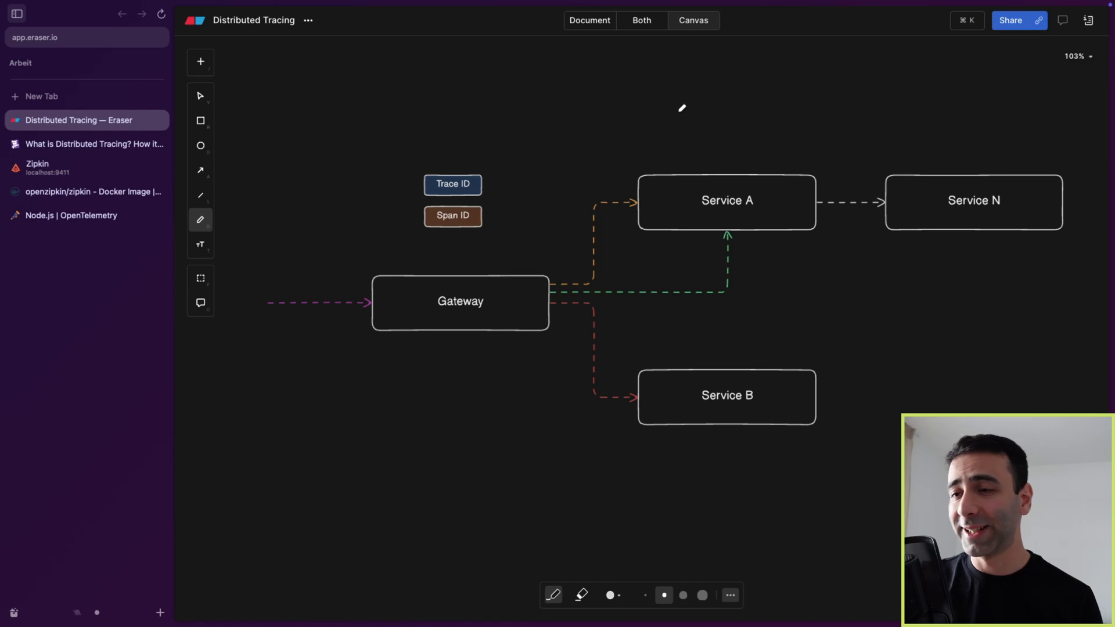
mouse_move(515, 219)
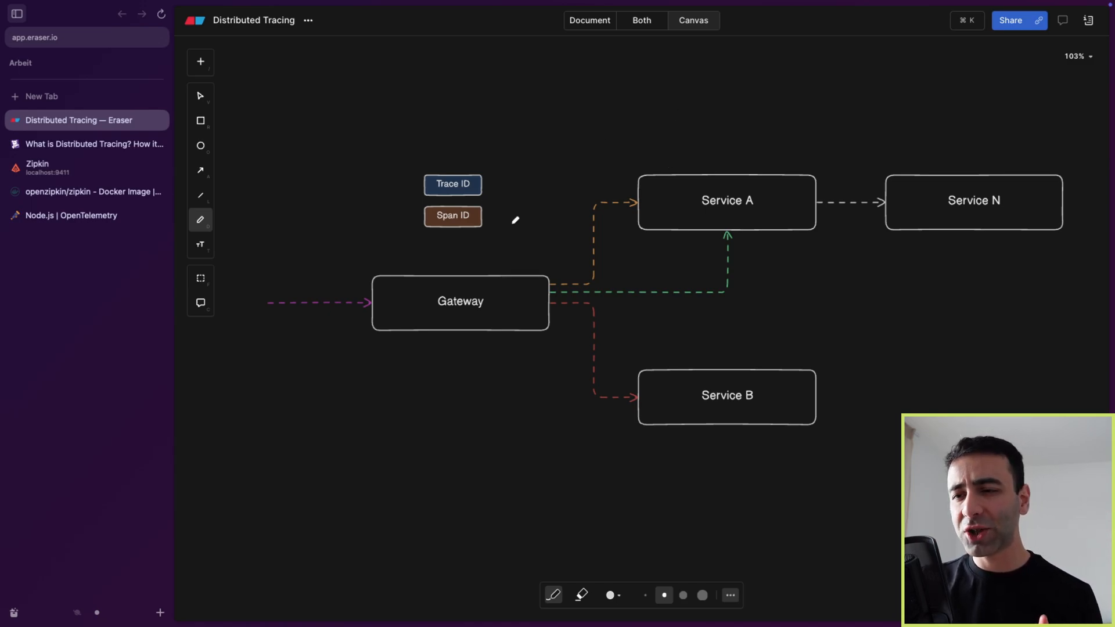
mouse_move(442, 236)
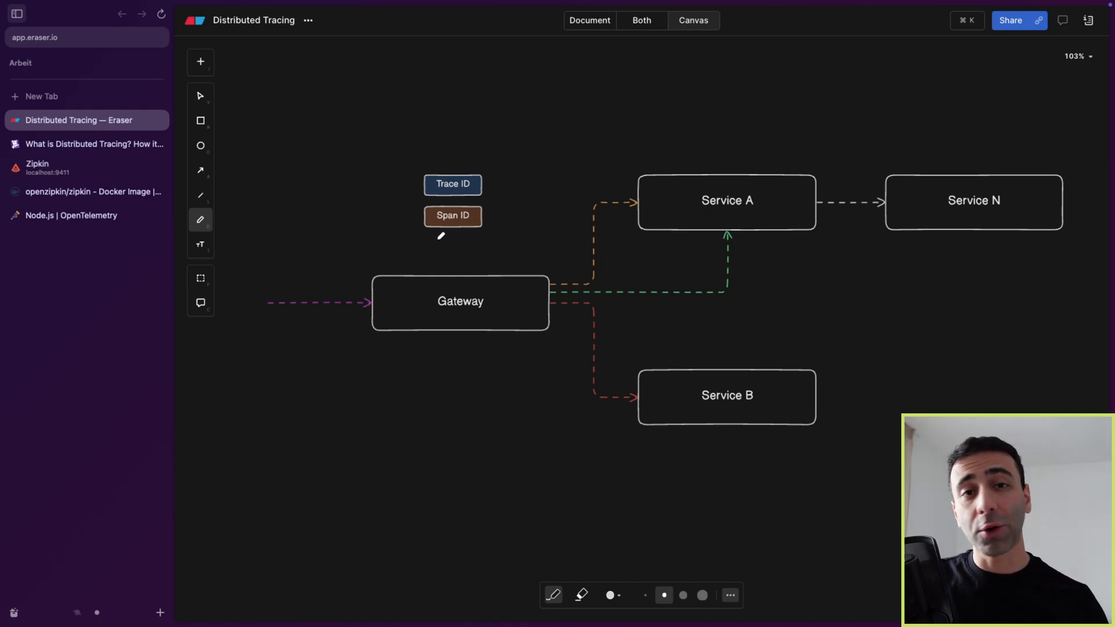
mouse_move(426, 346)
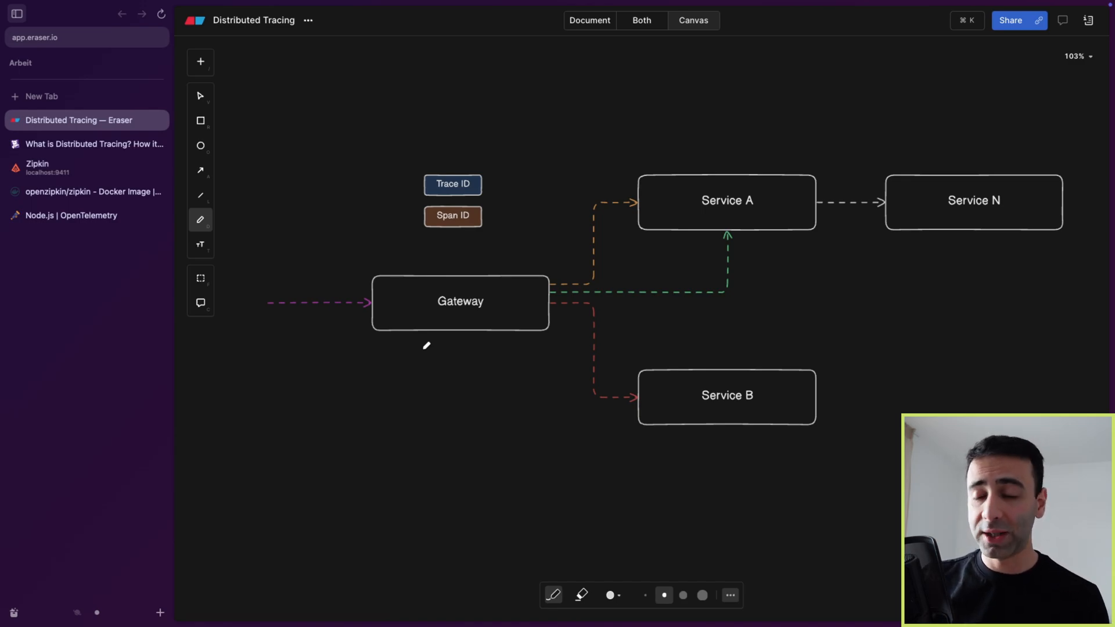
mouse_move(642, 248)
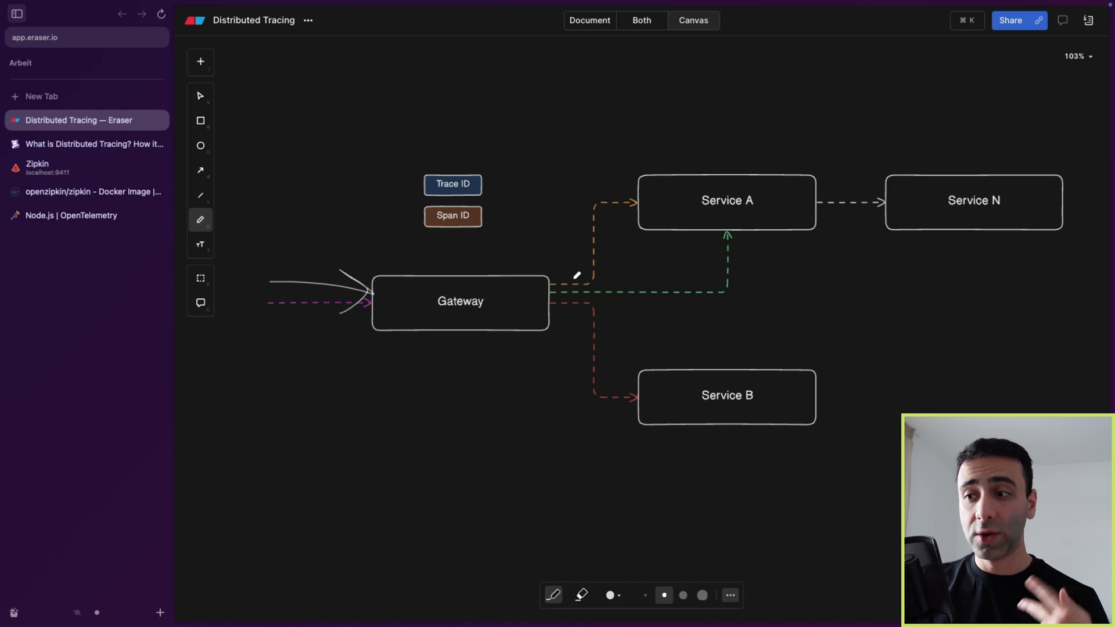
mouse_move(615, 290)
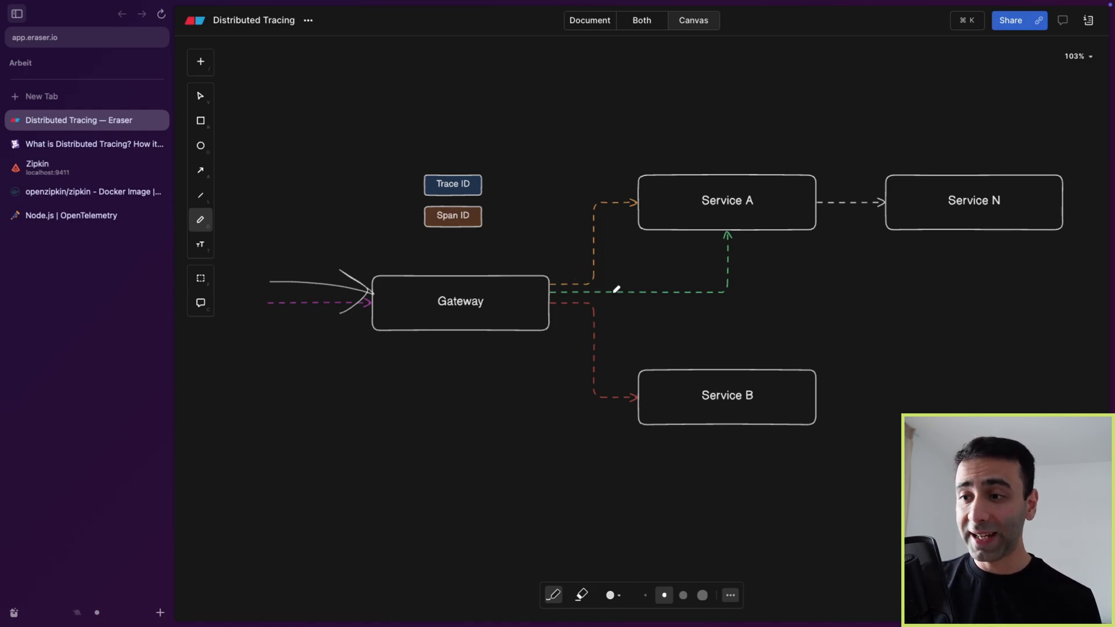
mouse_move(718, 215)
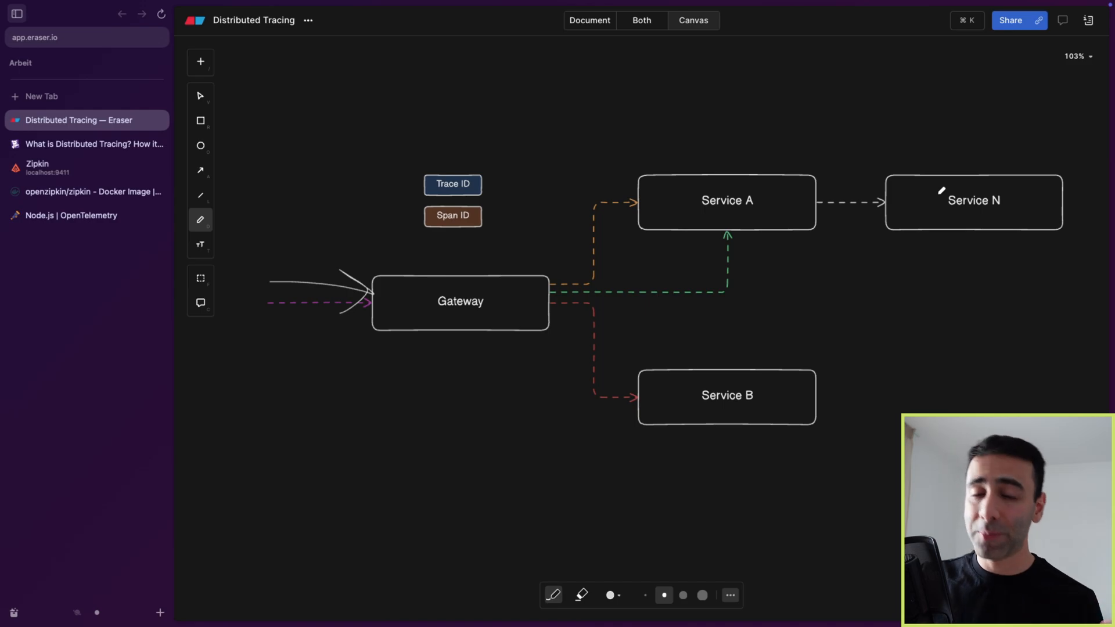
mouse_move(946, 237)
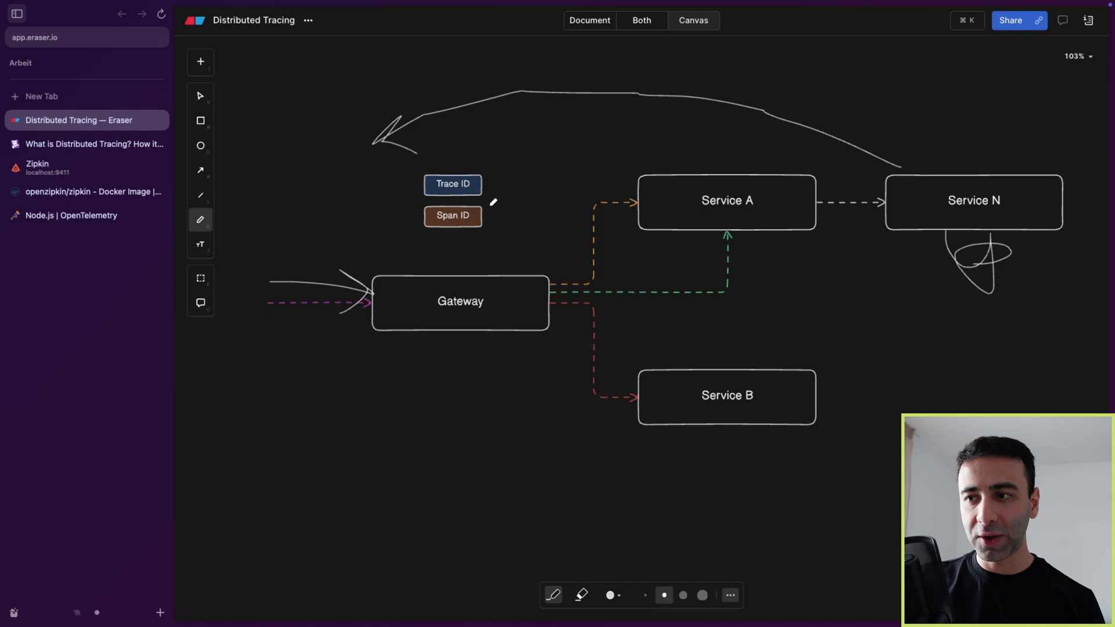
mouse_move(575, 468)
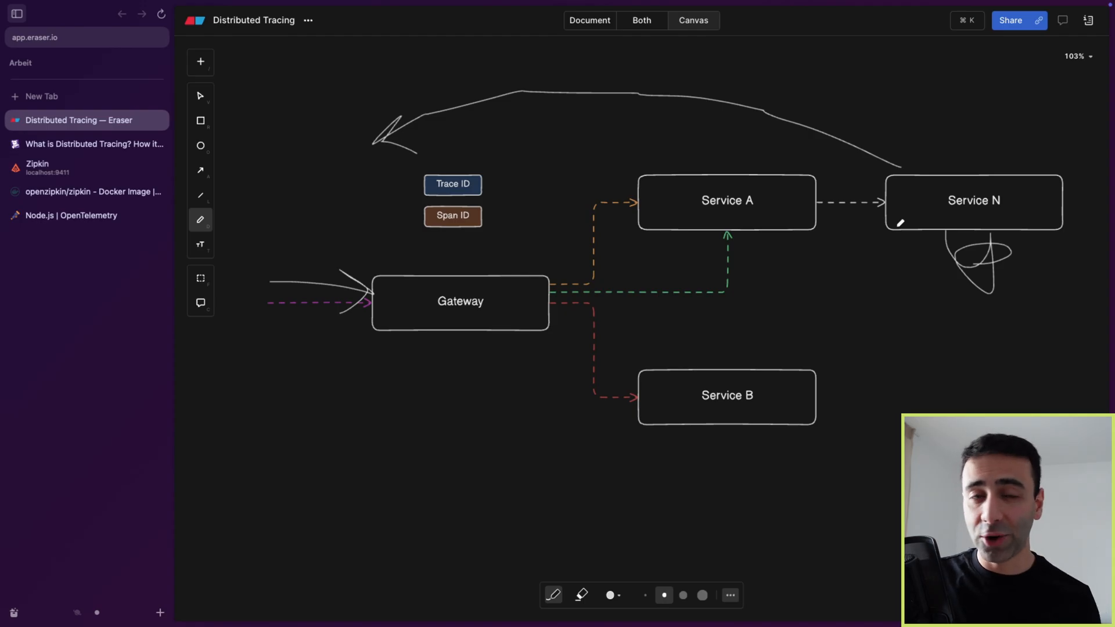
mouse_move(513, 238)
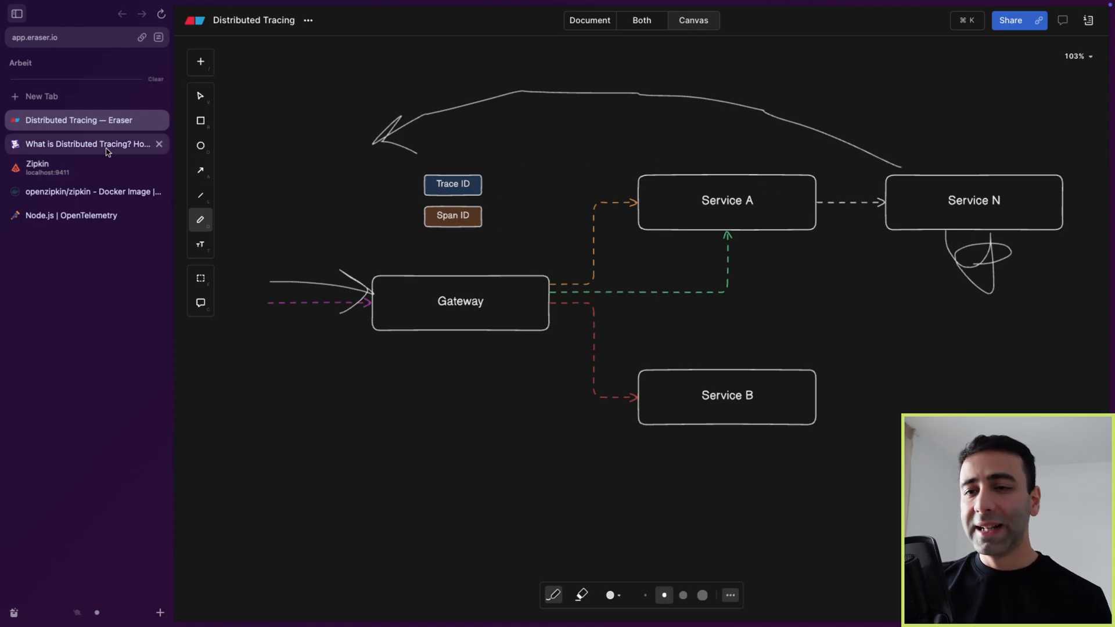
Step: Bring the Datadog distributed-tracing article's example flame graph into view
left_click(85, 144)
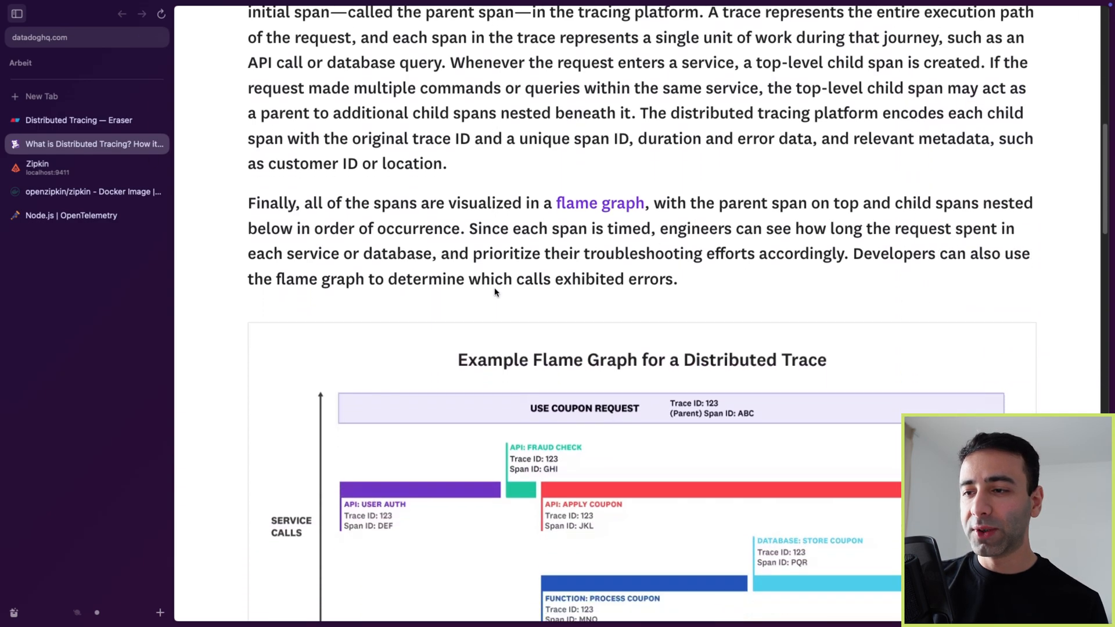
scroll("down", 3)
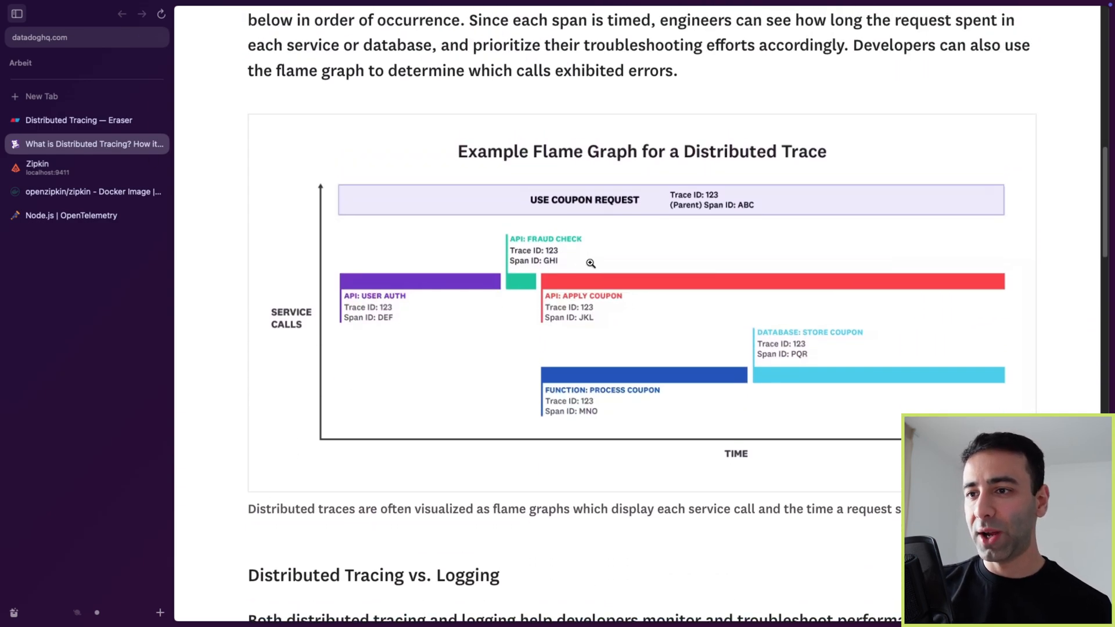
mouse_move(312, 319)
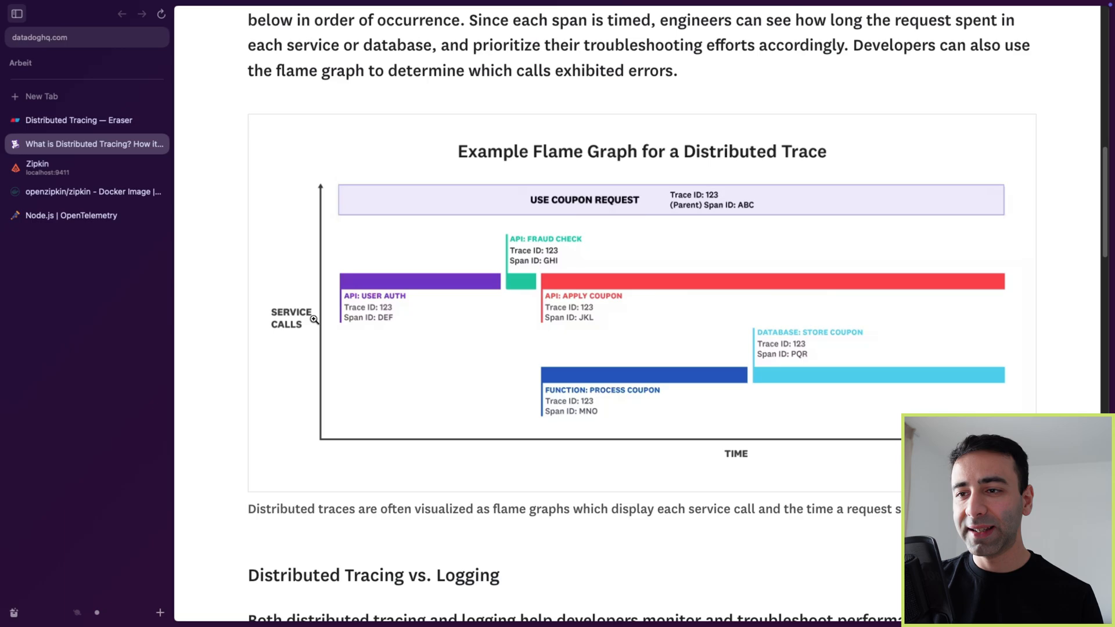
mouse_move(375, 295)
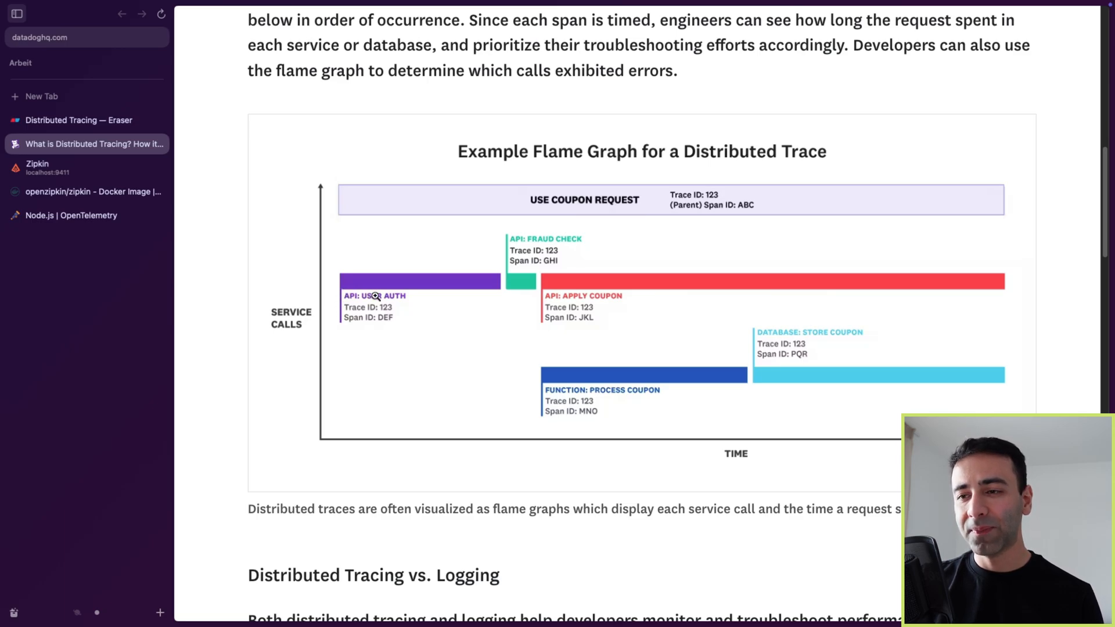
mouse_move(489, 296)
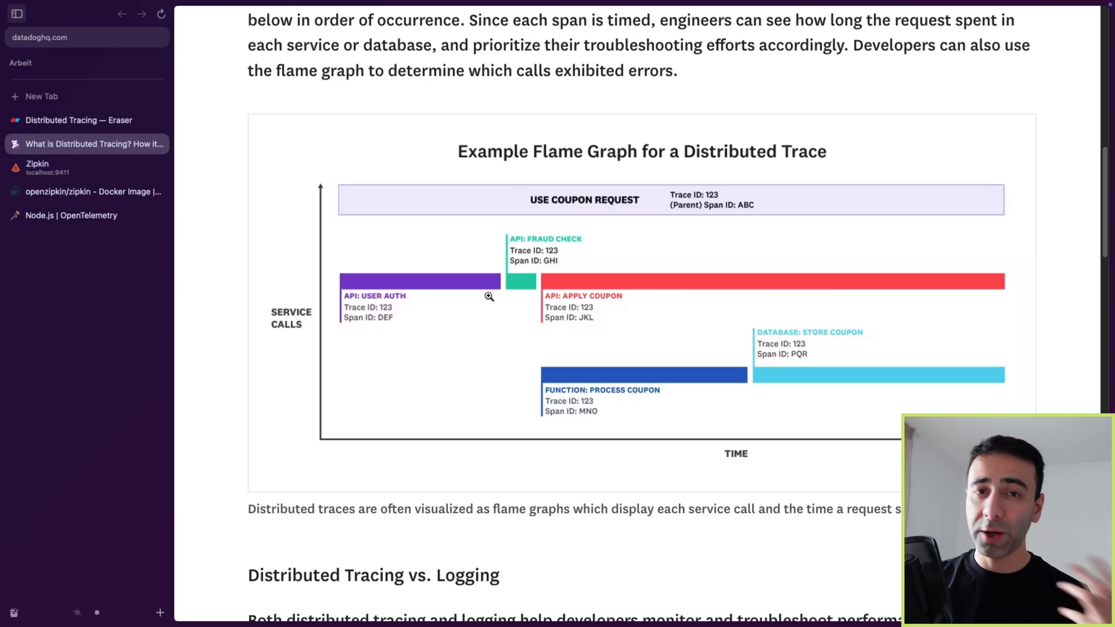
mouse_move(379, 325)
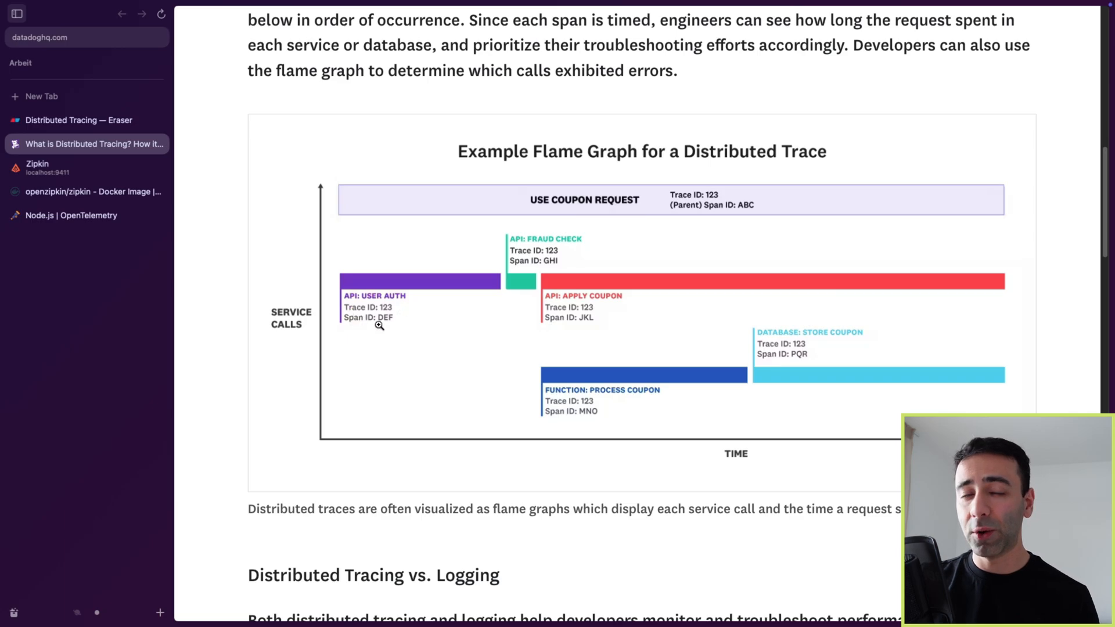
mouse_move(485, 280)
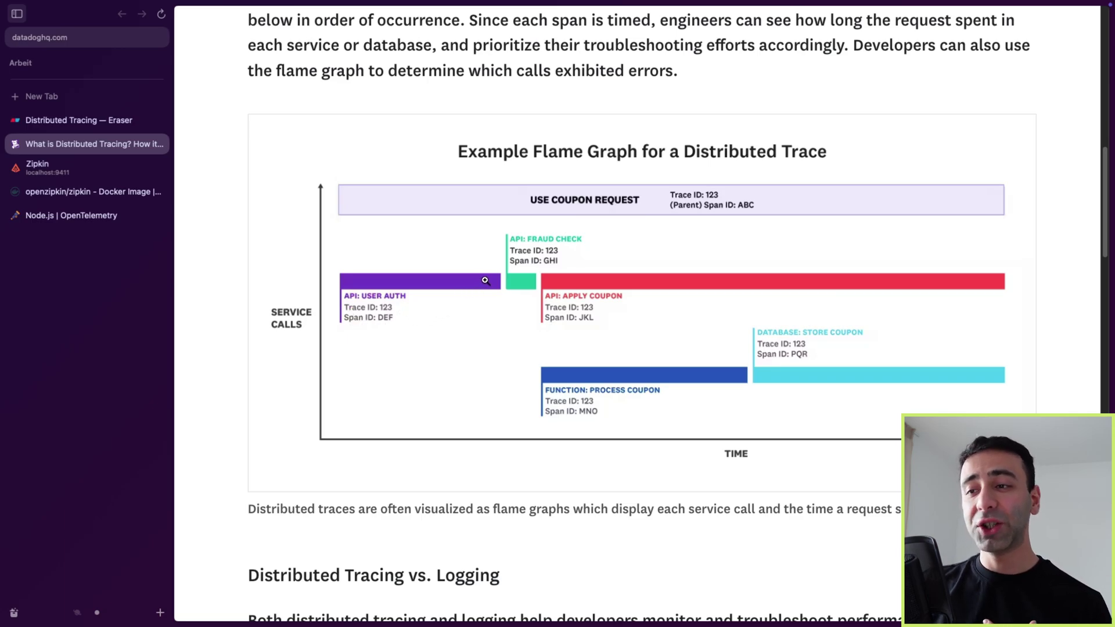
mouse_move(516, 309)
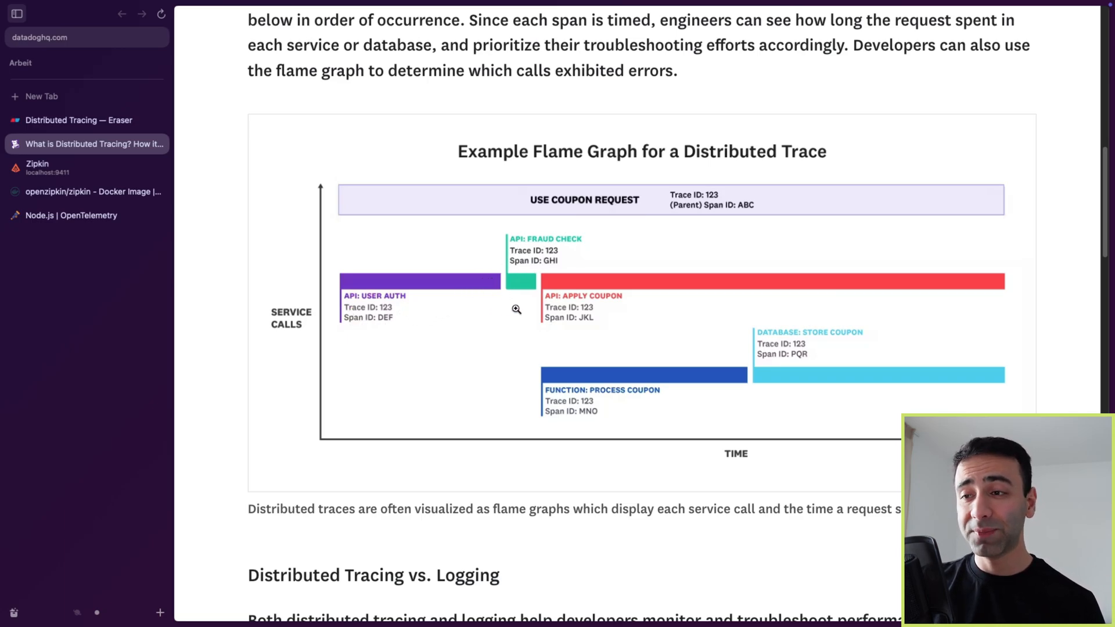
mouse_move(661, 285)
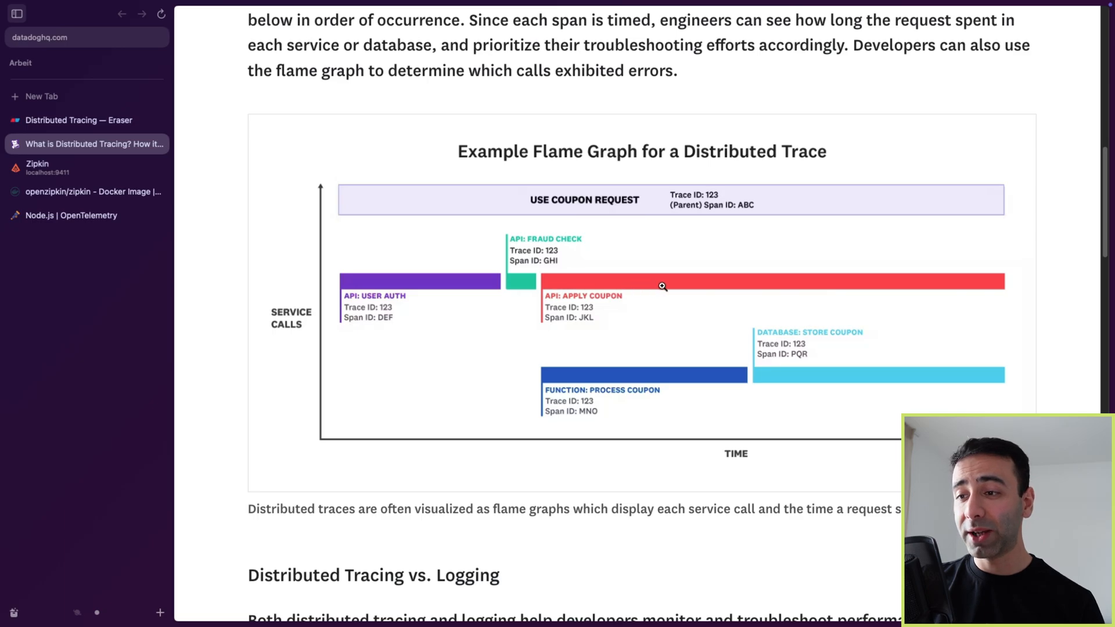
mouse_move(609, 296)
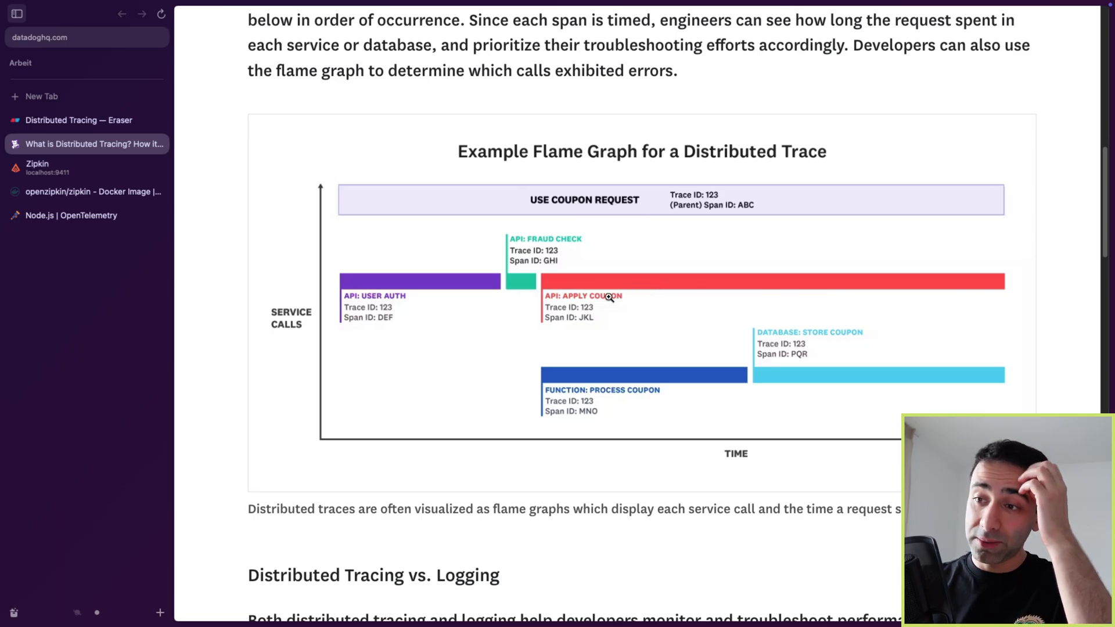
mouse_move(616, 391)
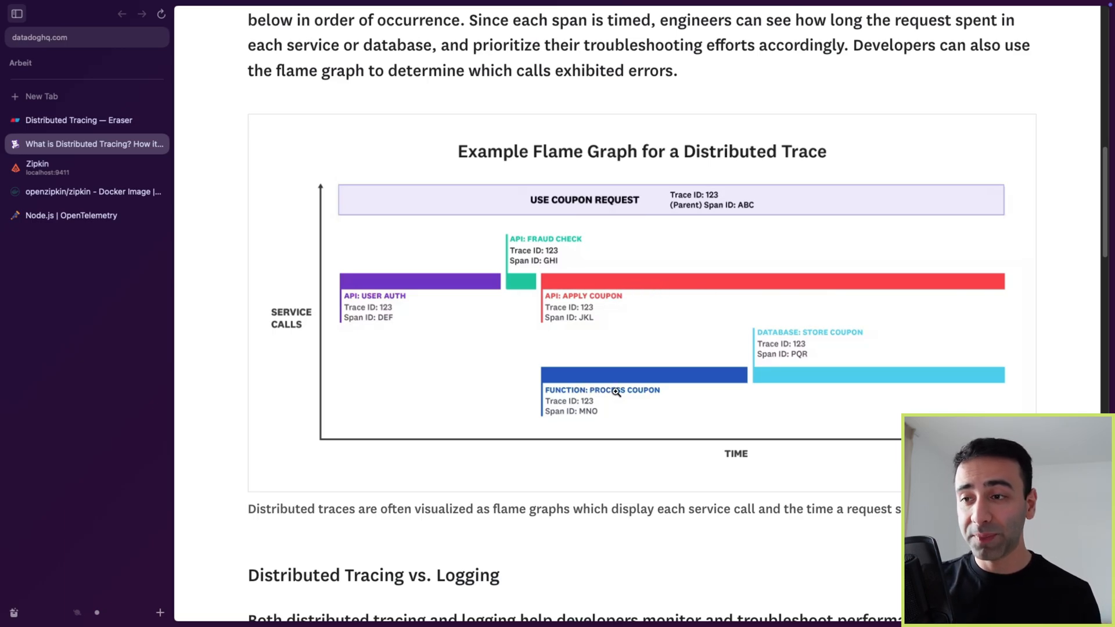
mouse_move(594, 288)
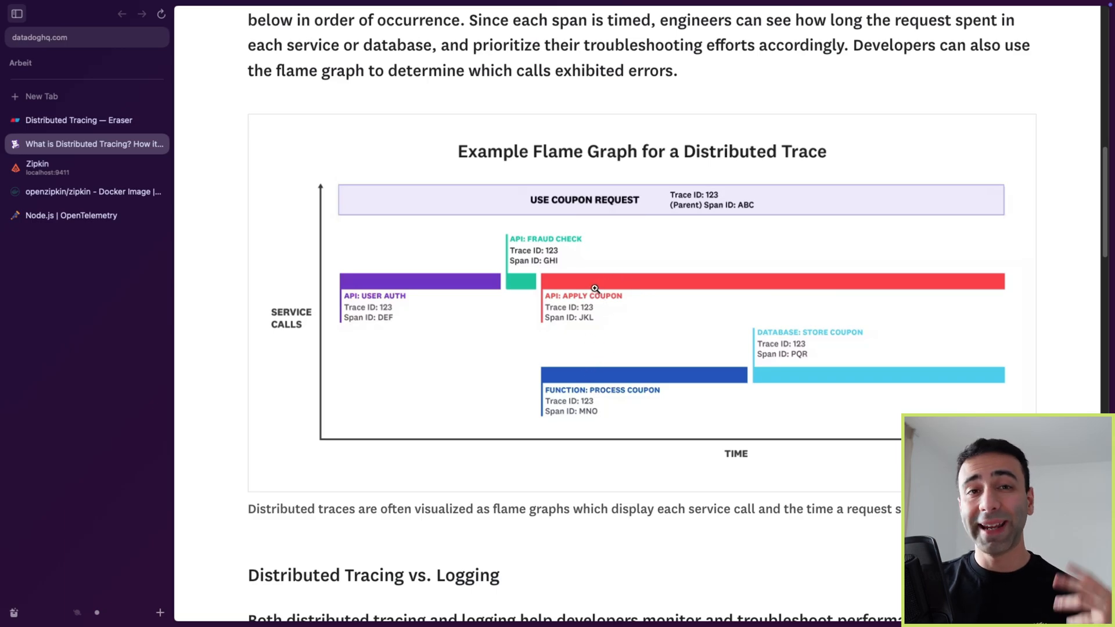
mouse_move(641, 284)
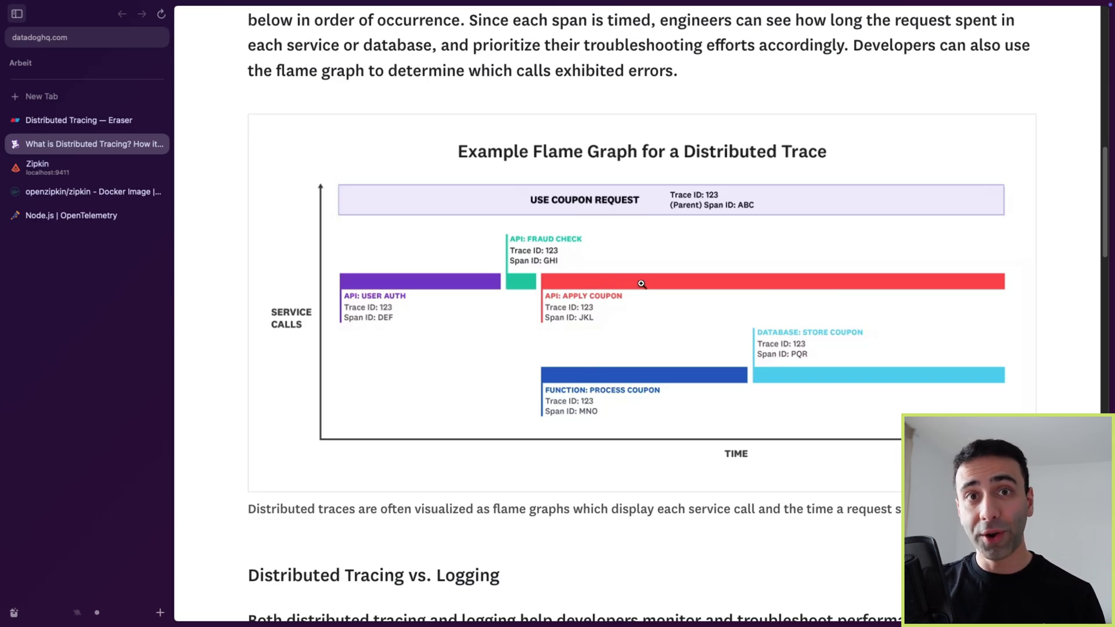
mouse_move(612, 384)
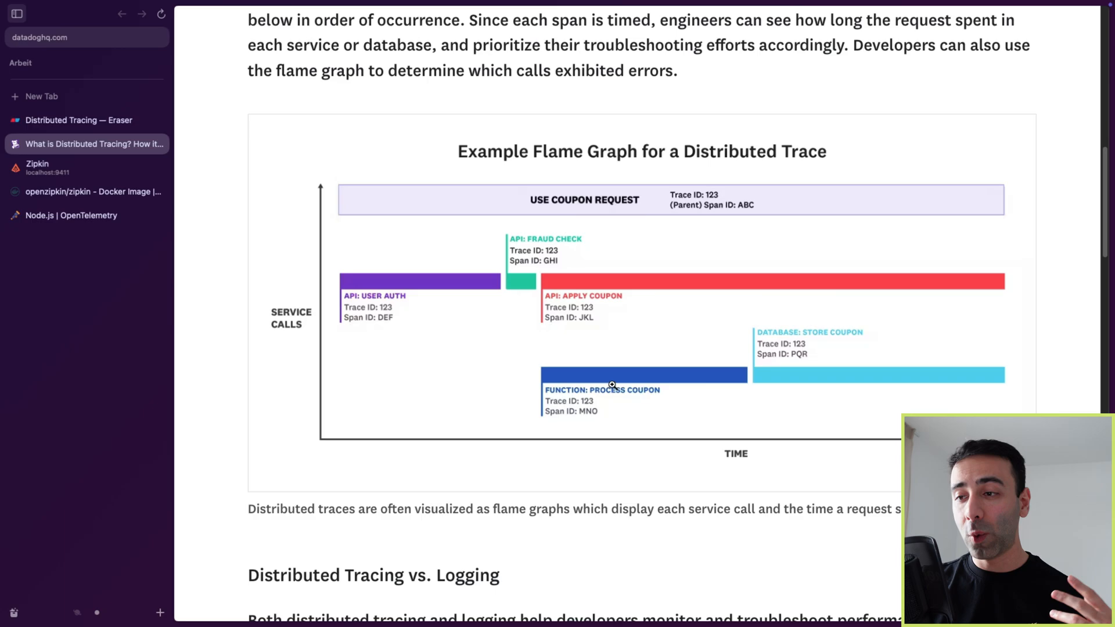
mouse_move(806, 368)
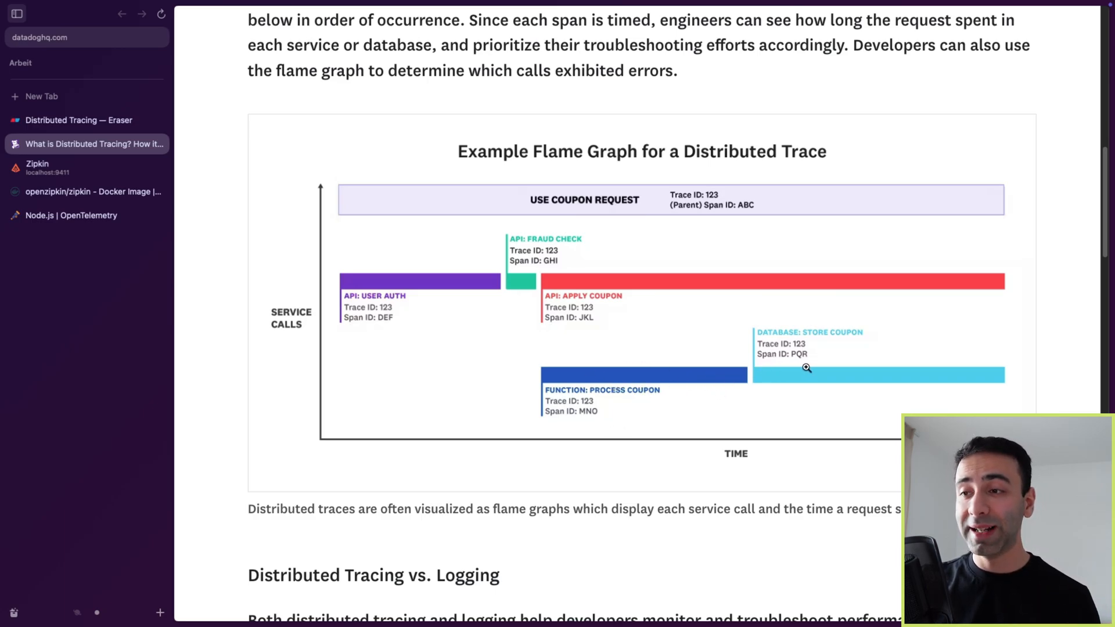
mouse_move(670, 286)
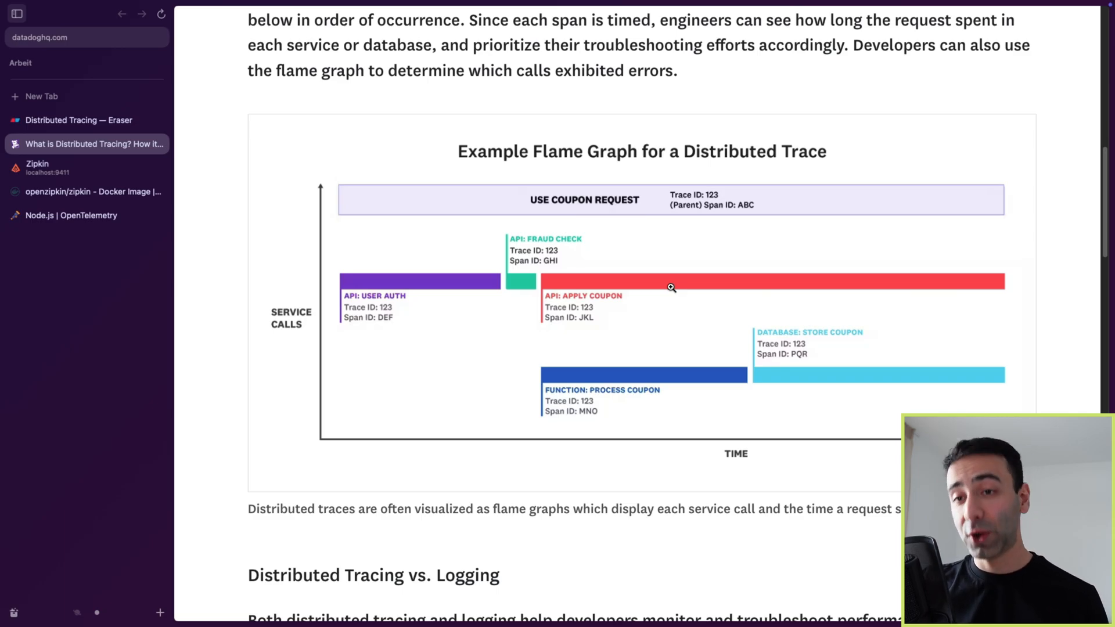
Step: Move the Trace ID label onto the Gateway's incoming request arrows at its left edge
left_click(79, 120)
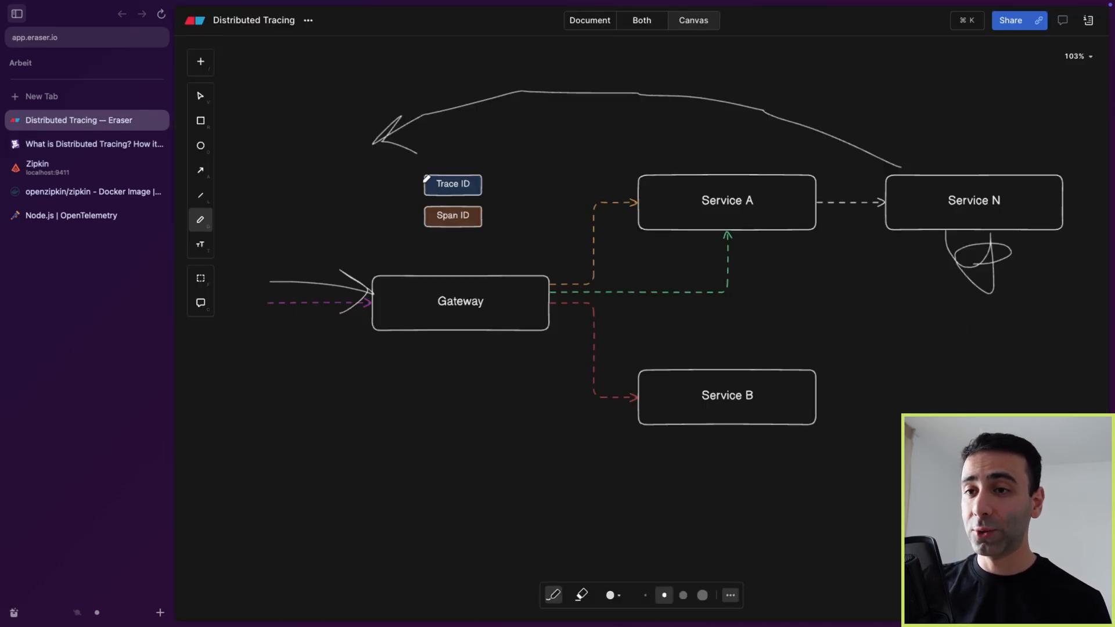
left_click(200, 95)
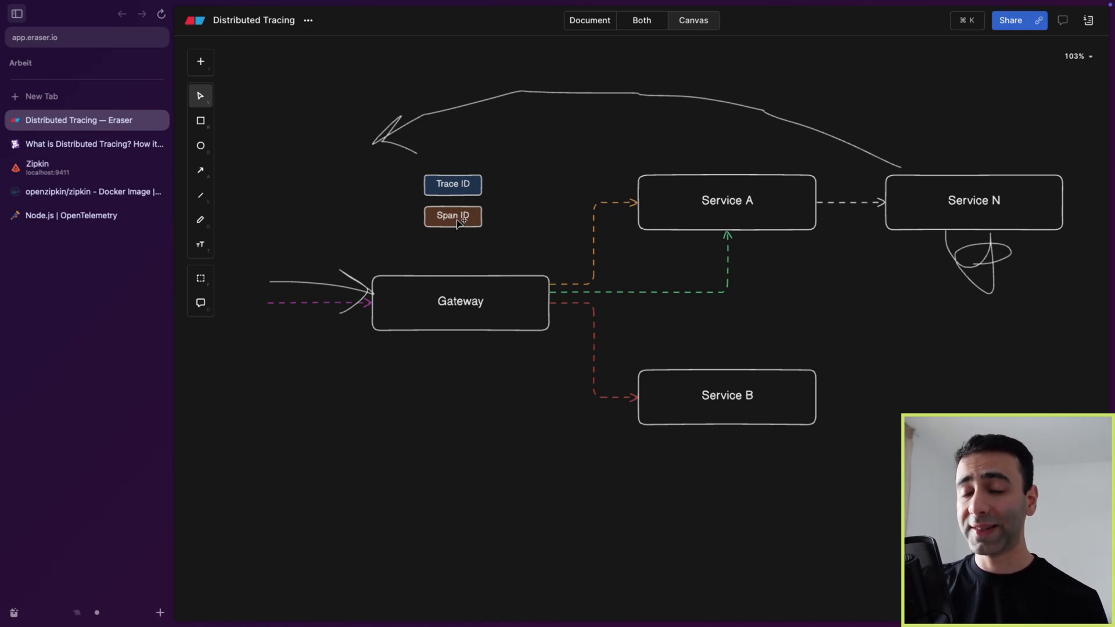
mouse_move(366, 291)
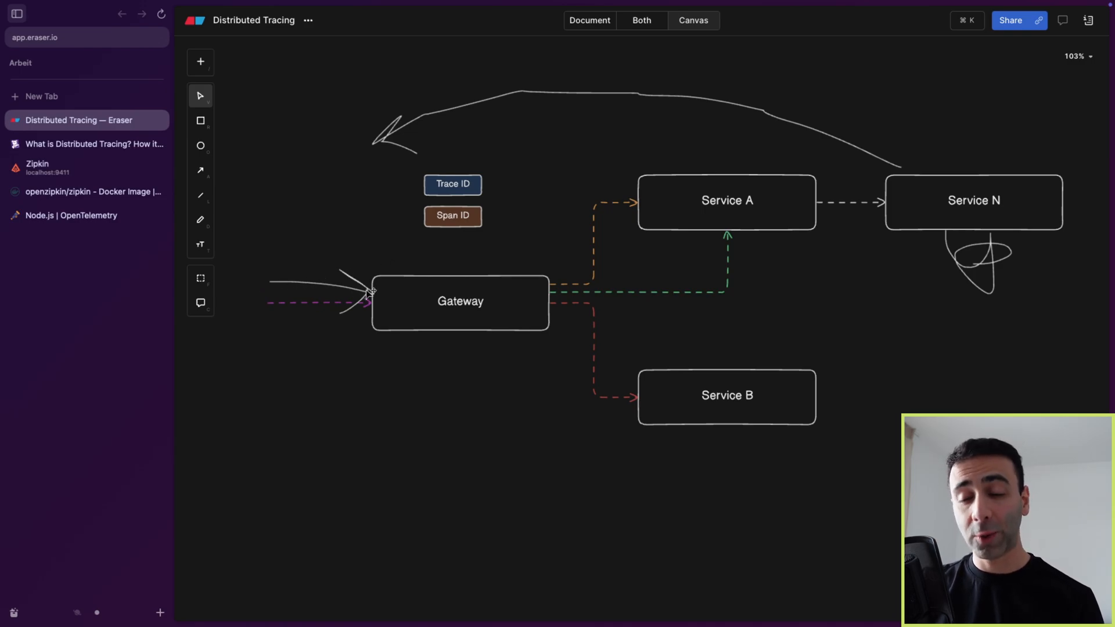
mouse_move(458, 290)
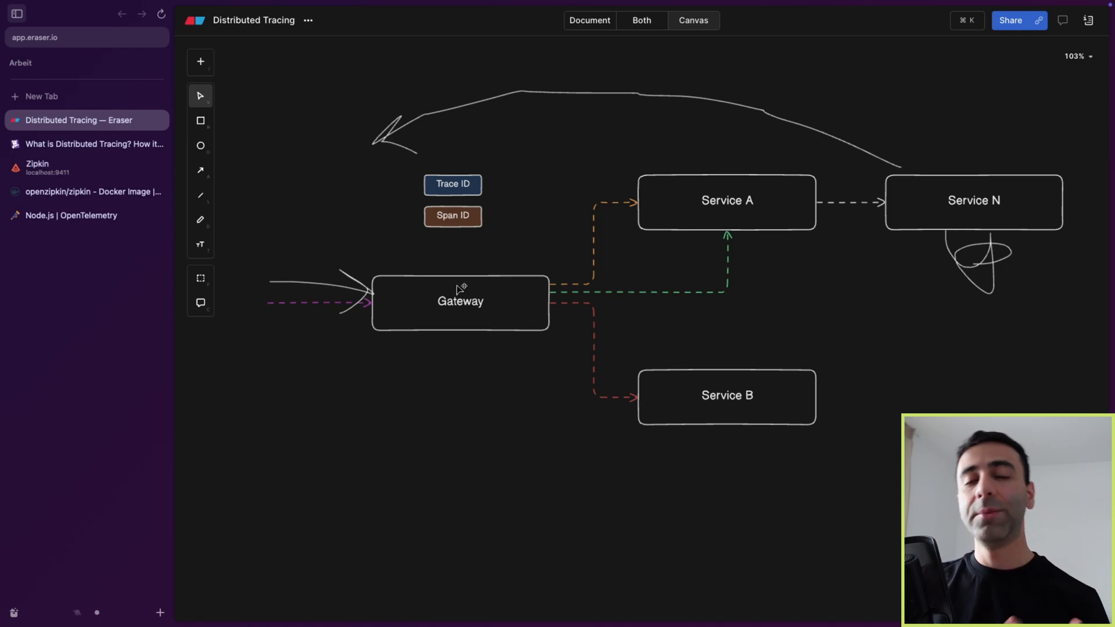
left_click(452, 184)
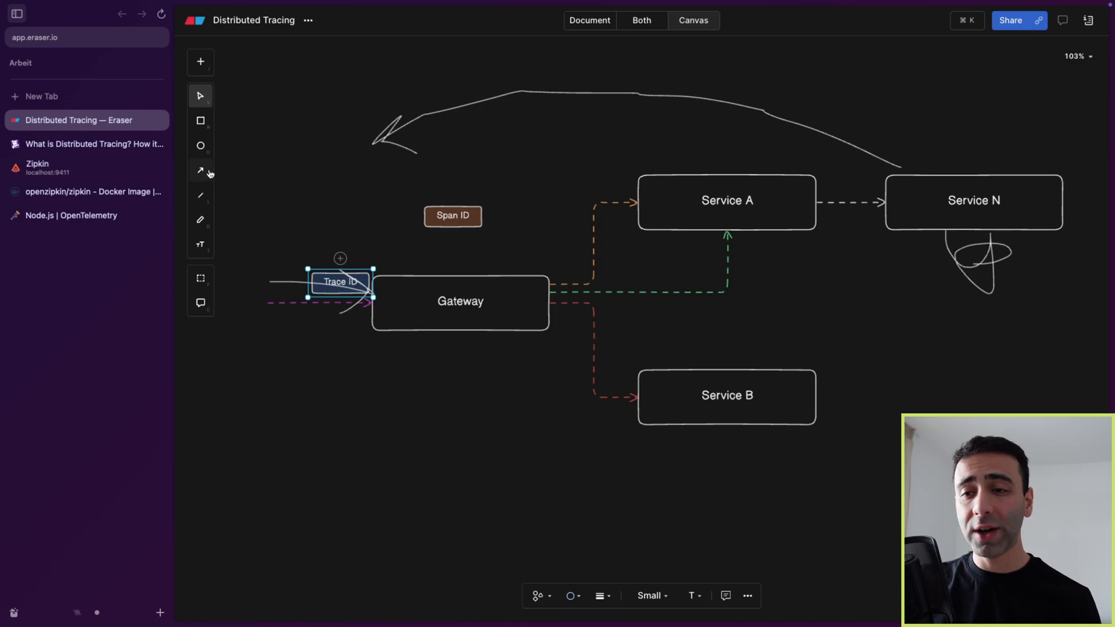
Step: Sketch a freehand arrow from under Gateway past Service A to beyond Service N
left_click(201, 220)
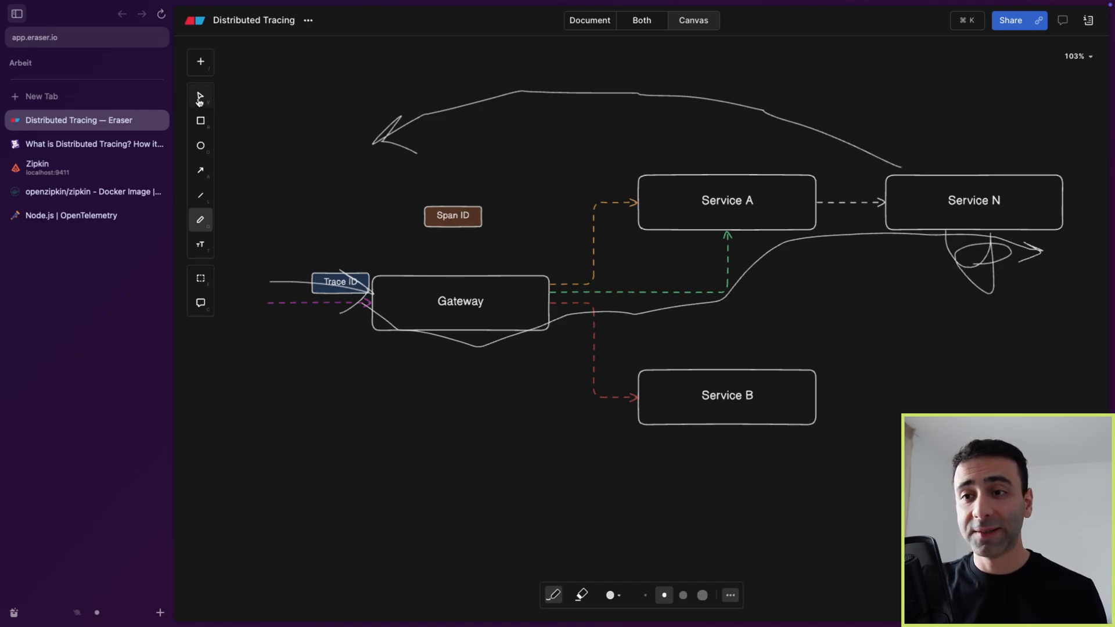
left_click(200, 97)
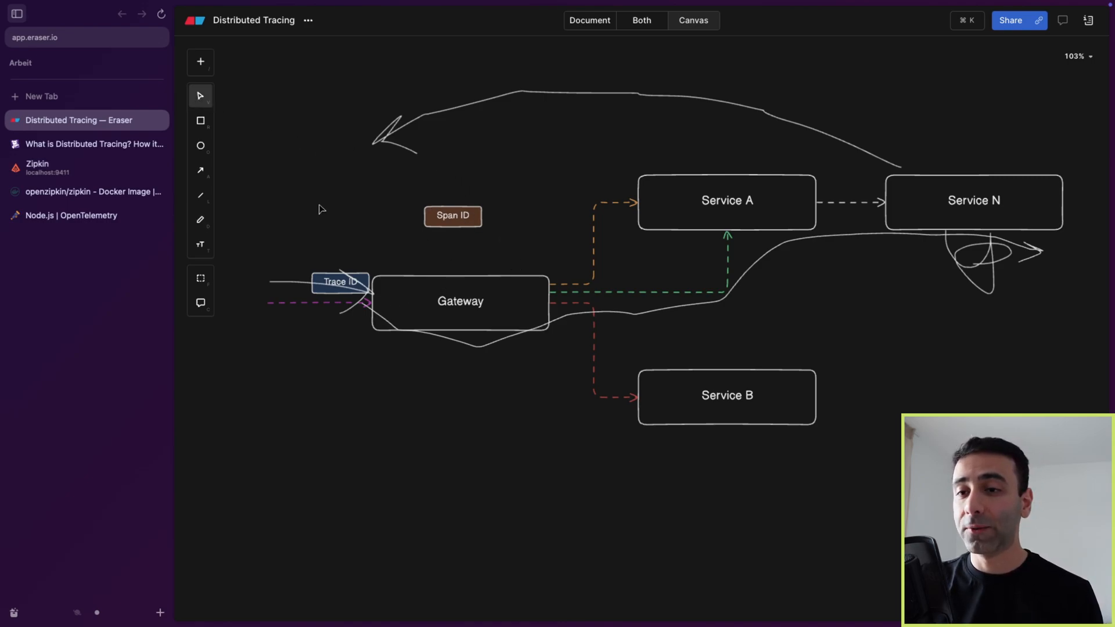
Step: Place Span ID label copies beside the arrows to Service A, Service B and Service N
left_click(201, 220)
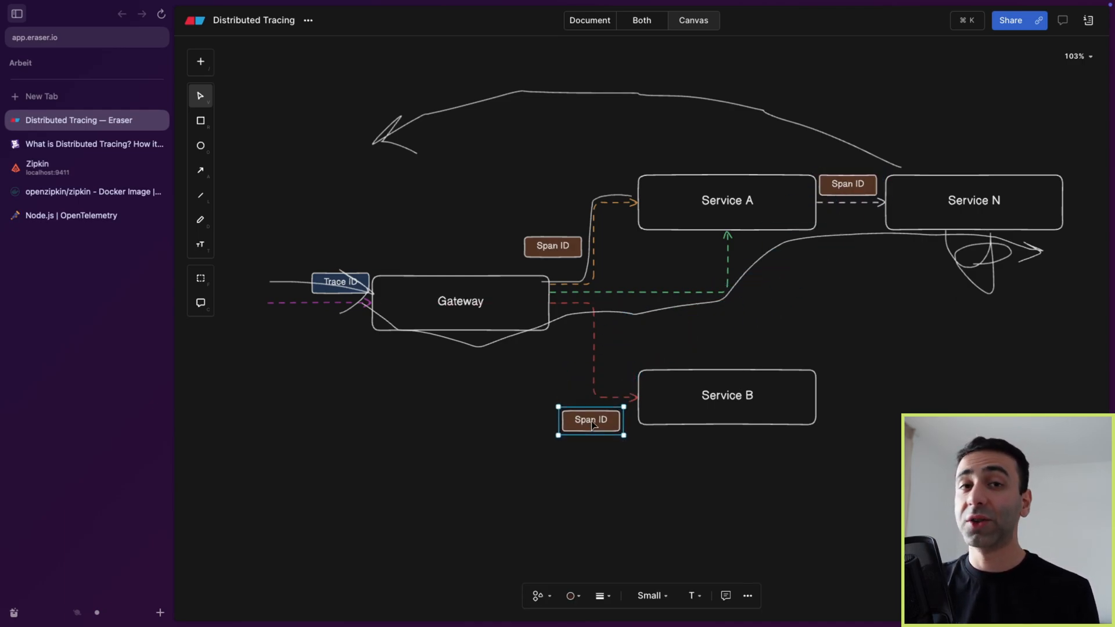
mouse_move(347, 267)
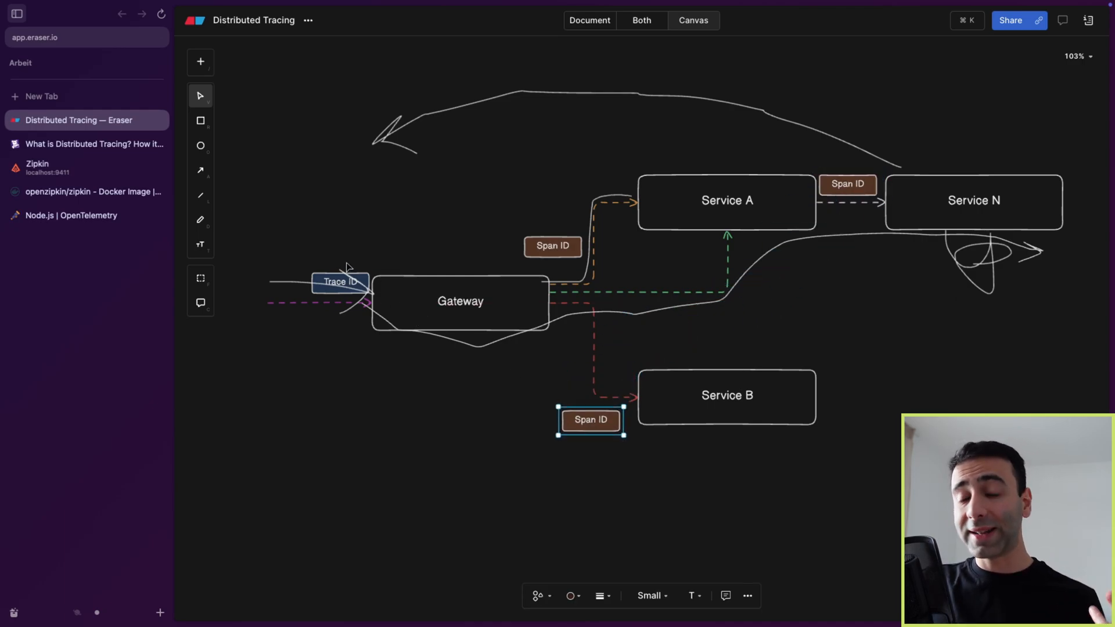
left_click(339, 281)
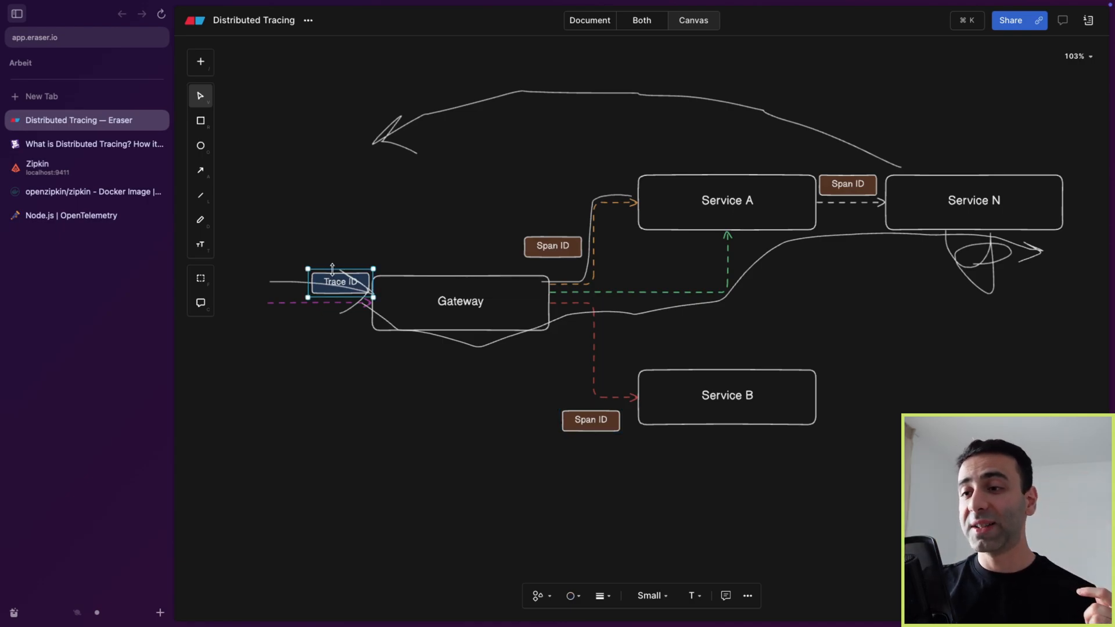
left_click(553, 246)
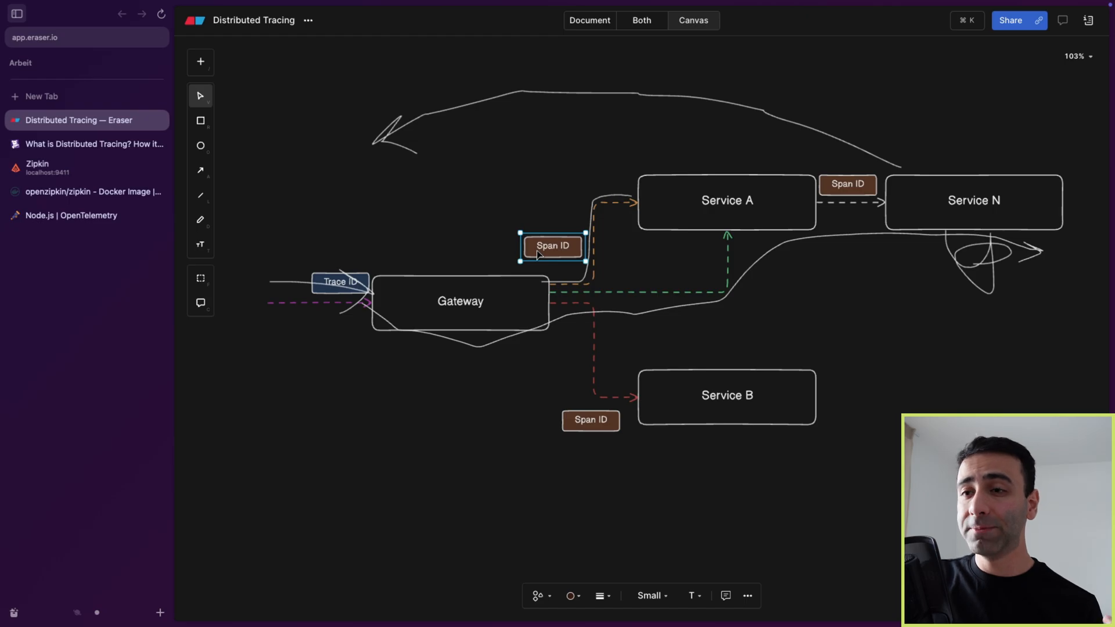
Step: Show the Datadog article's example flame graph with its trace and span IDs again
left_click(84, 144)
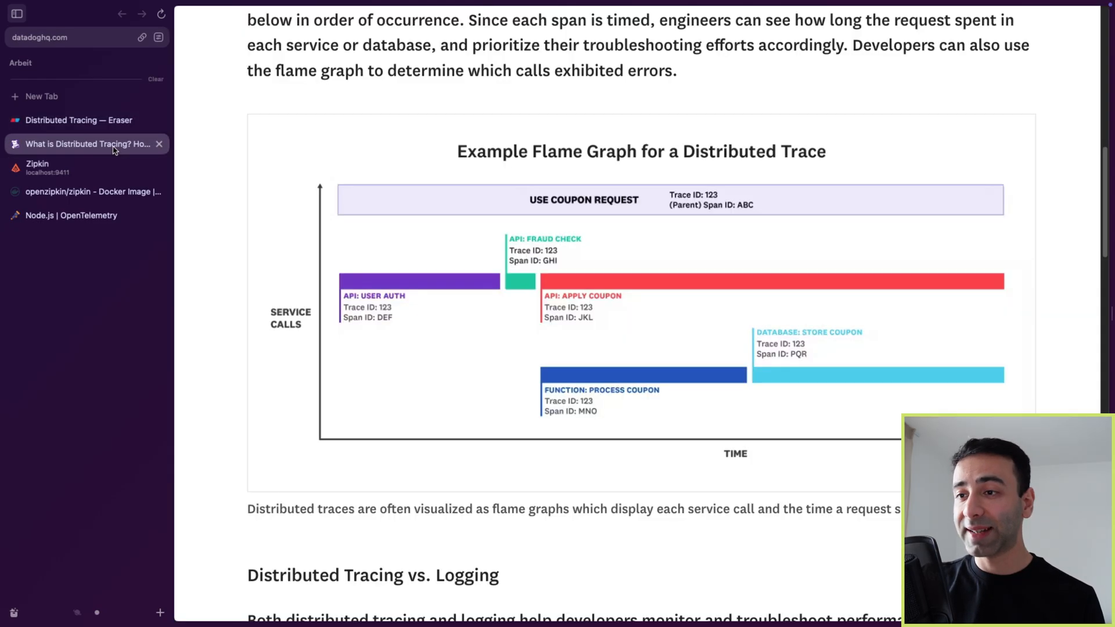
mouse_move(622, 285)
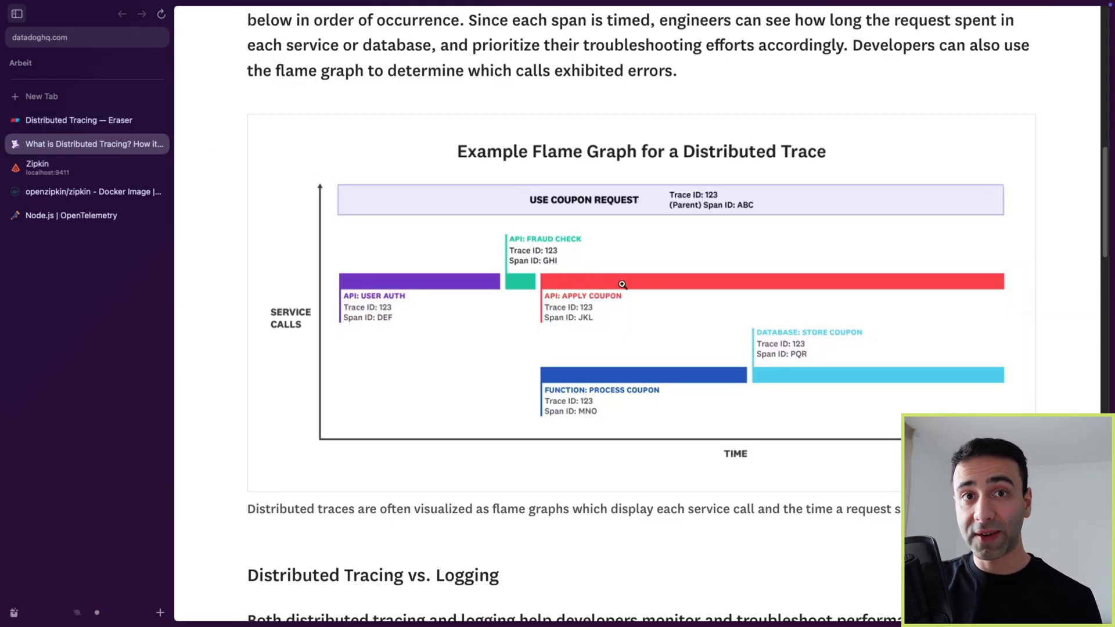
mouse_move(612, 372)
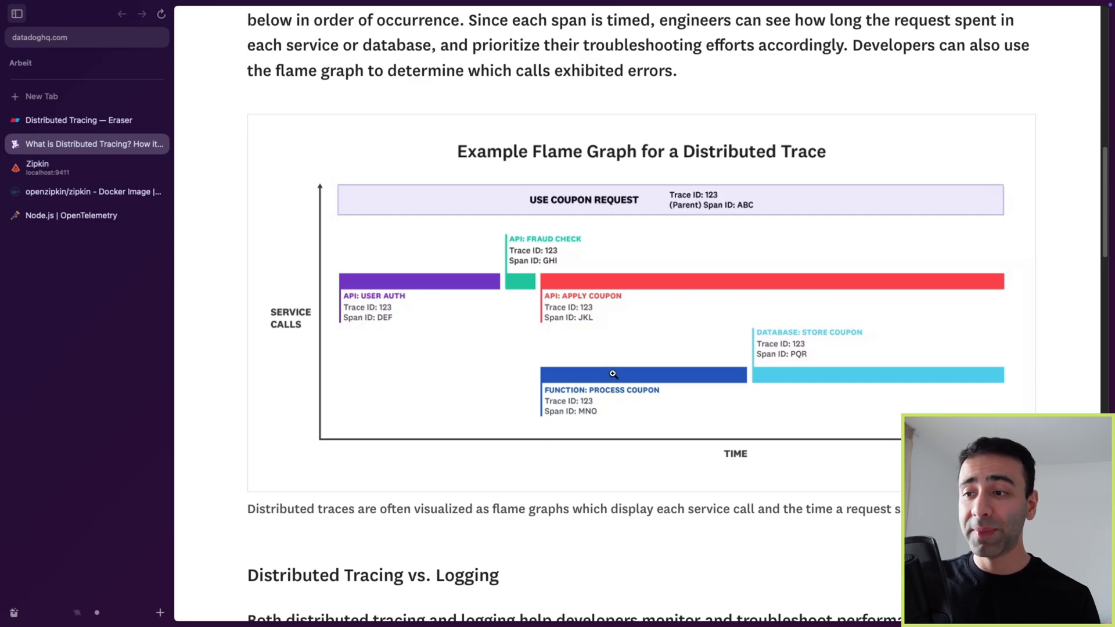
mouse_move(628, 380)
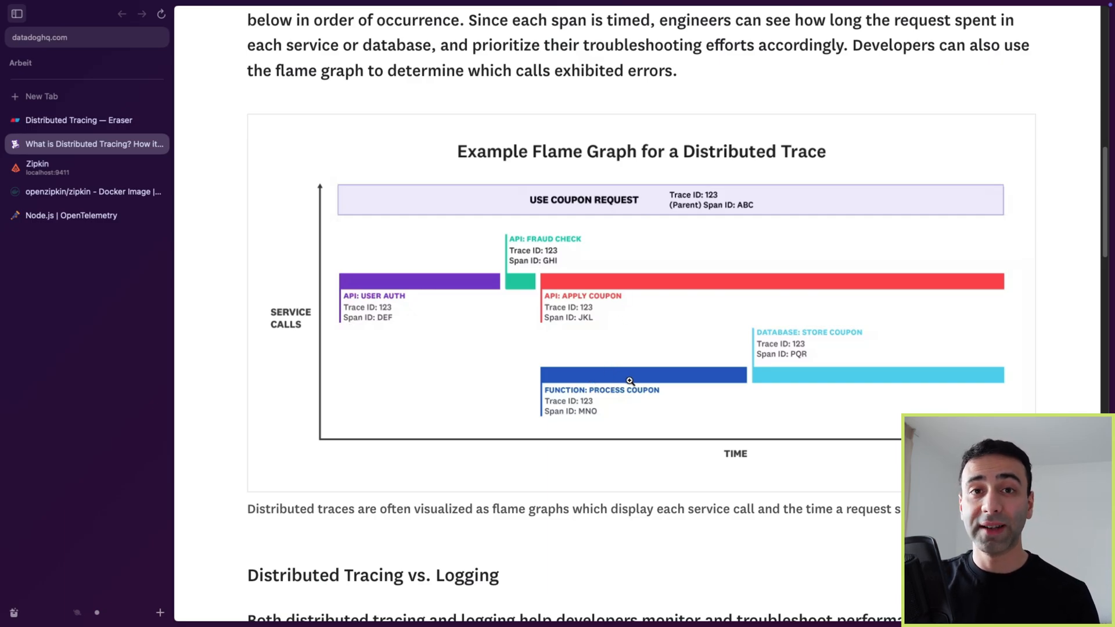
mouse_move(794, 365)
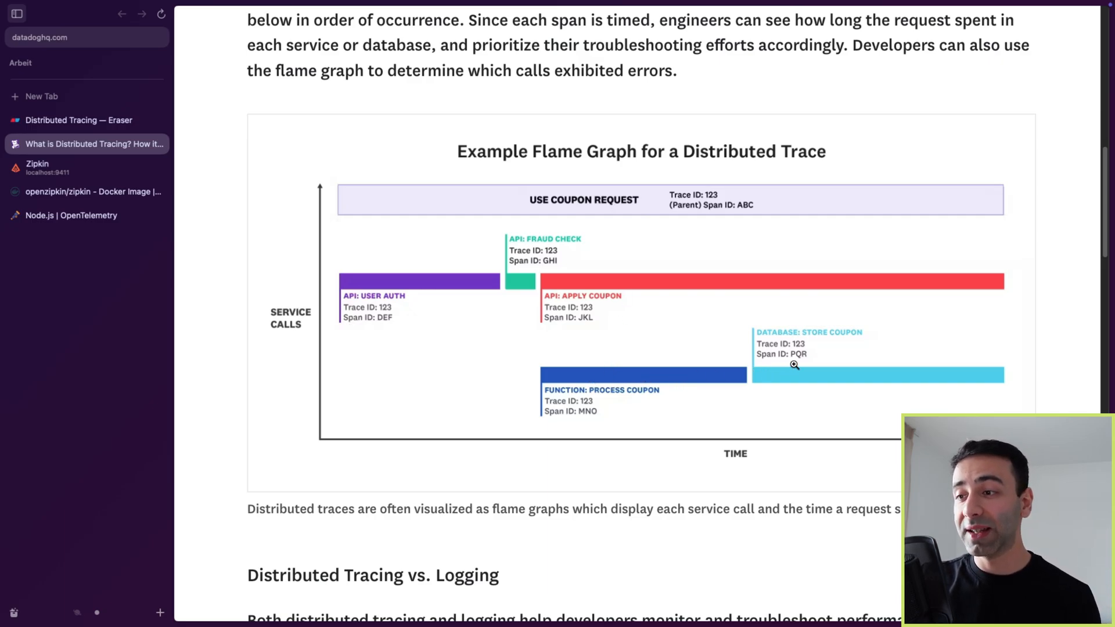
mouse_move(637, 293)
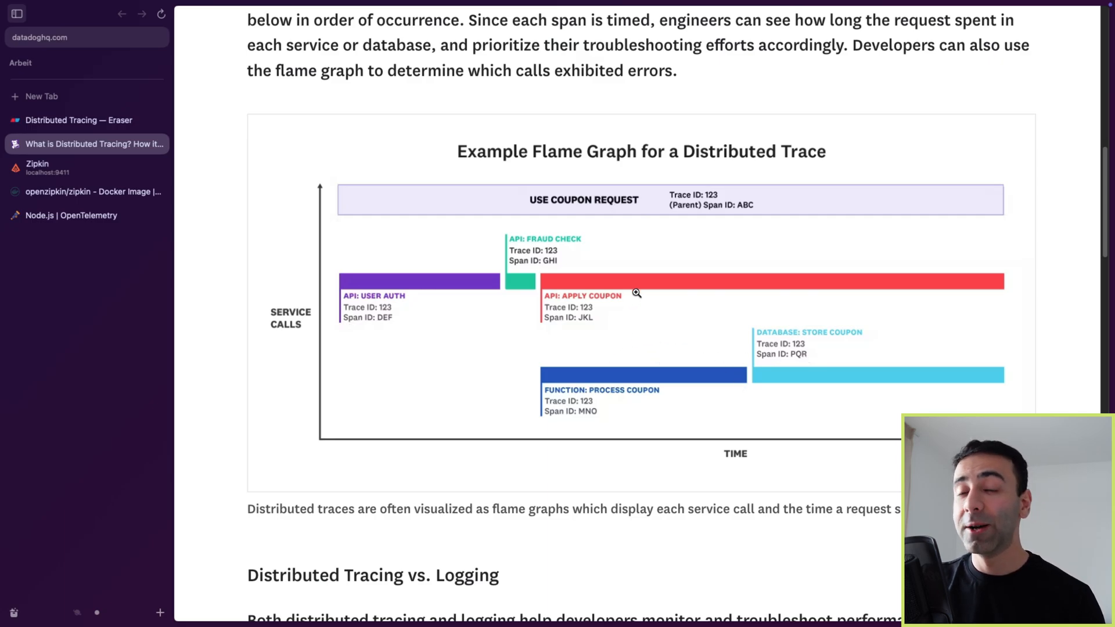
mouse_move(590, 405)
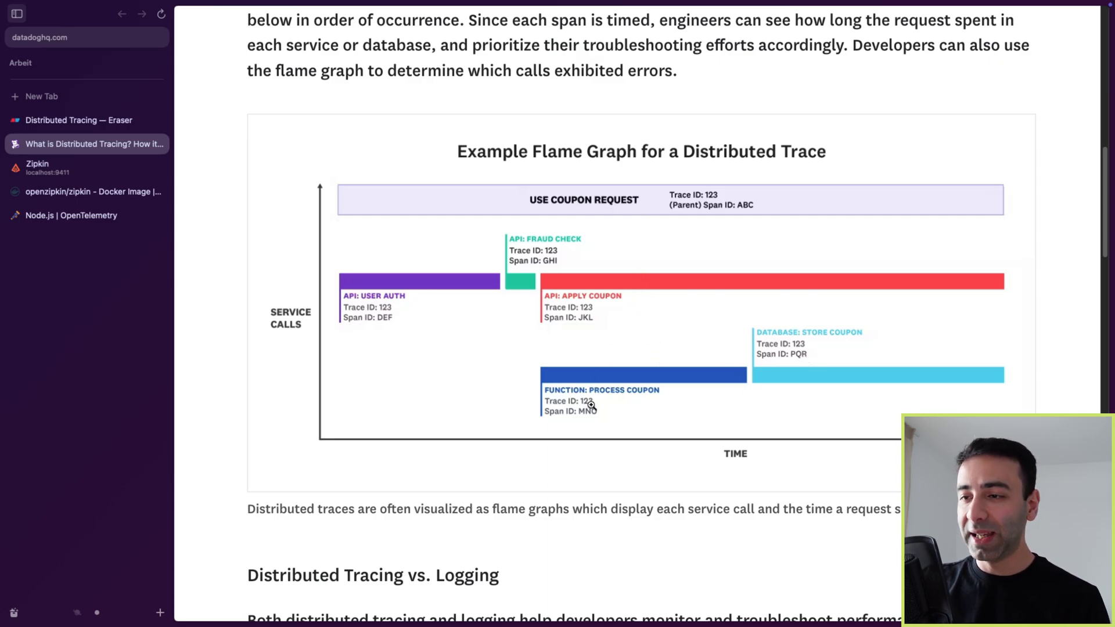
scroll("down", 3)
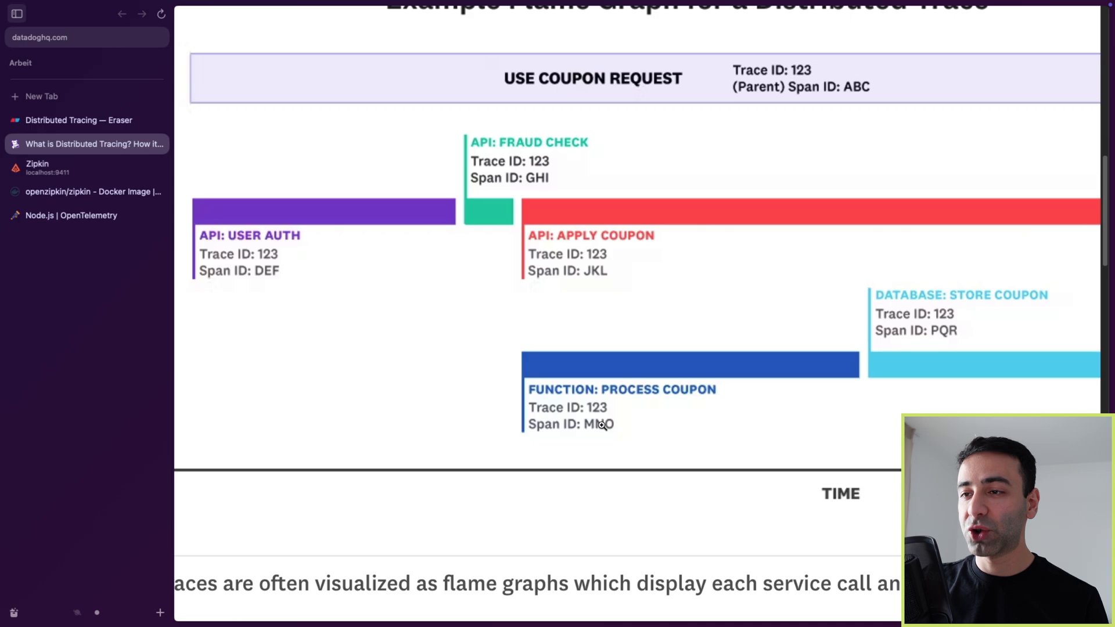
mouse_move(558, 155)
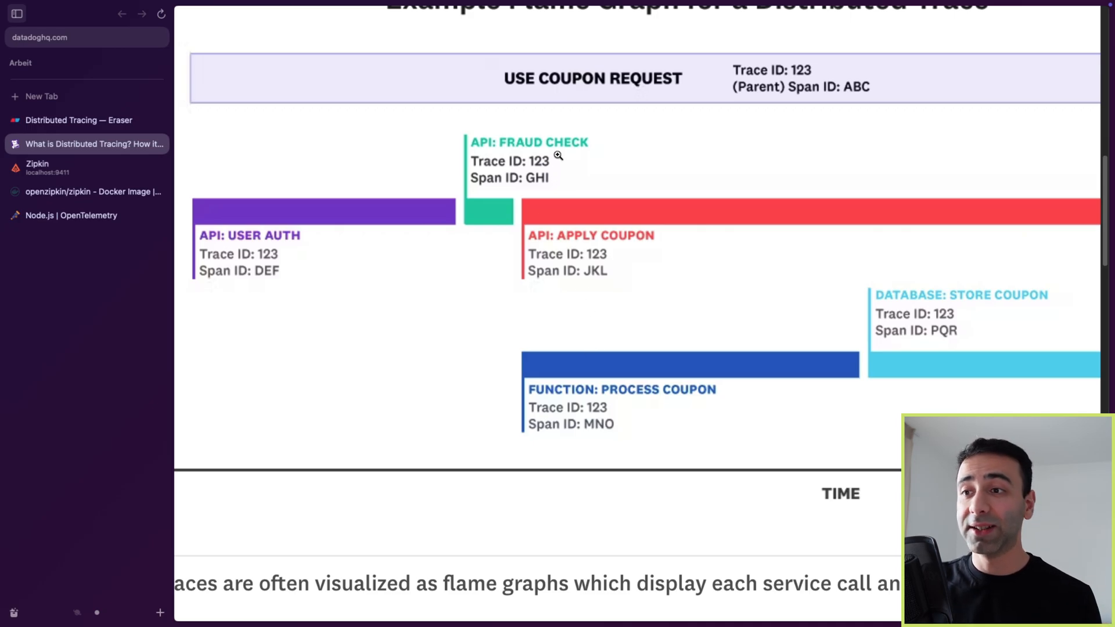
mouse_move(562, 249)
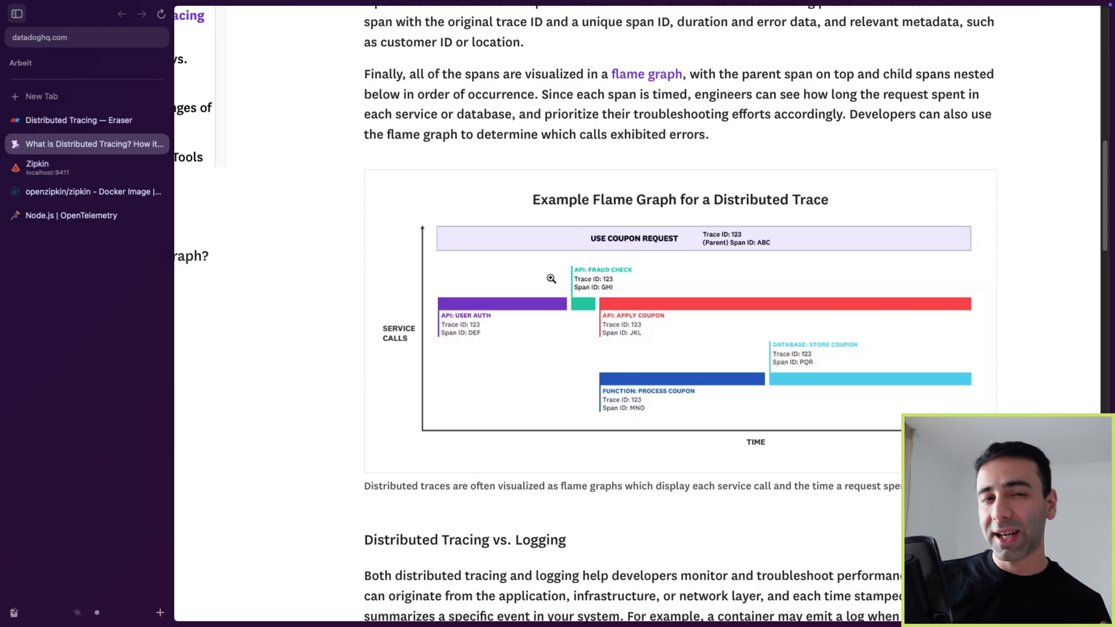
mouse_move(85, 167)
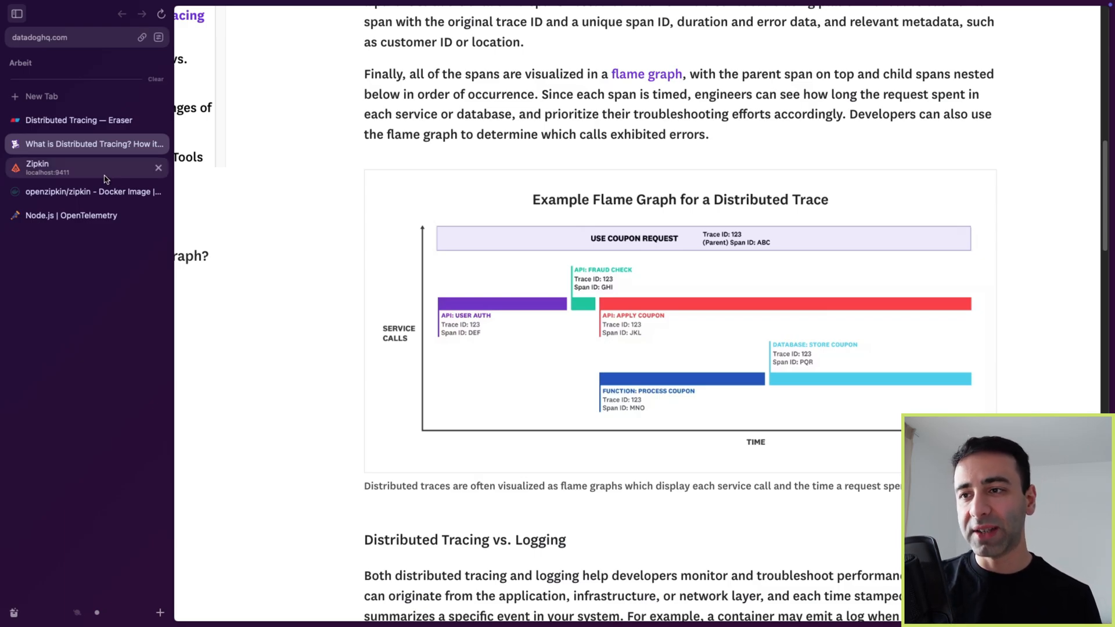
Step: Check the running zipkin container, then reach the openzipkin/zipkin Quick-start docker run command
left_click(85, 167)
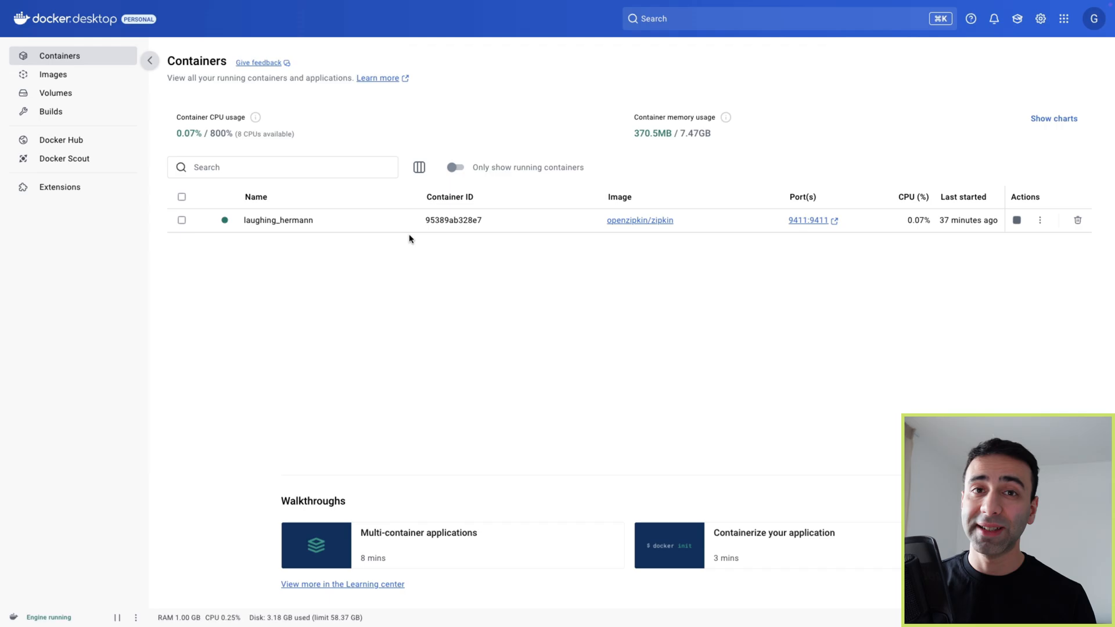
left_click(809, 219)
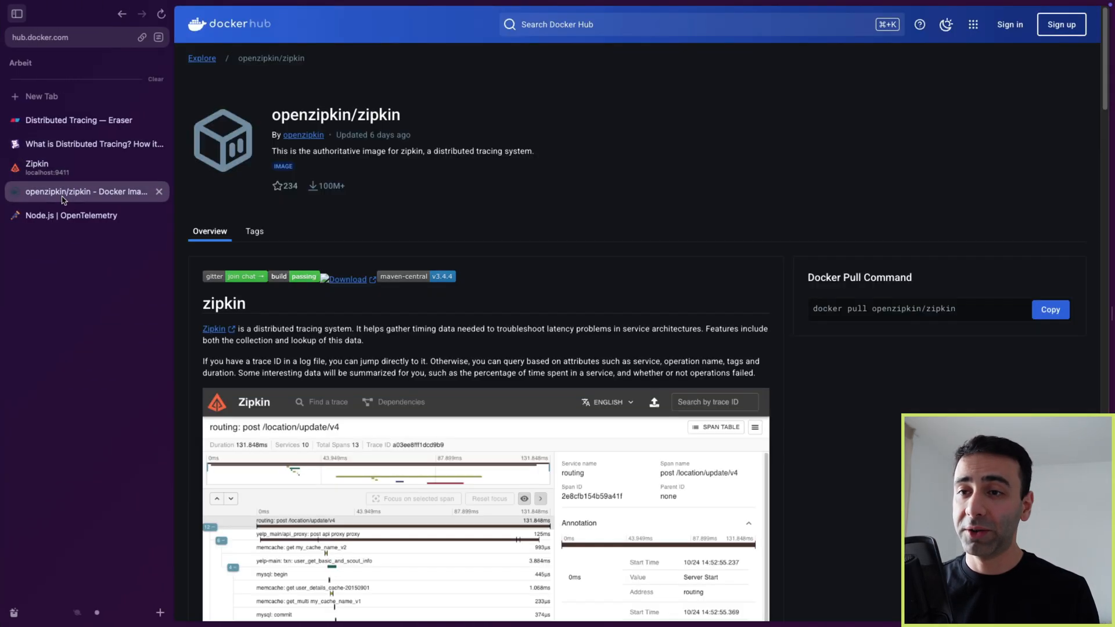
mouse_move(431, 125)
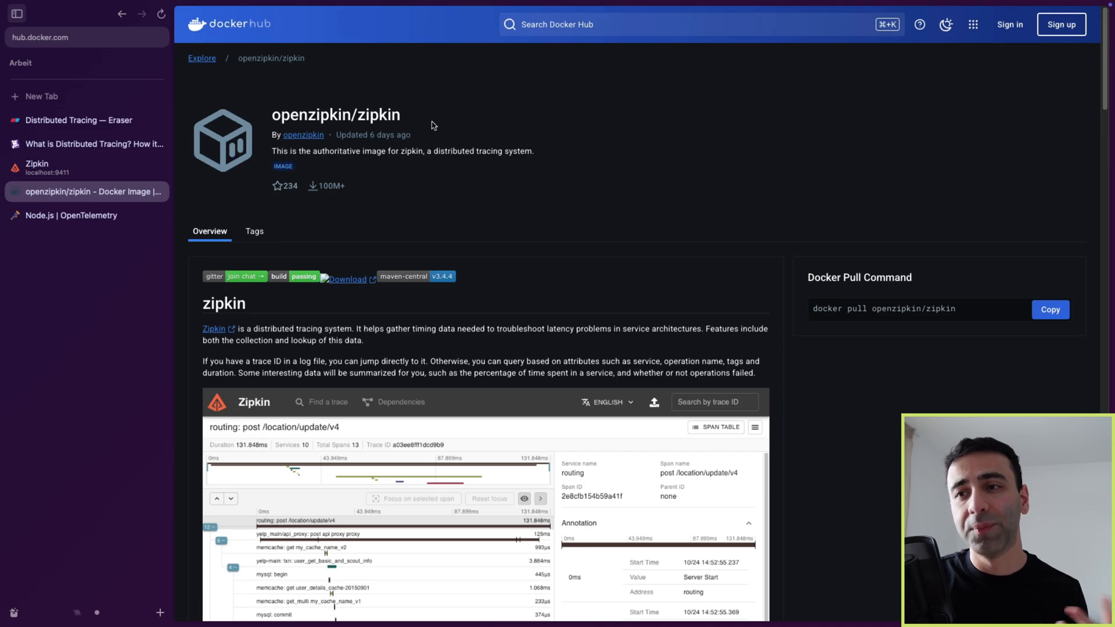
scroll("down", 3)
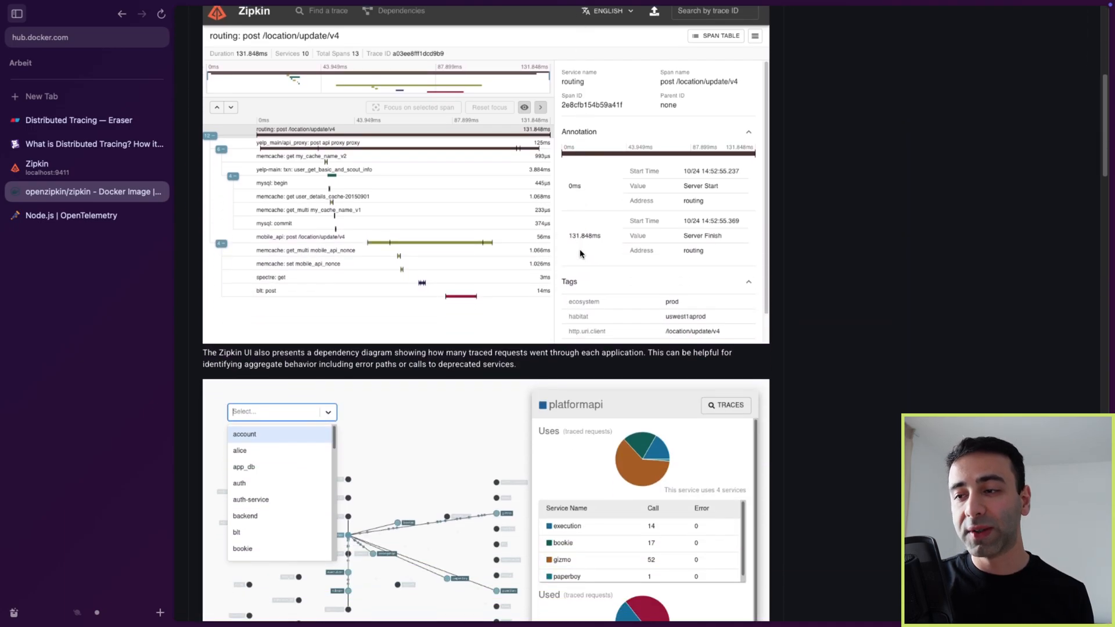
scroll("down", 3)
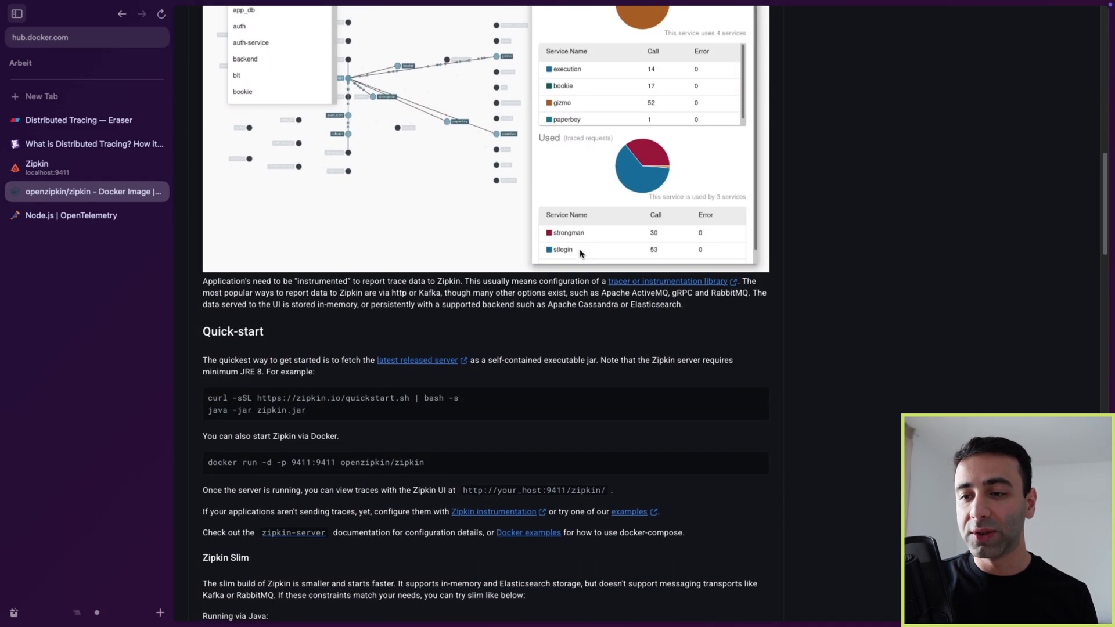
mouse_move(336, 463)
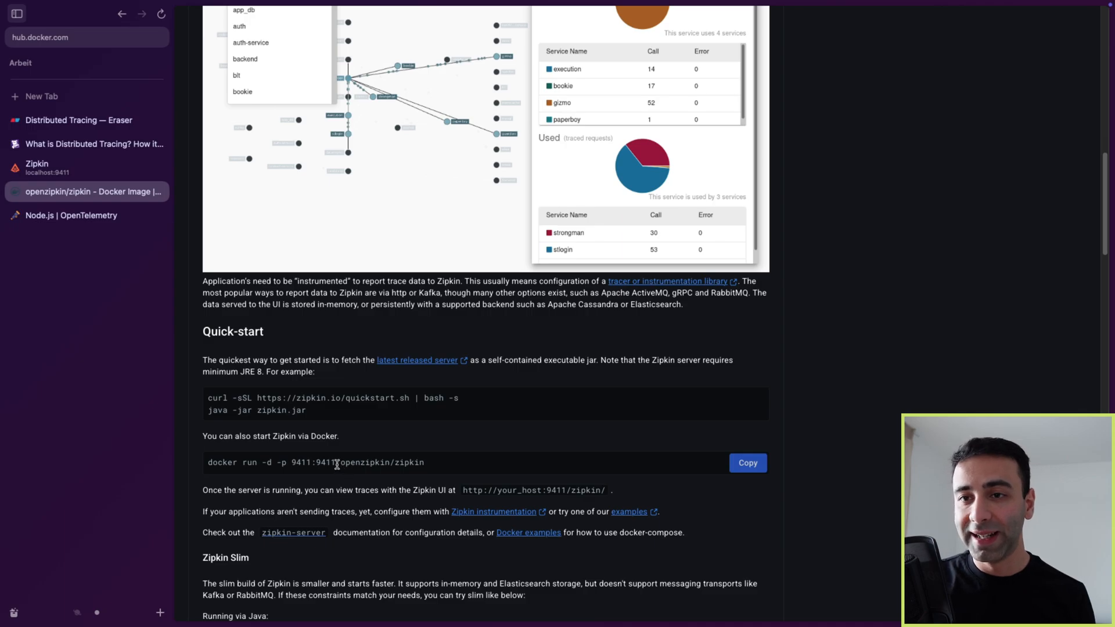
double_click(313, 463)
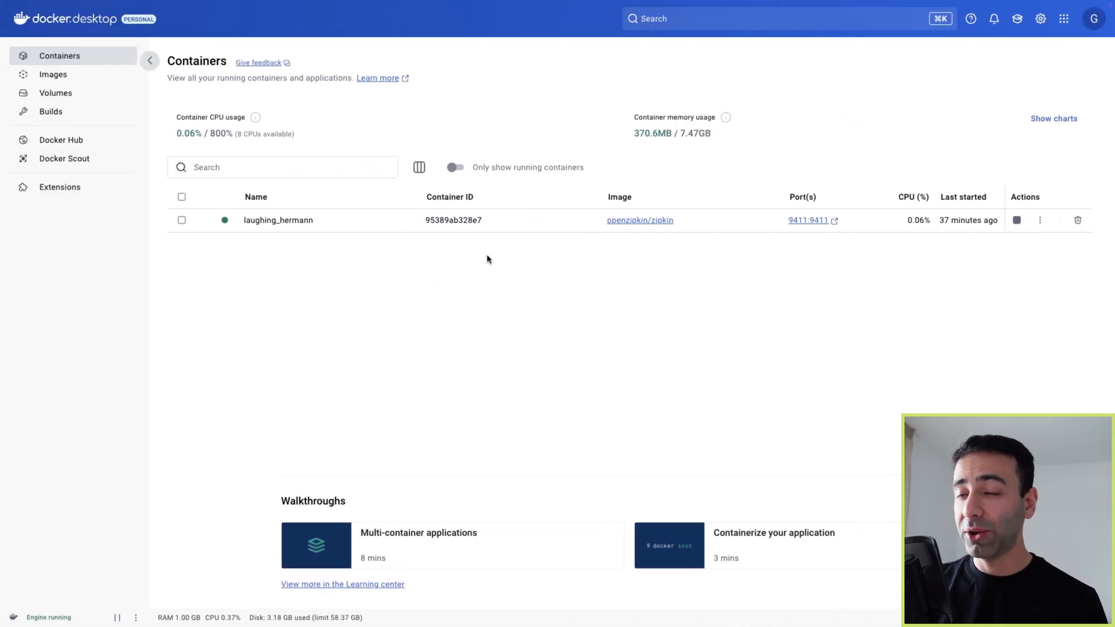
mouse_move(511, 237)
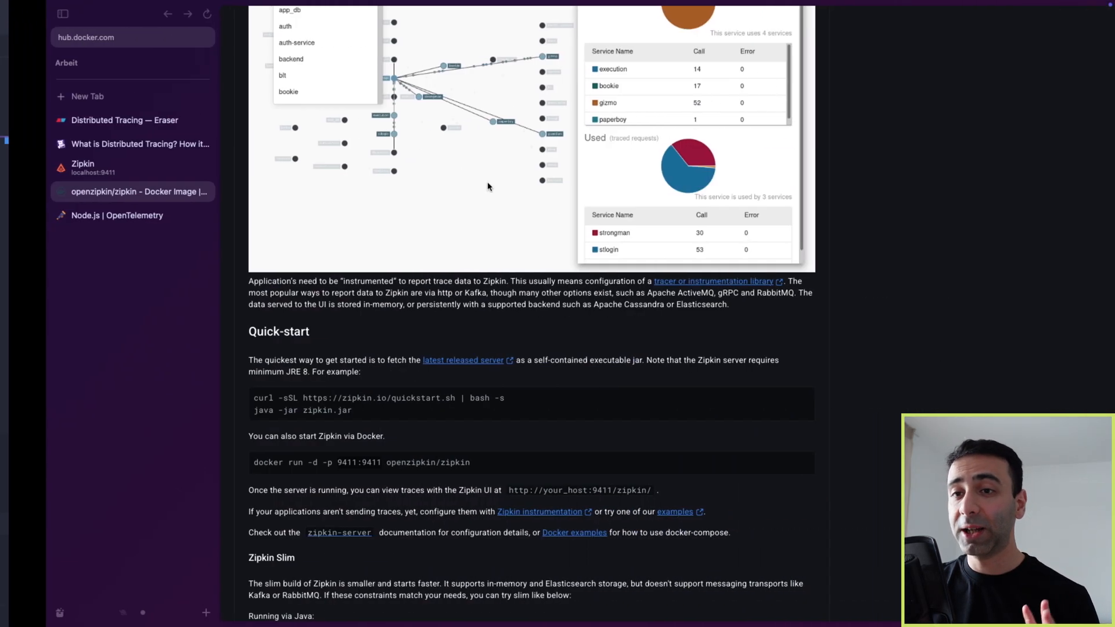
Step: Switch to the local Zipkin UI at localhost:9411 with its empty Find a trace page
left_click(131, 167)
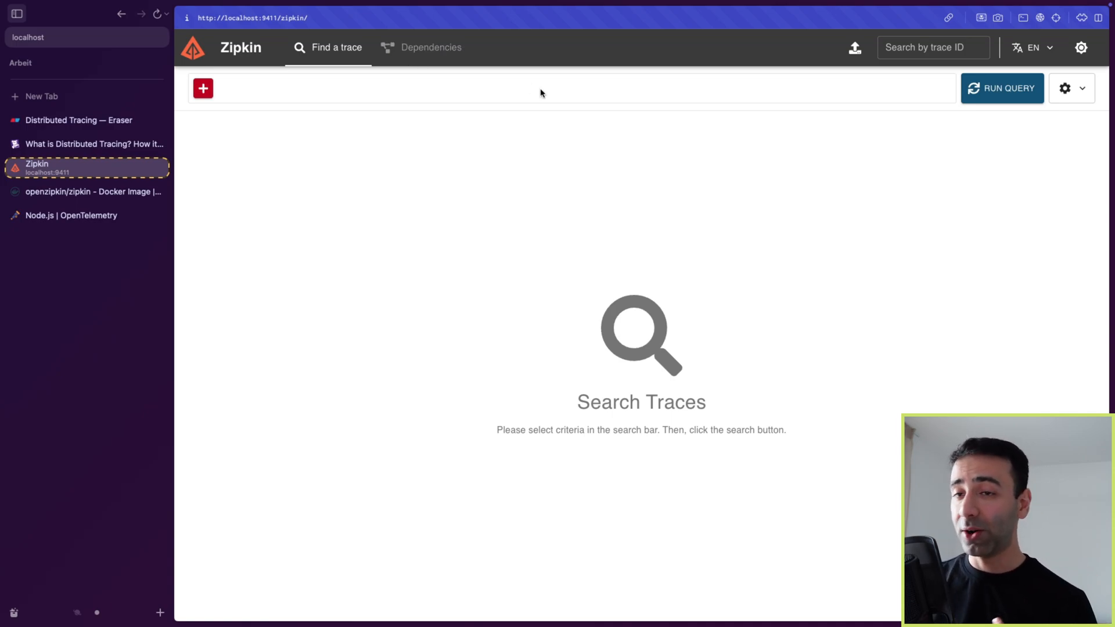
mouse_move(159, 194)
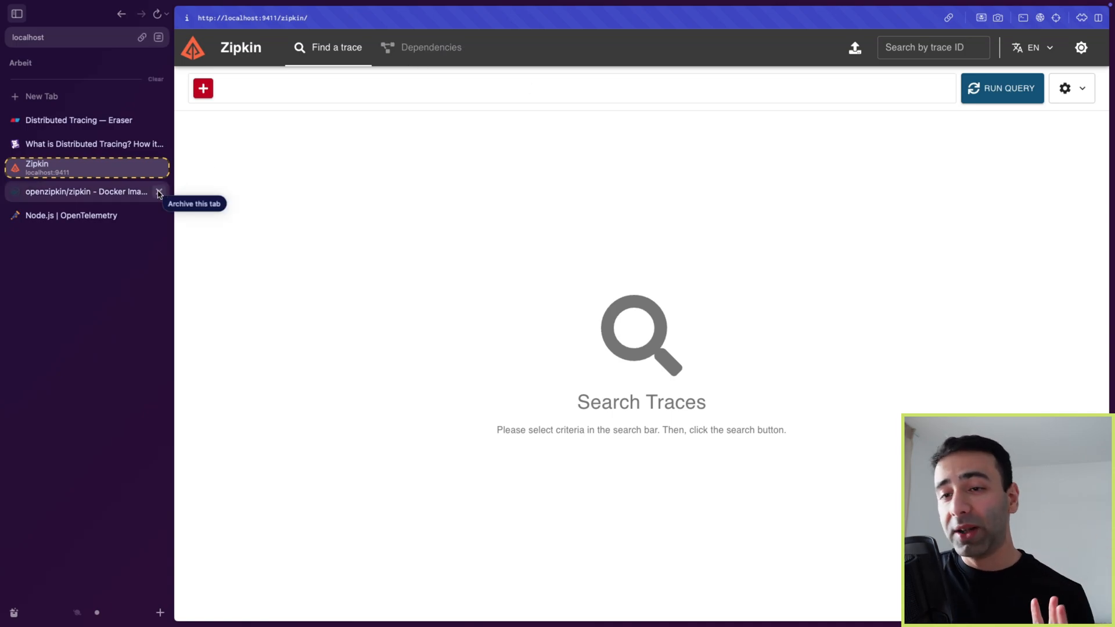
mouse_move(100, 216)
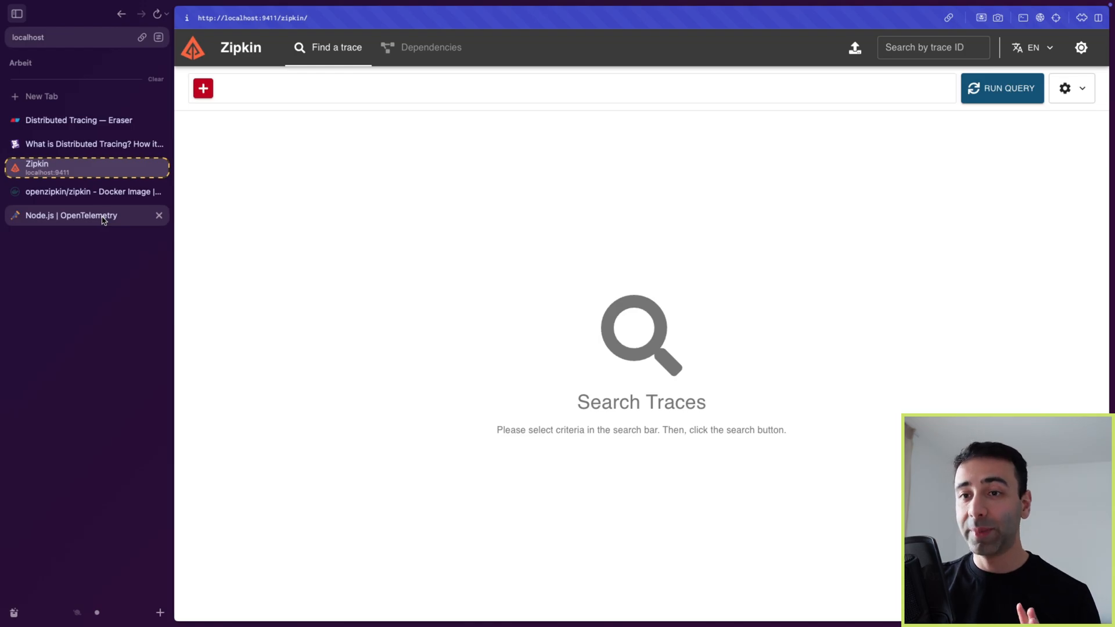
Step: Switch to the OpenTelemetry Node.js Getting Started documentation page
left_click(77, 216)
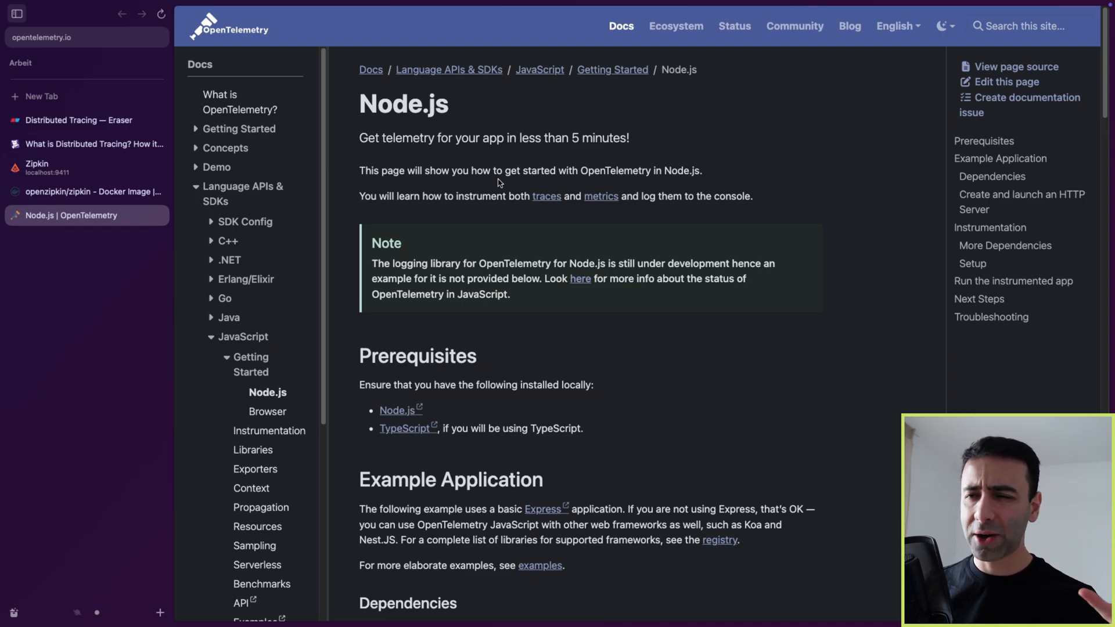
mouse_move(369, 258)
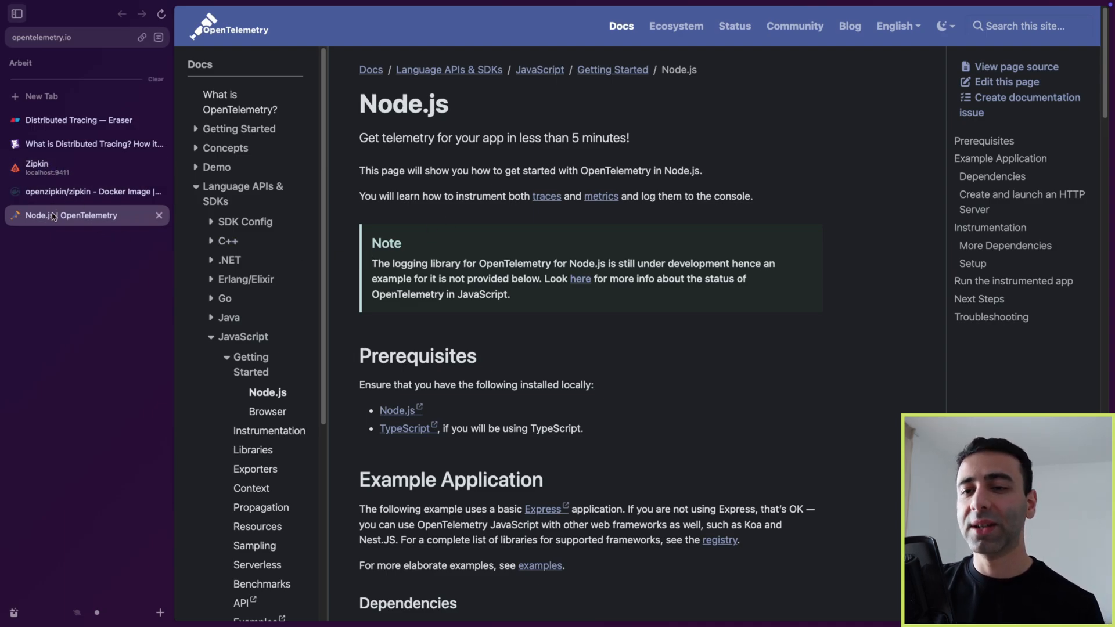
mouse_move(120, 224)
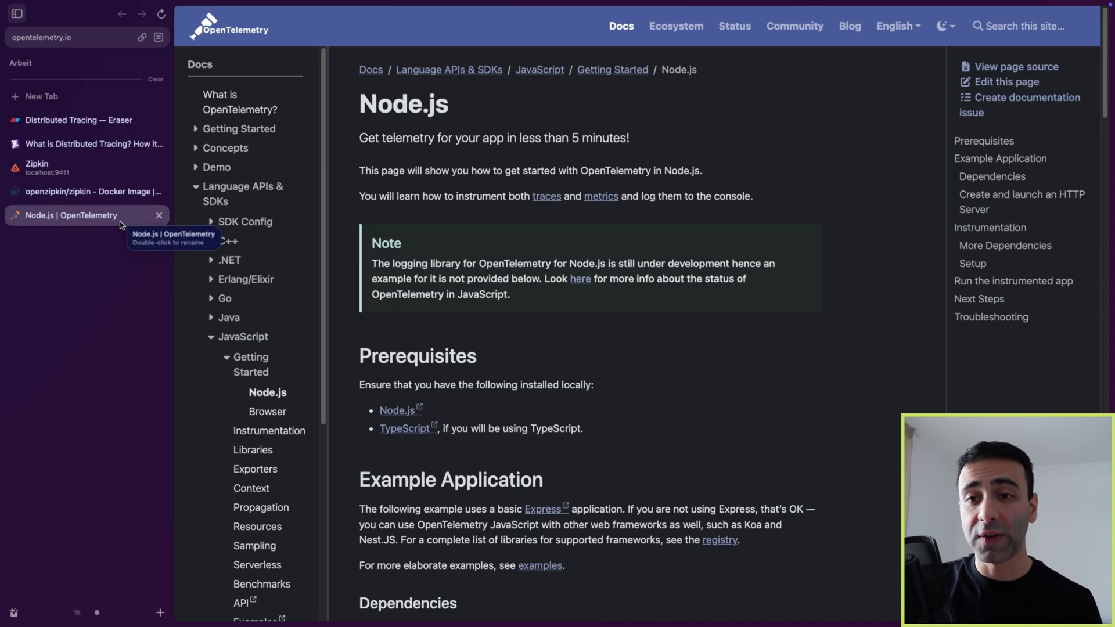
Step: Return to Zipkin's empty trace search page
left_click(78, 168)
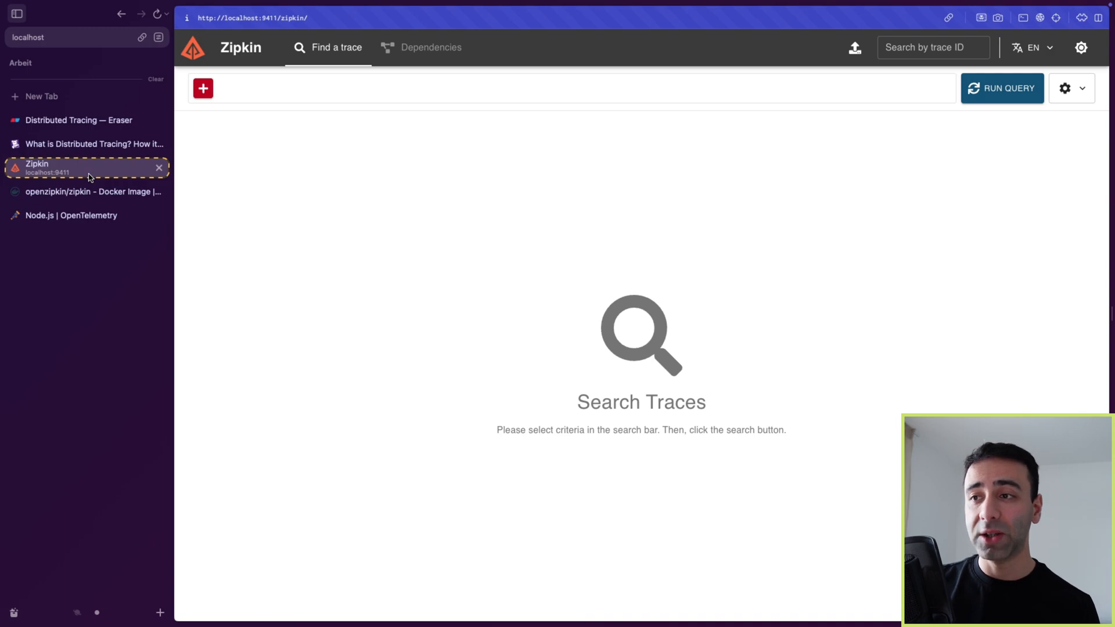
mouse_move(359, 168)
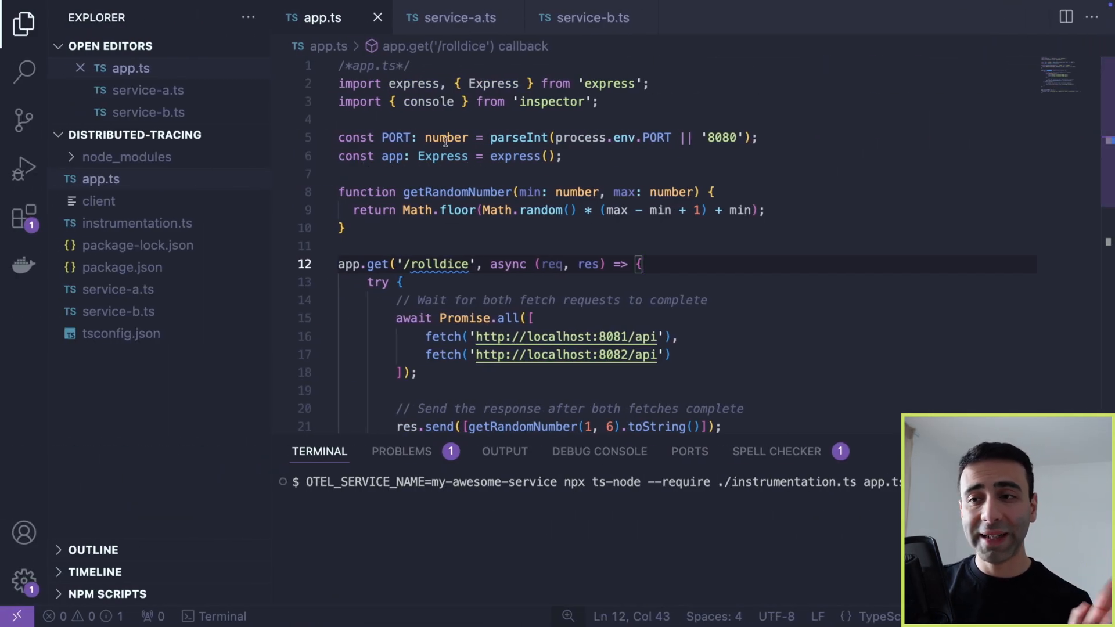
mouse_move(376, 18)
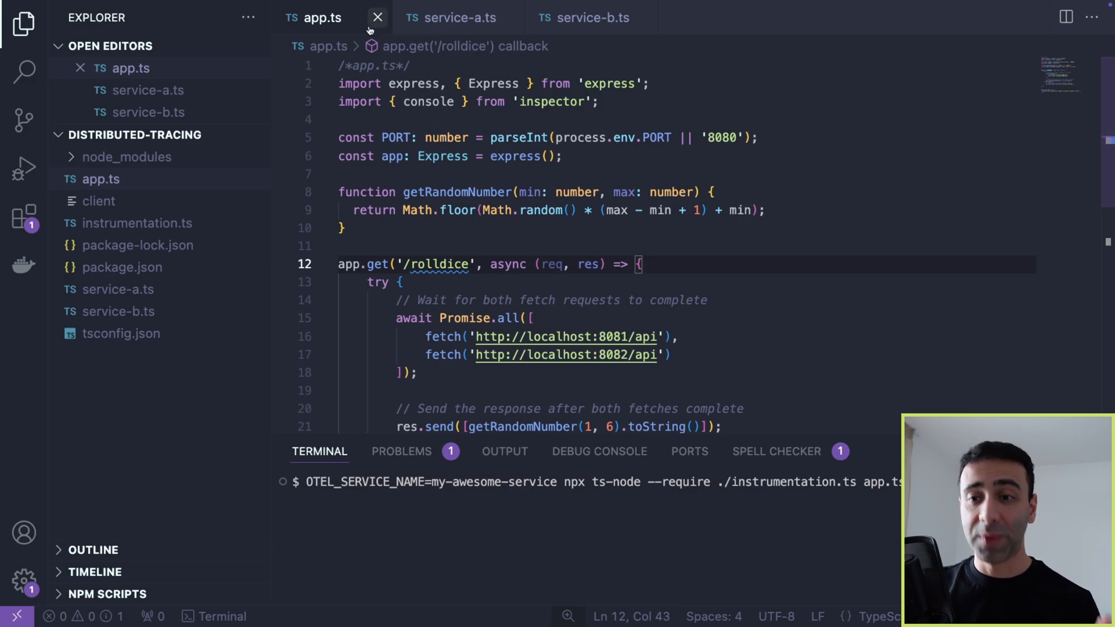
mouse_move(130, 68)
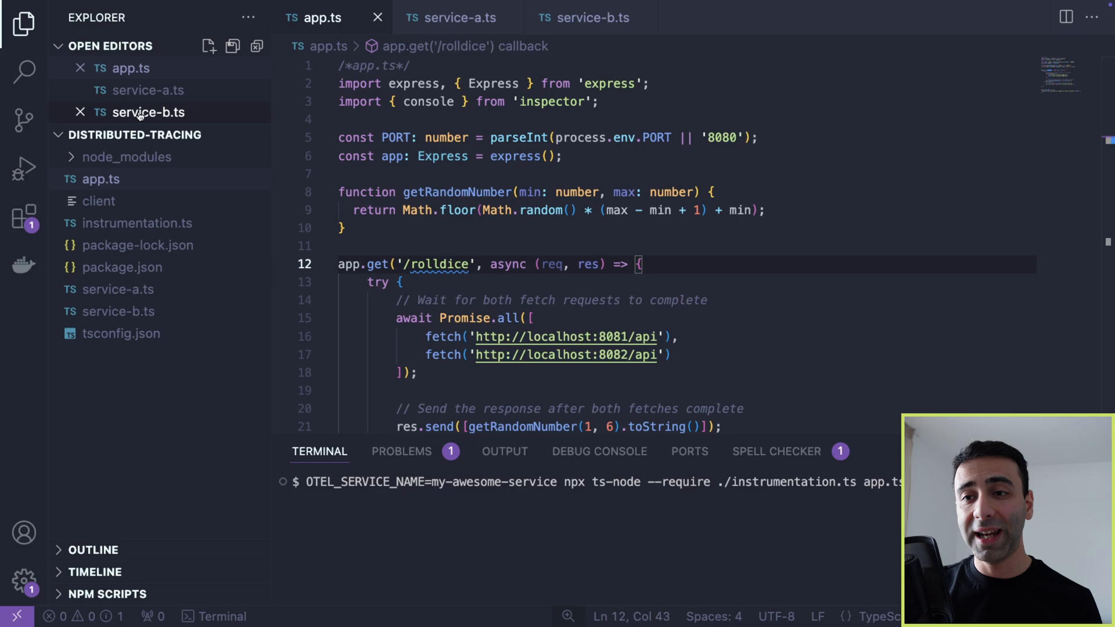
mouse_move(147, 113)
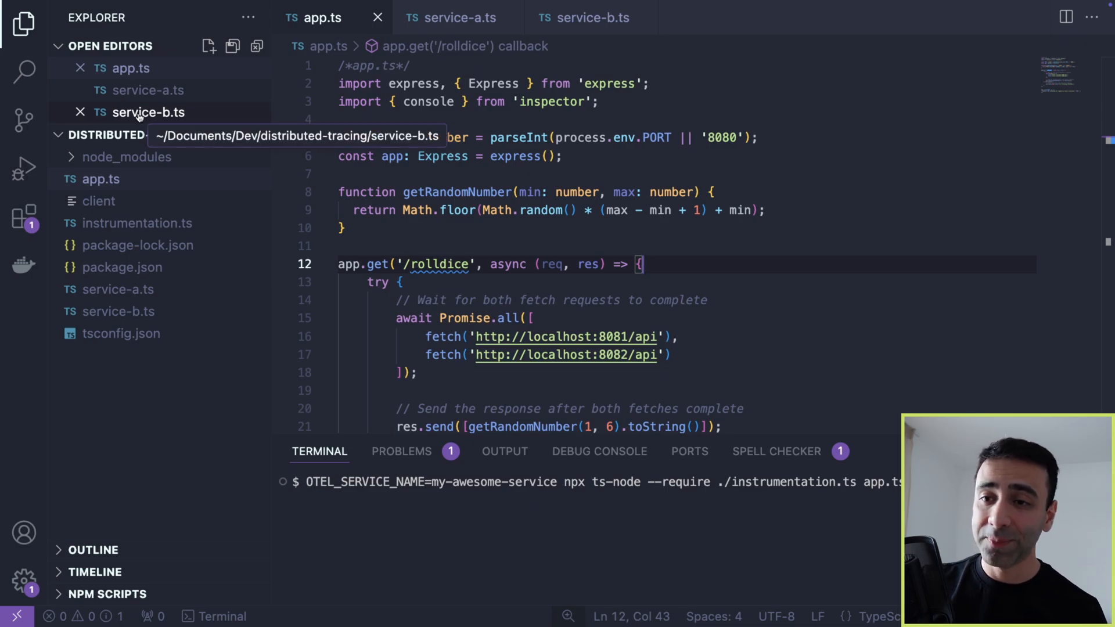
mouse_move(137, 223)
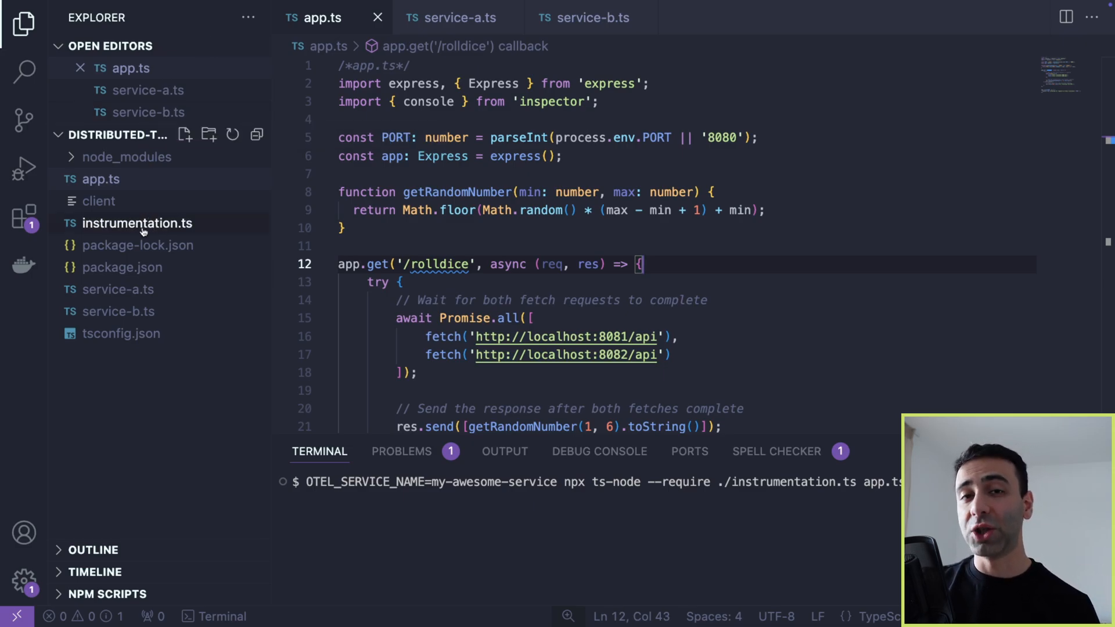
mouse_move(138, 245)
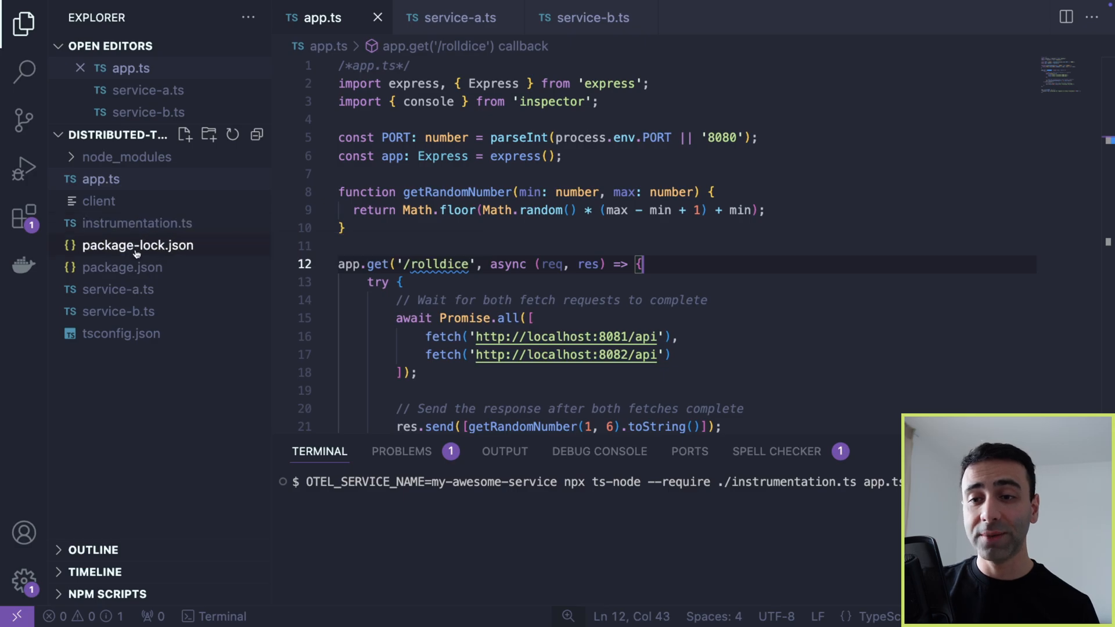
mouse_move(121, 333)
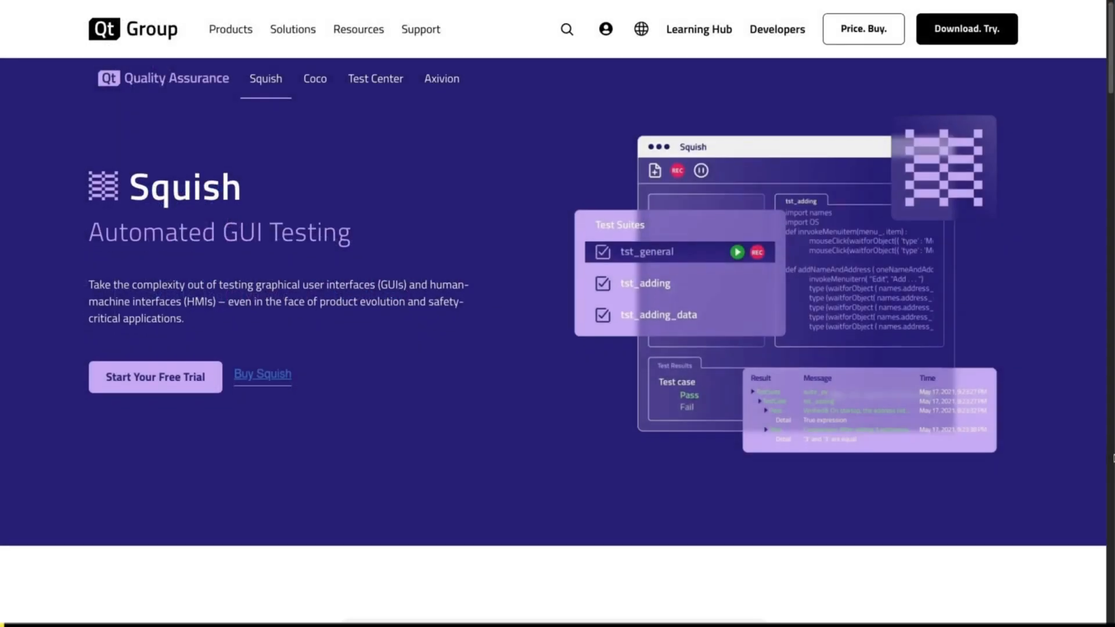
Step: Scroll the Squish page to its features and expand the Recording and playback description
scroll("down", 3)
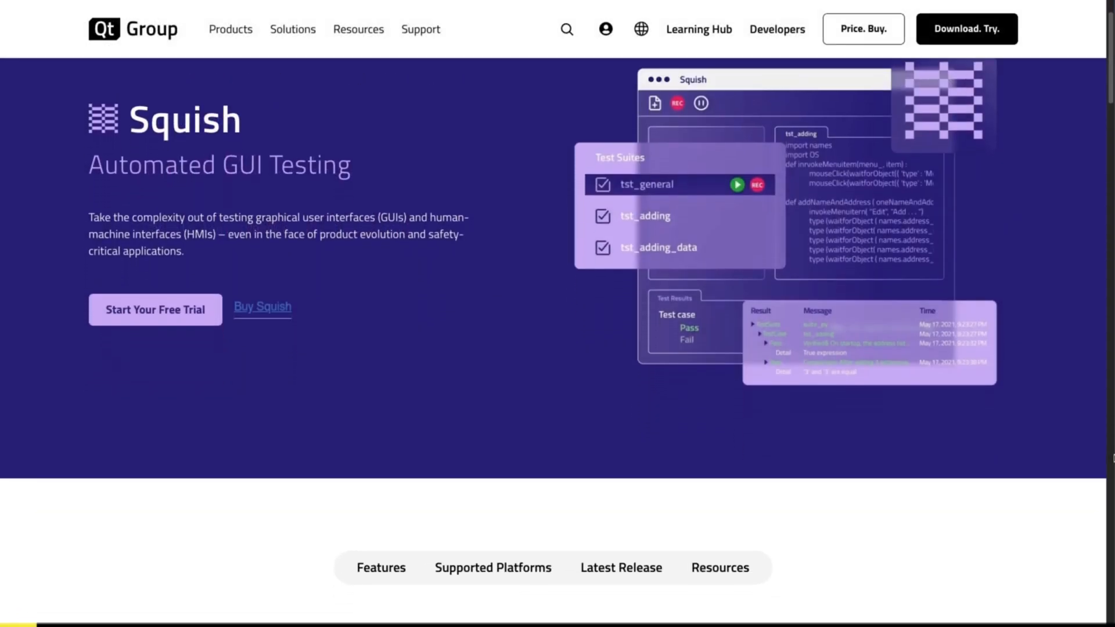
scroll("down", 3)
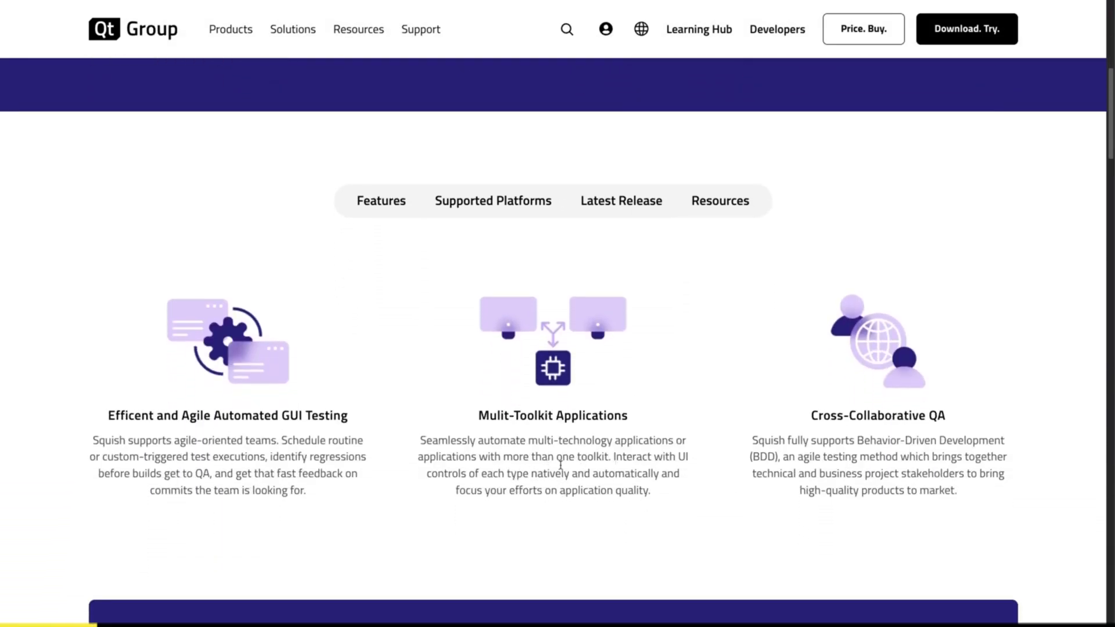
scroll("down", 3)
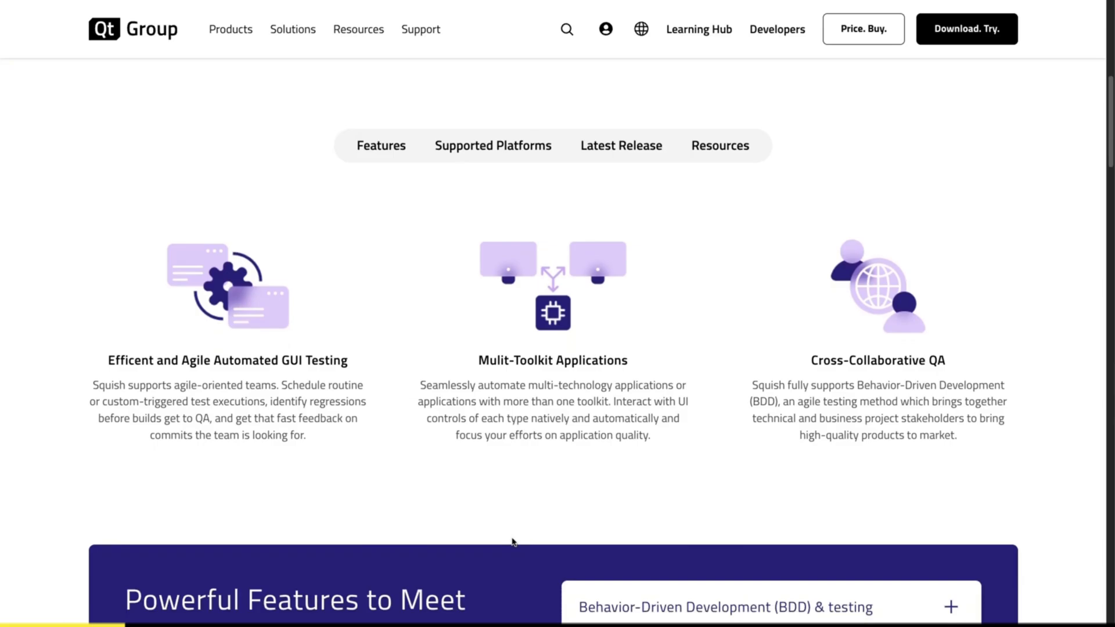
scroll("down", 3)
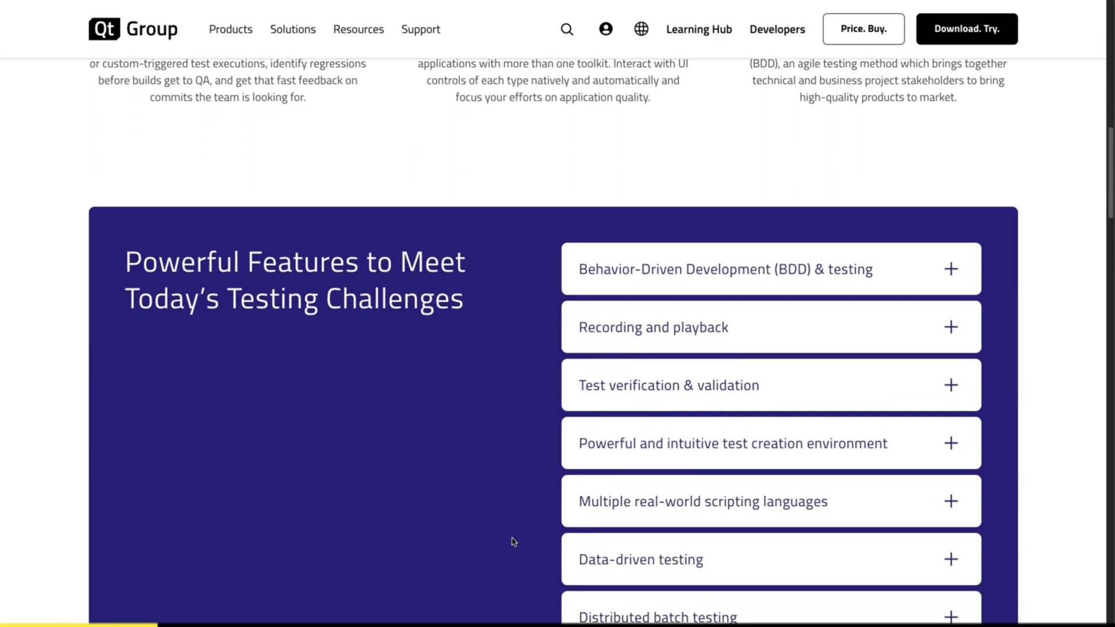
scroll("down", 3)
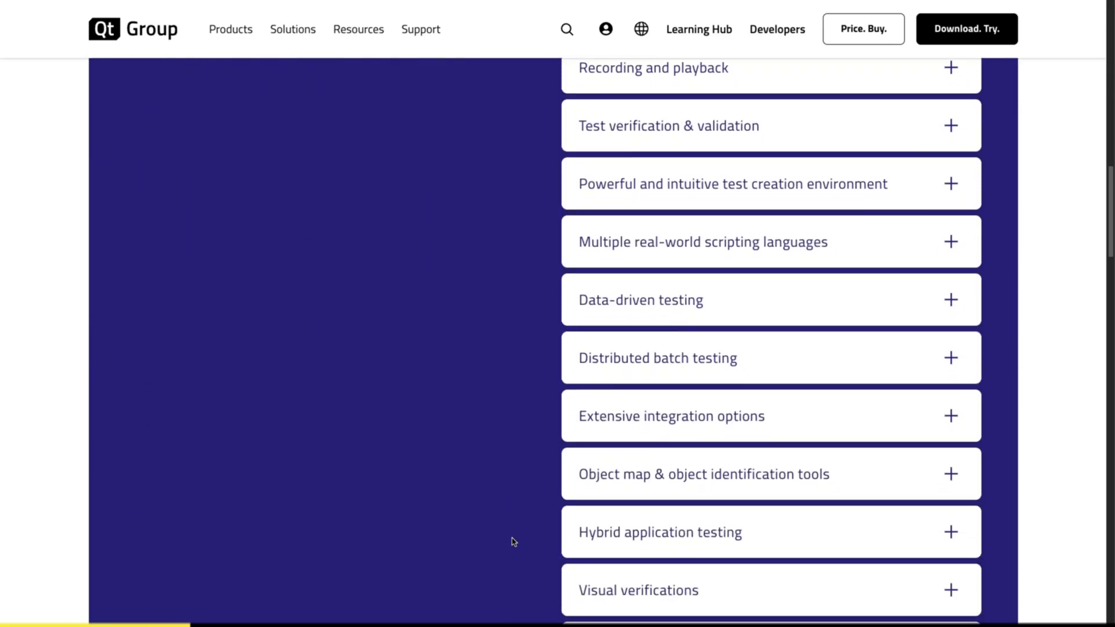
scroll("down", 3)
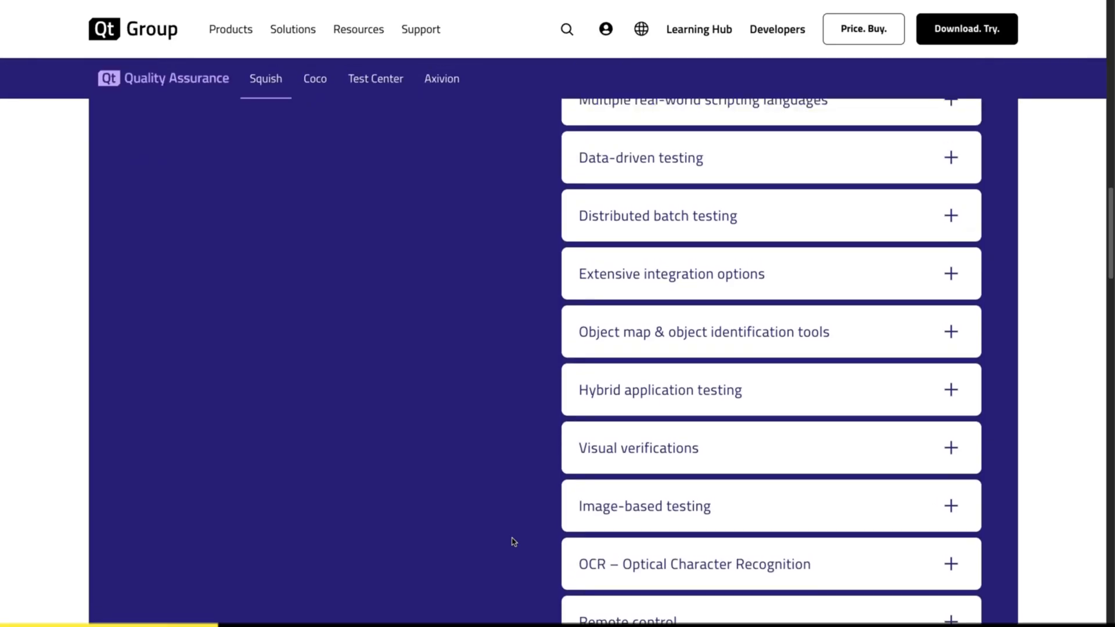
scroll("up", 3)
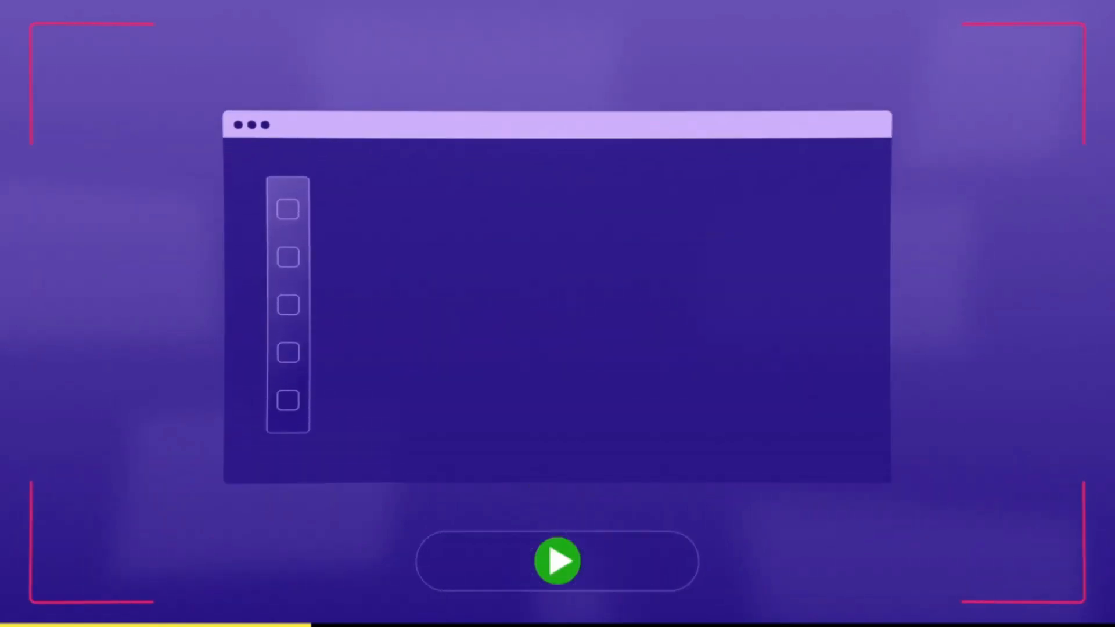
left_click(556, 561)
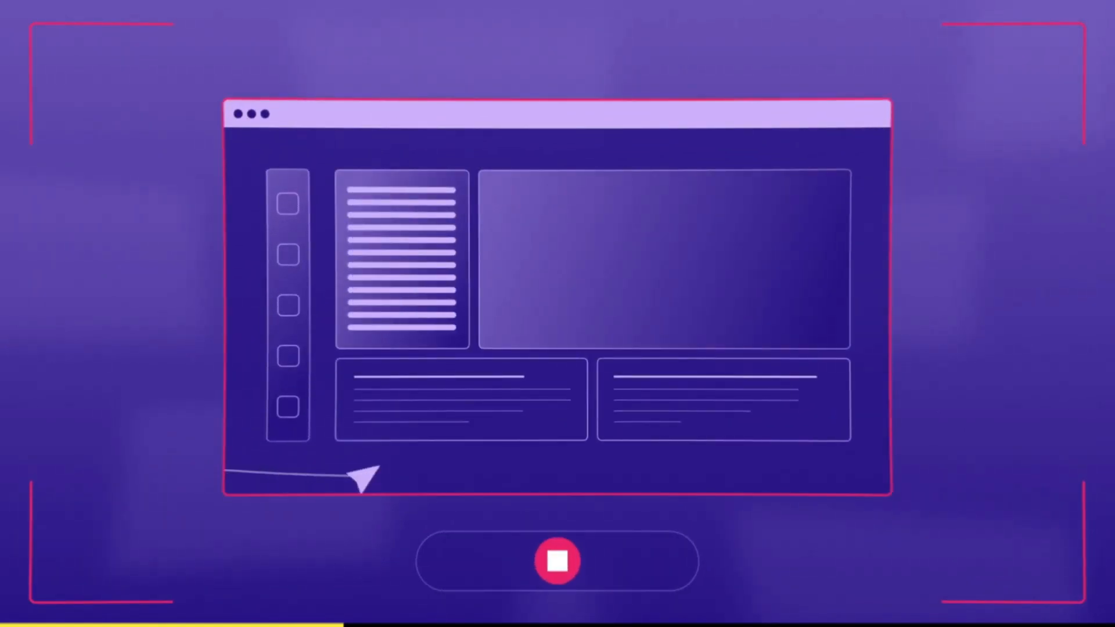
mouse_move(287, 203)
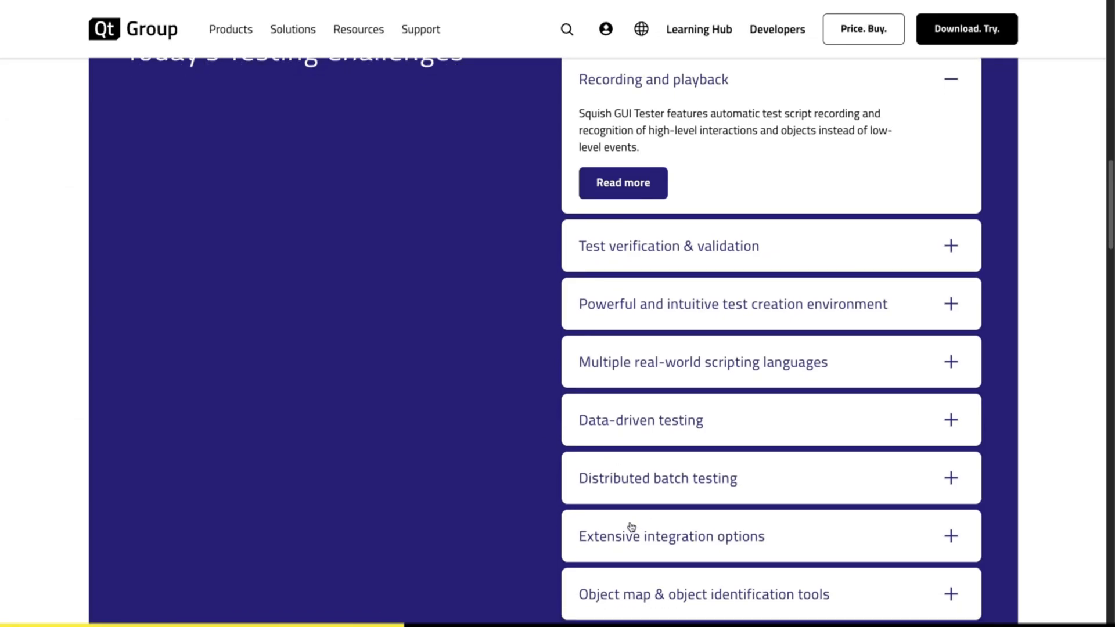
Step: Expand the integration options and scripting languages descriptions, then reach Supported Platforms
left_click(670, 537)
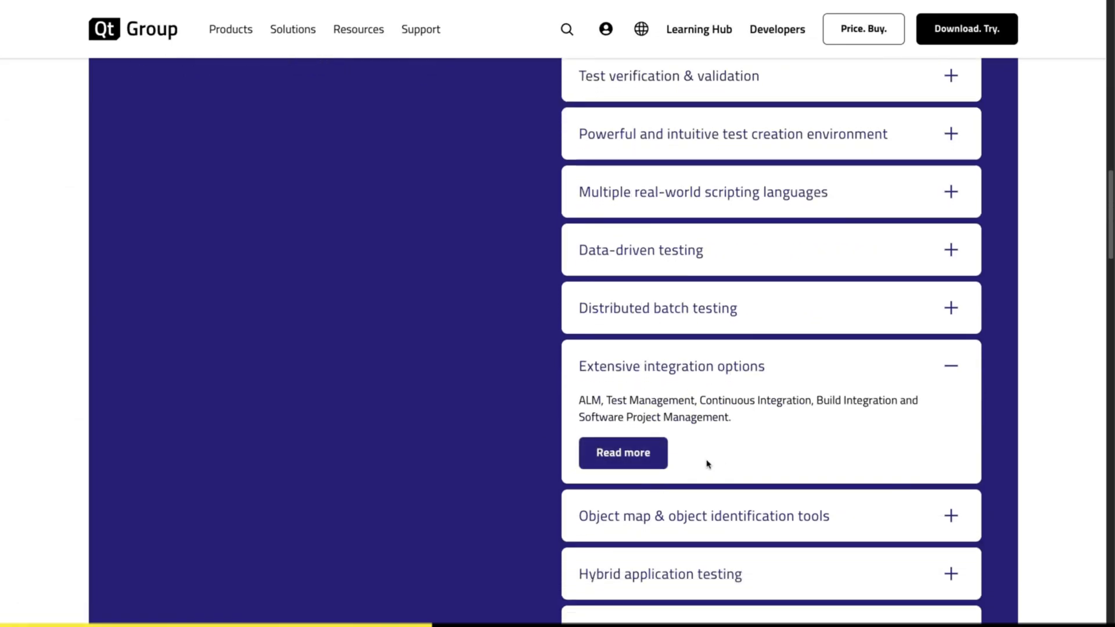
scroll("up", 3)
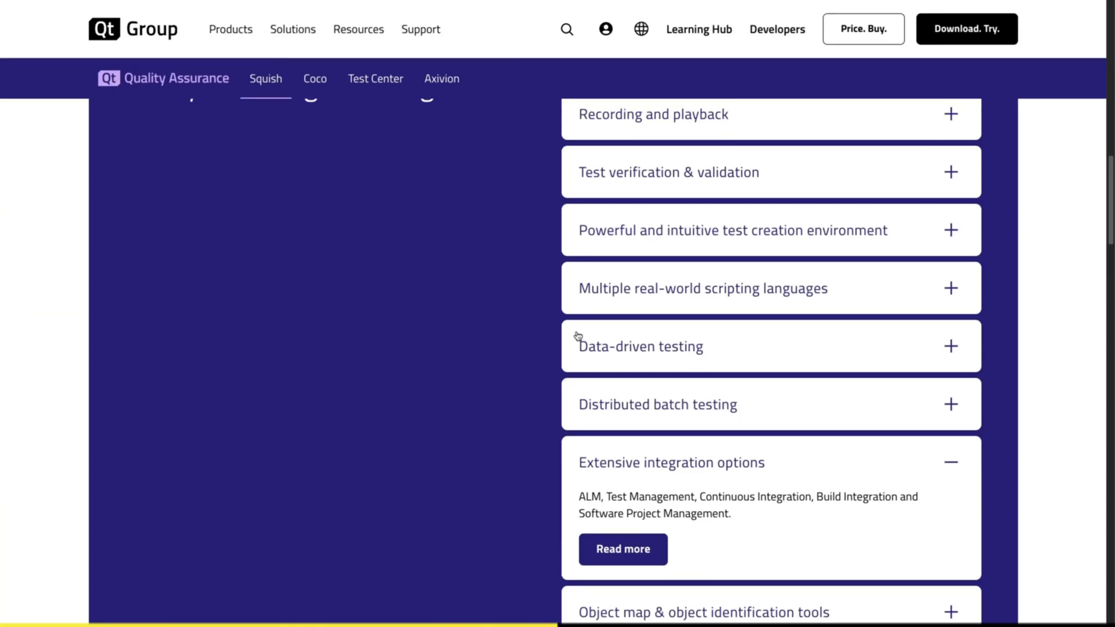
left_click(733, 288)
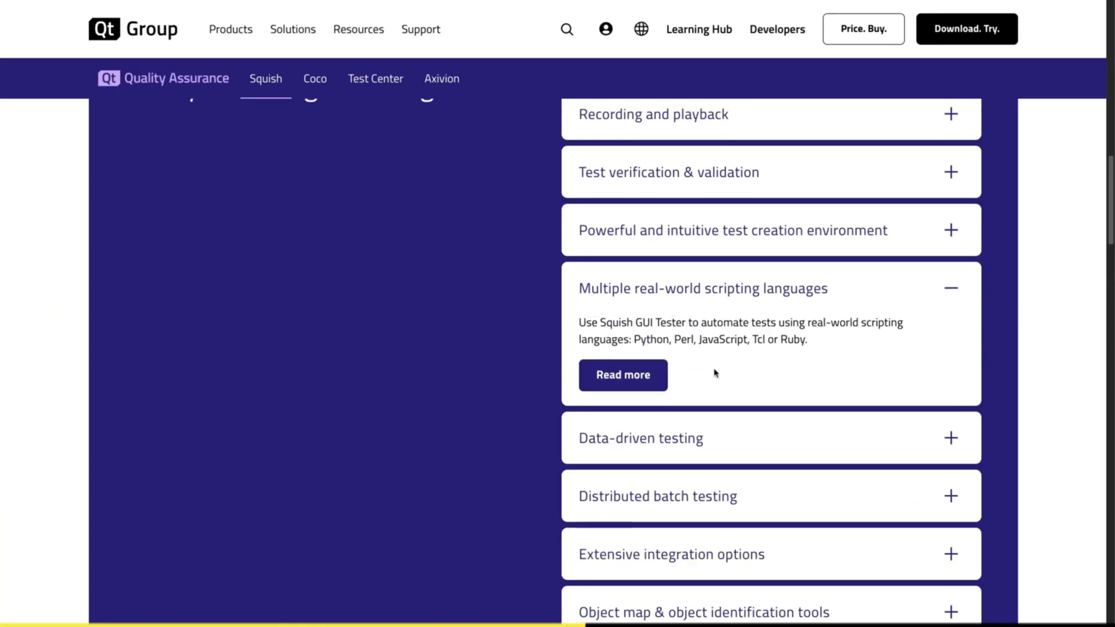
scroll("down", 3)
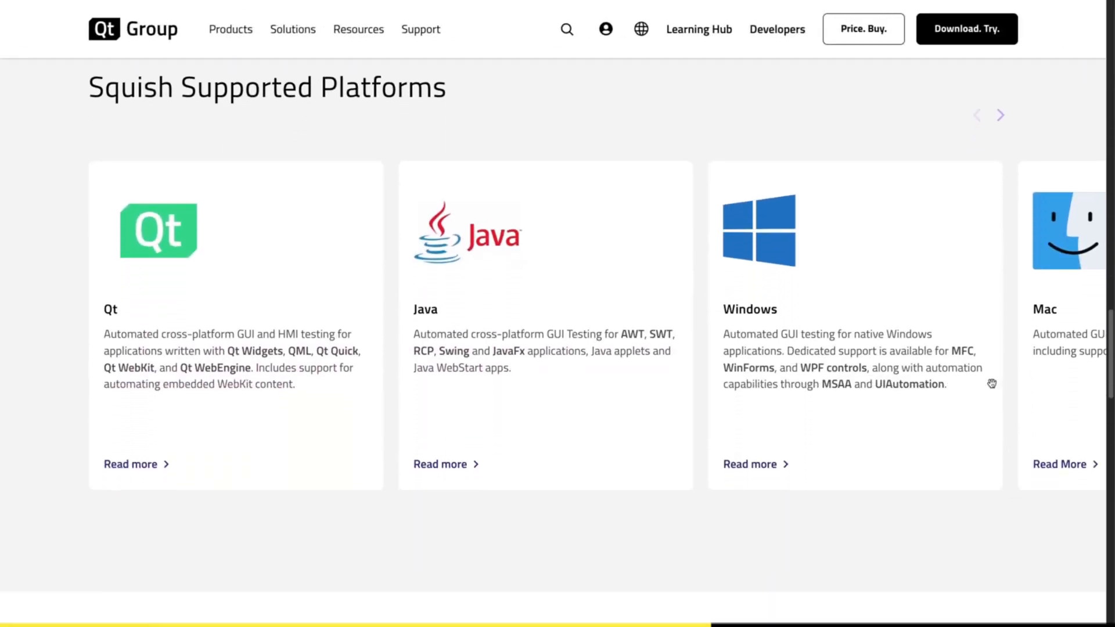
scroll("down", 3)
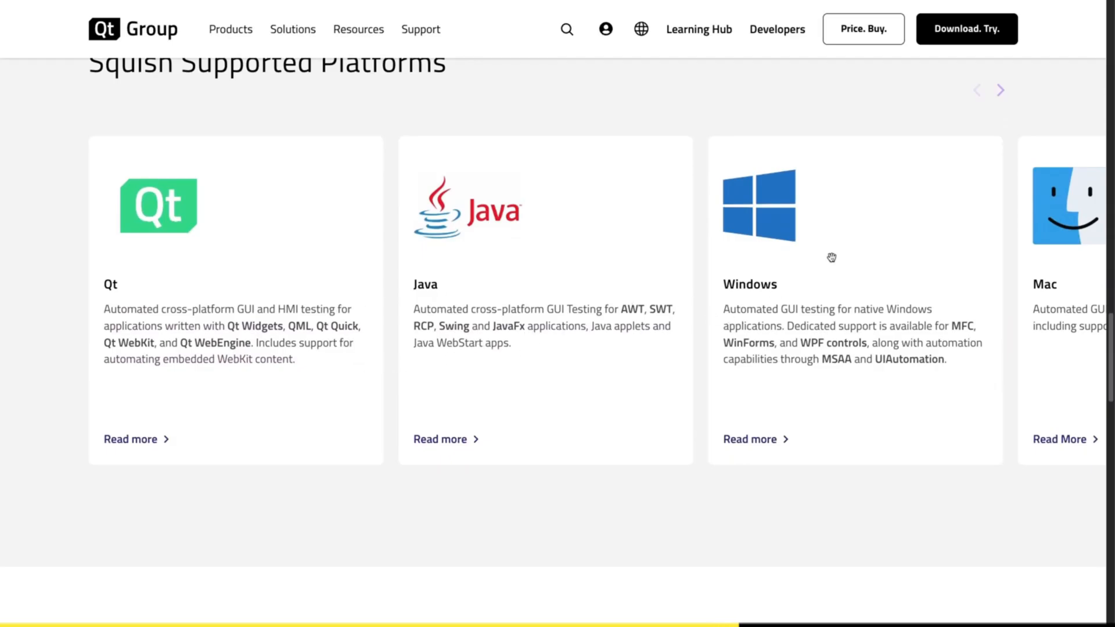
left_click(1000, 91)
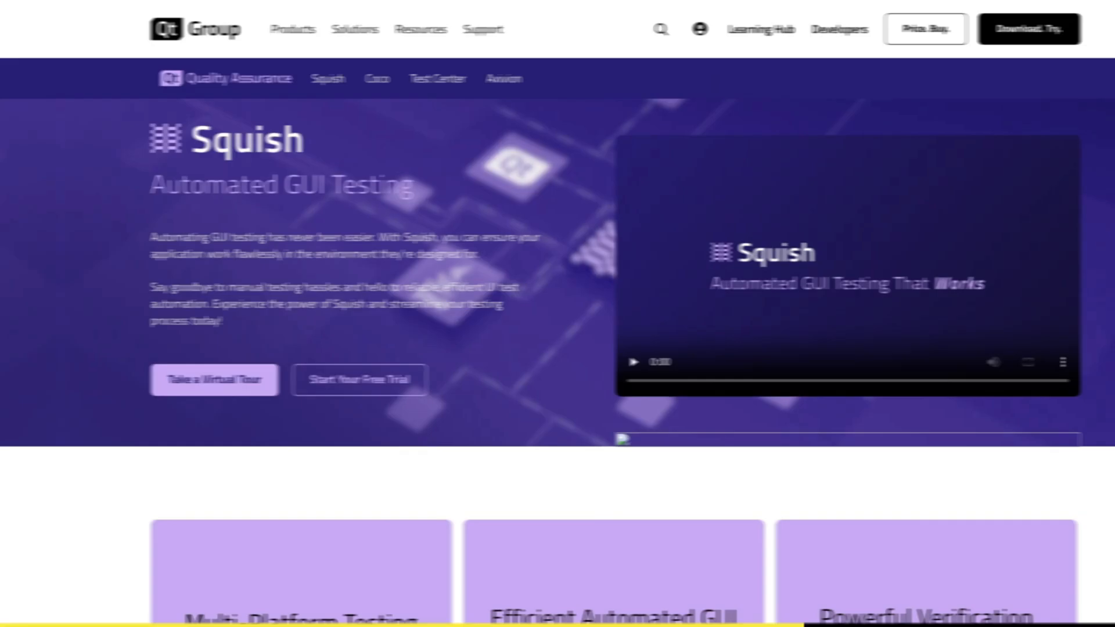
Step: Advance the Squish Take a Tour walkthrough through recording and replay to step 7 of 12, synchronization functions
scroll("down", 3)
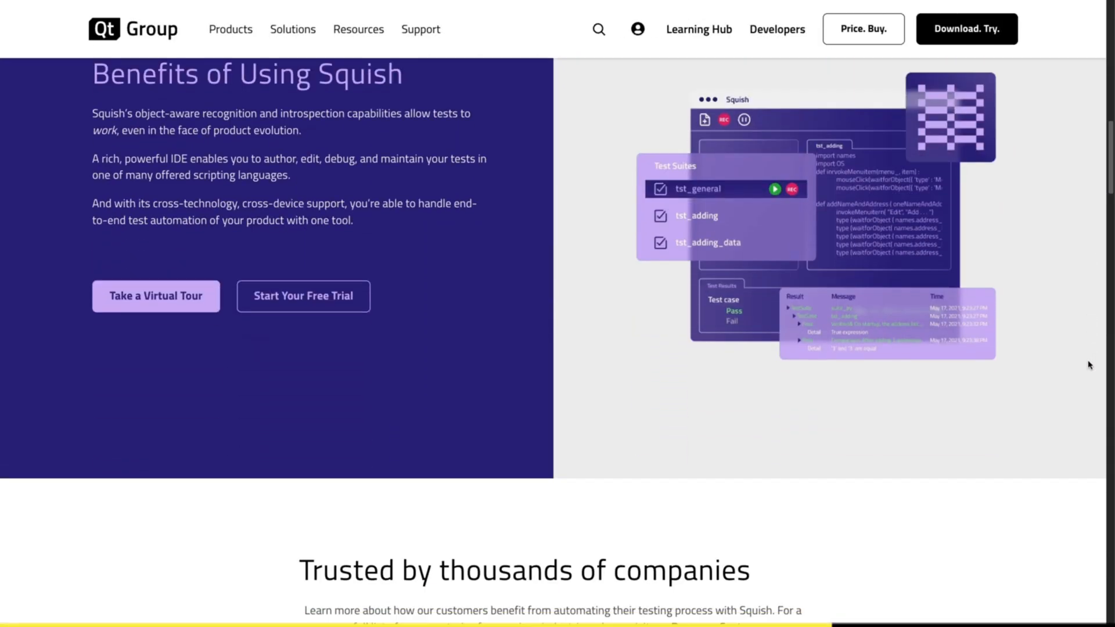
left_click(155, 296)
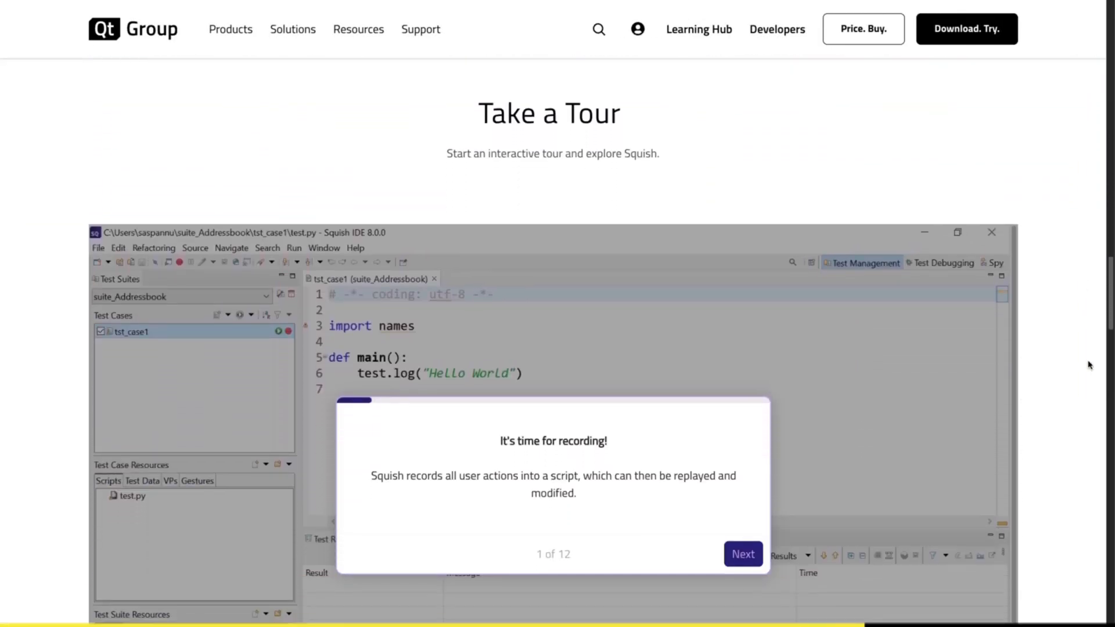
scroll("down", 3)
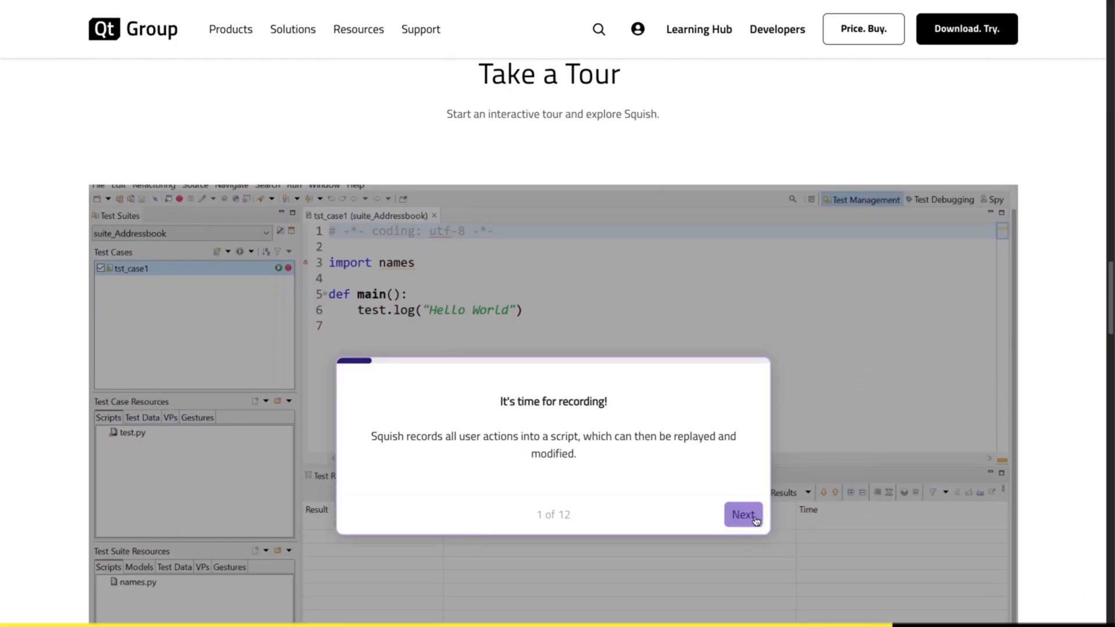
left_click(742, 515)
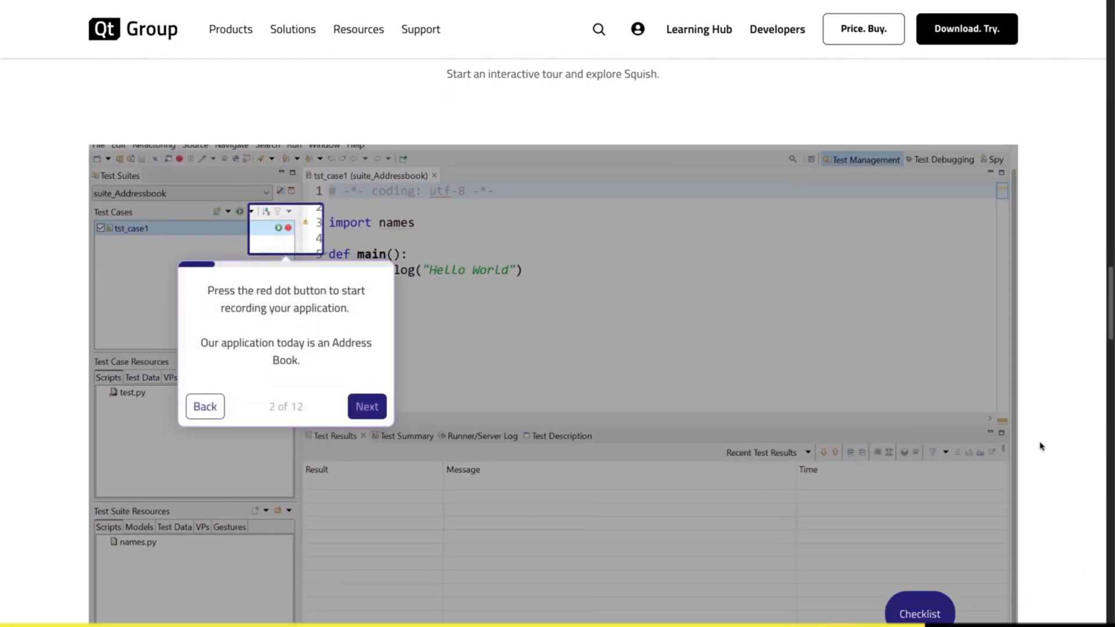
left_click(367, 406)
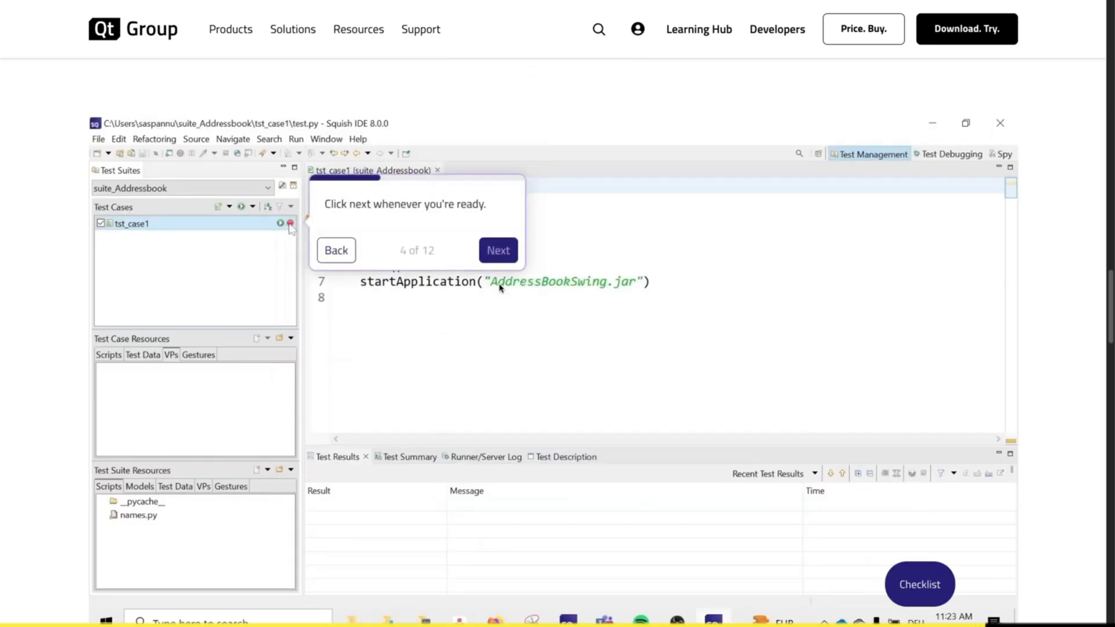
left_click(498, 250)
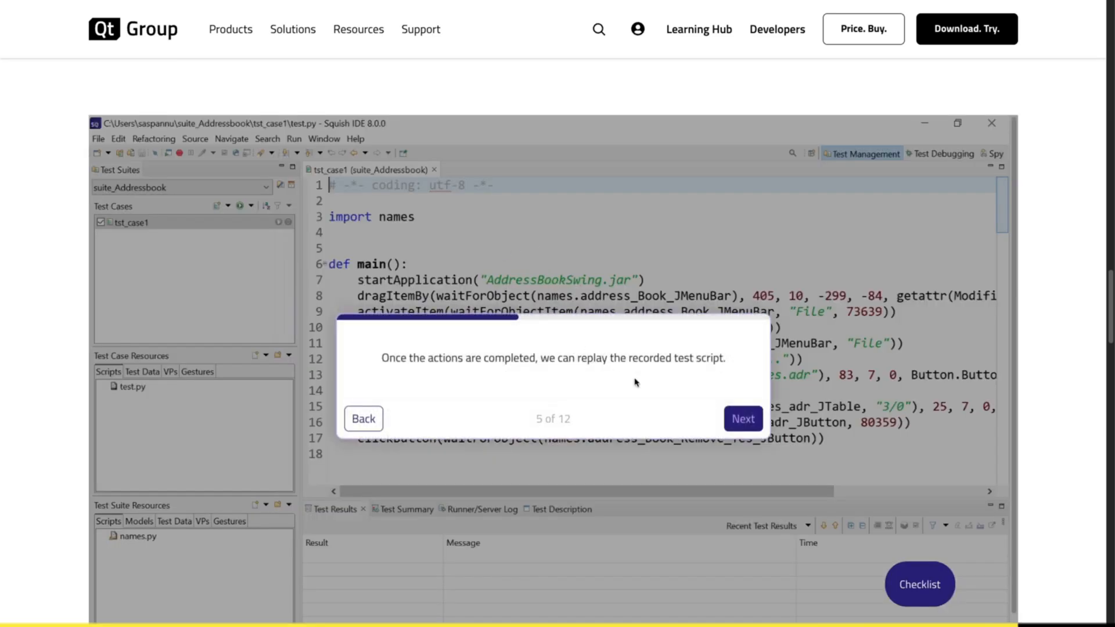
left_click(742, 418)
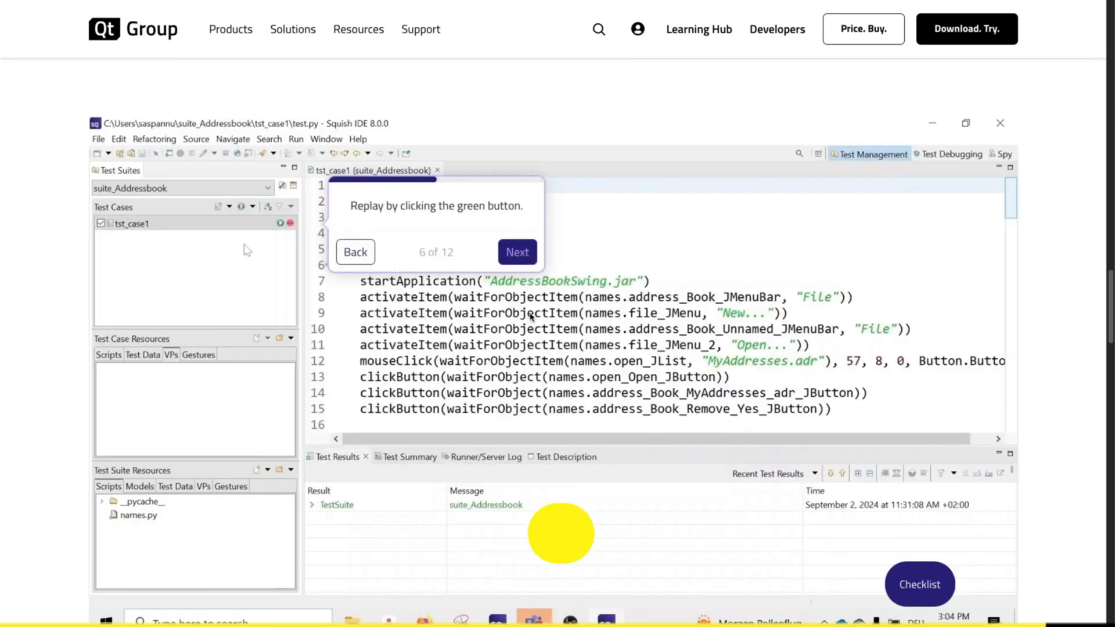
left_click(516, 252)
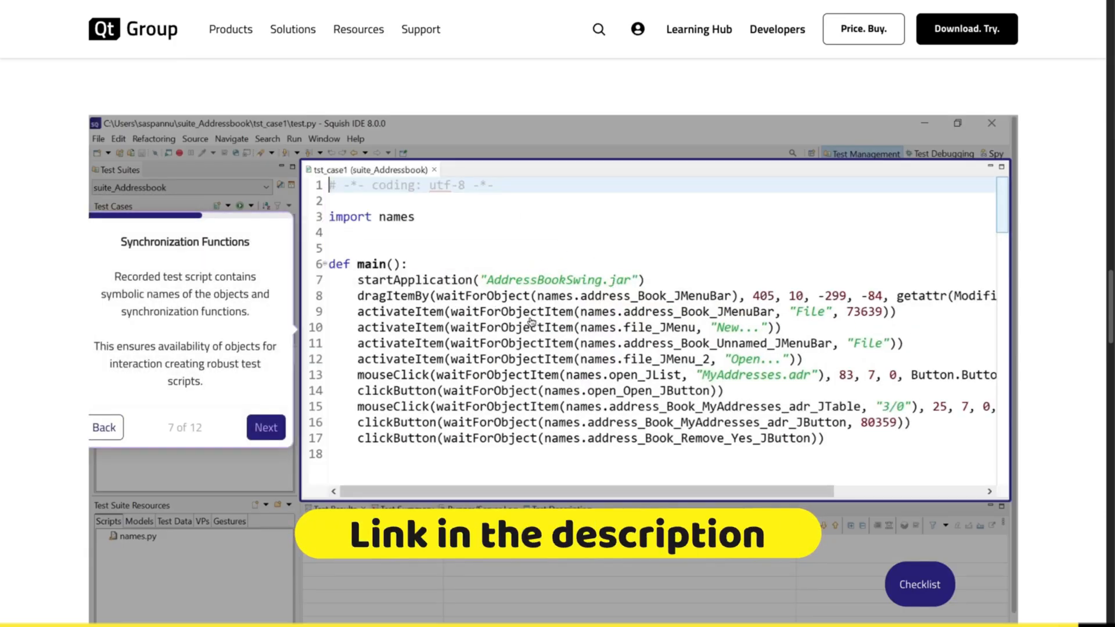
left_click(264, 427)
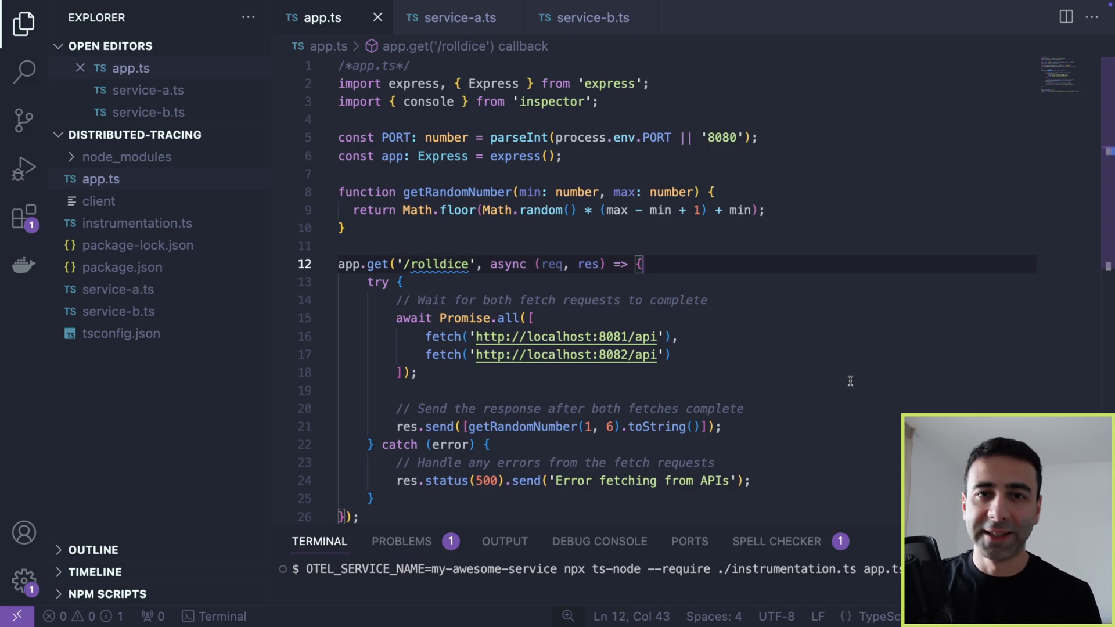
mouse_move(458, 264)
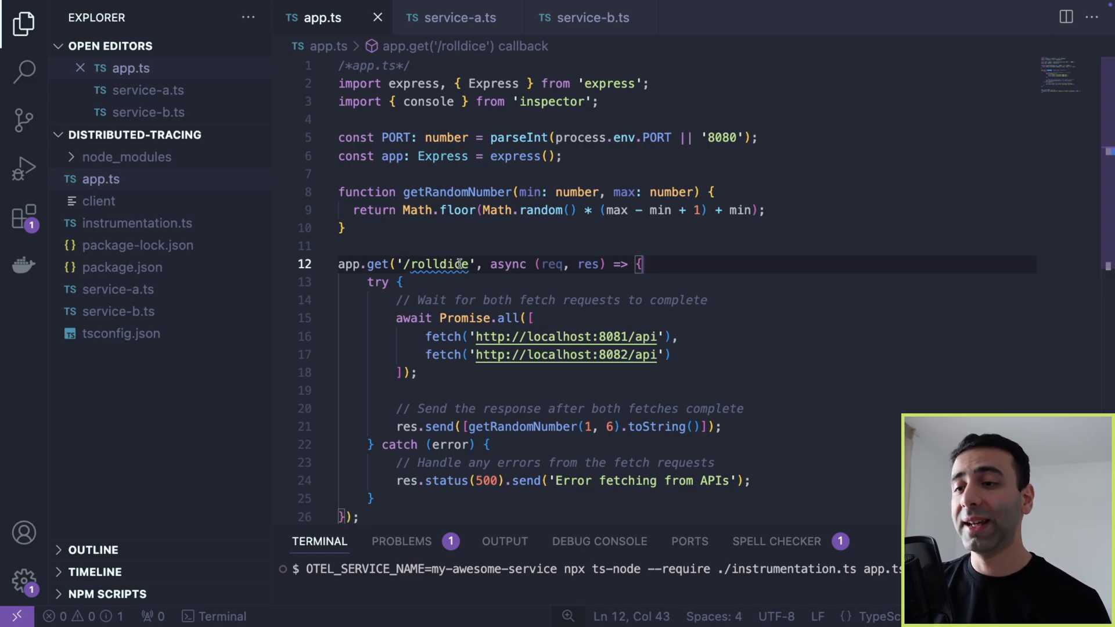
double_click(441, 264)
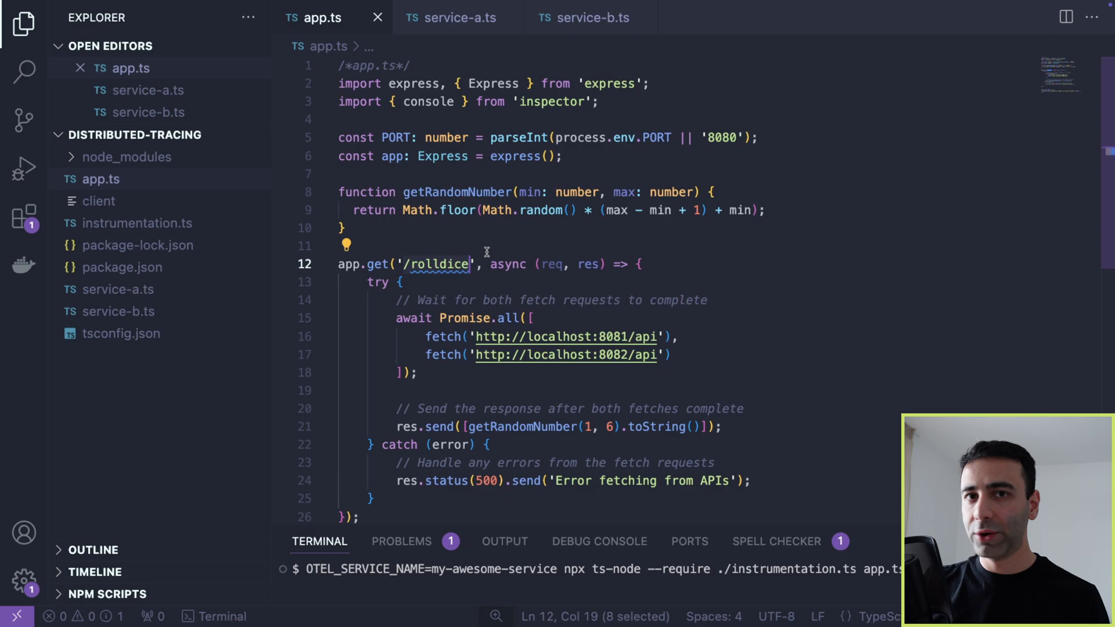
left_click(441, 264)
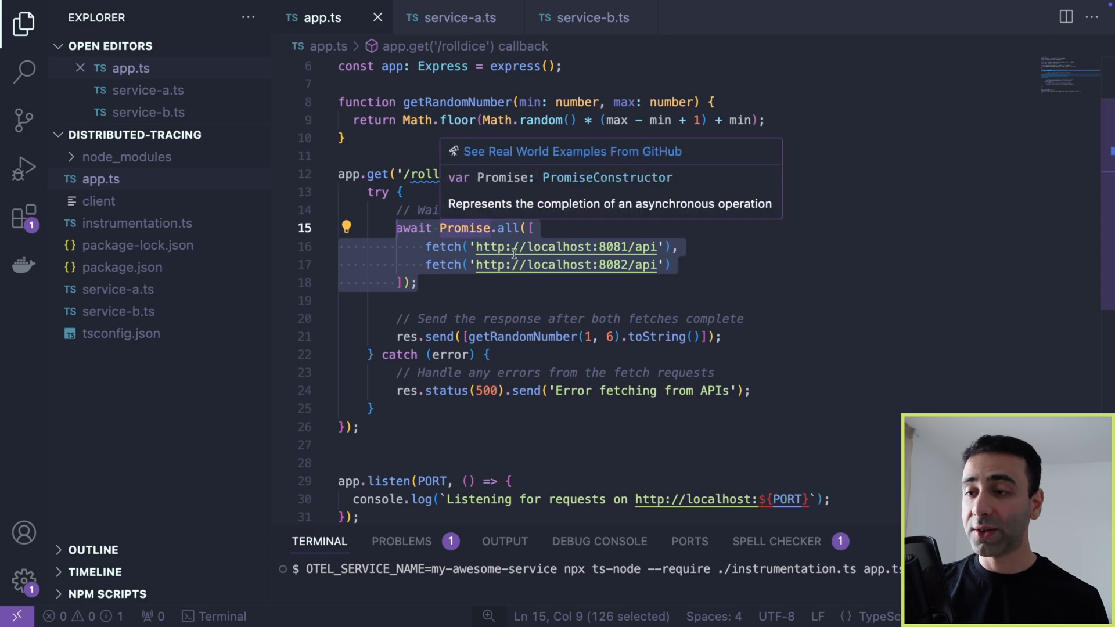
mouse_move(629, 246)
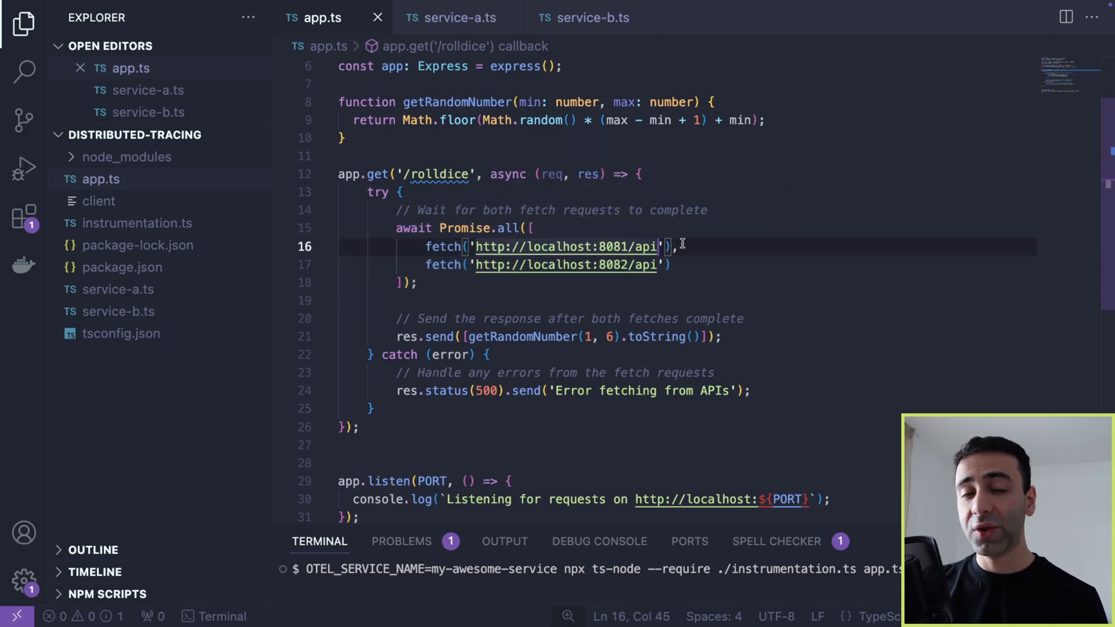
left_click(672, 265)
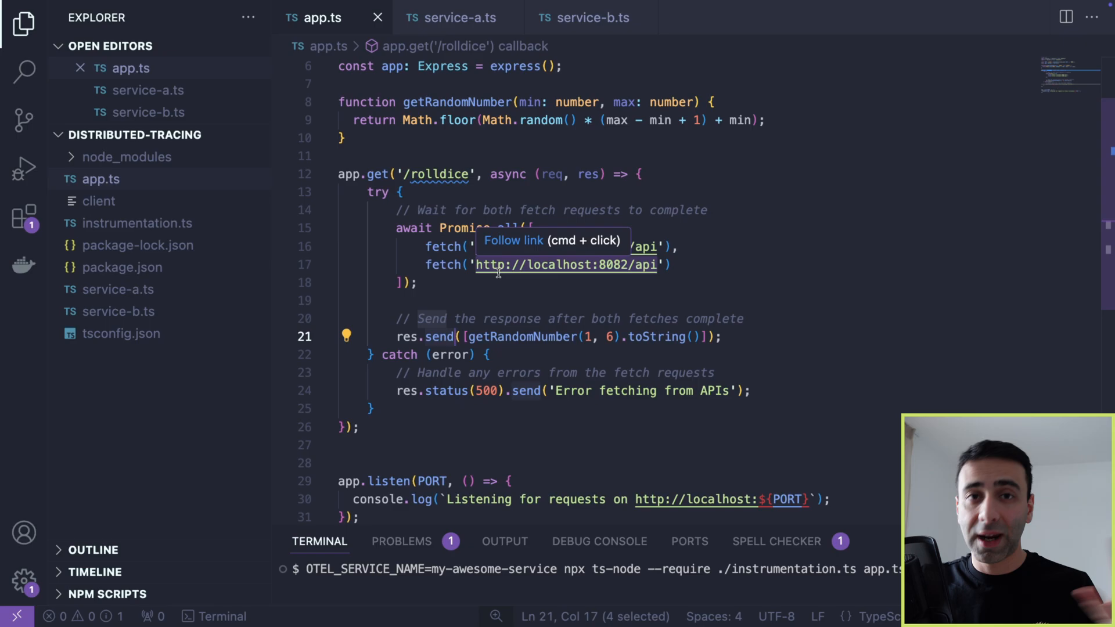
mouse_move(474, 281)
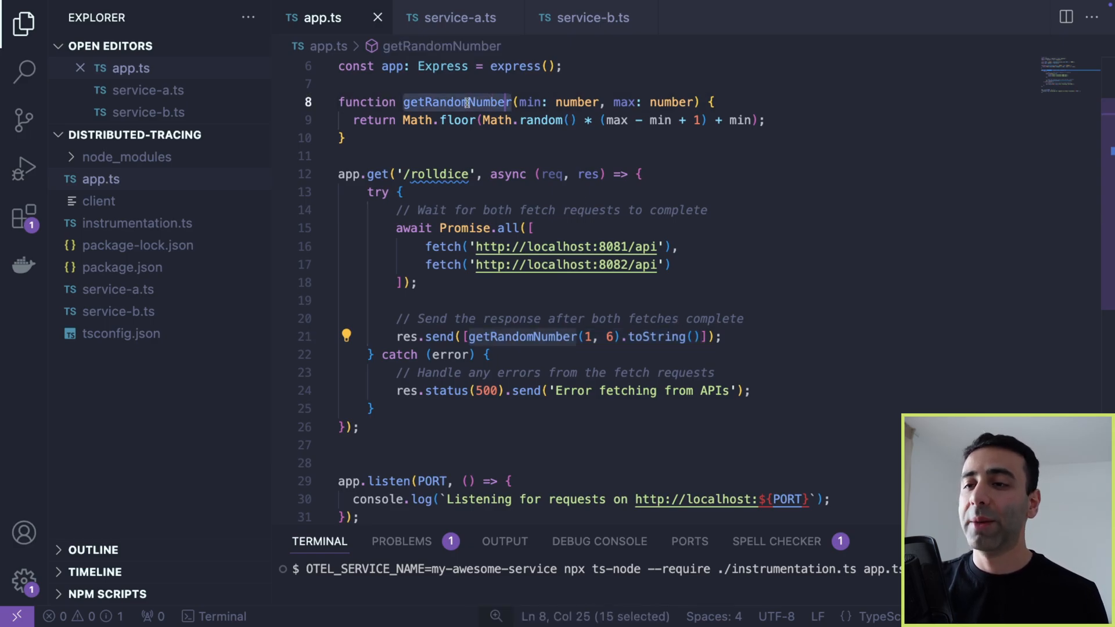
left_click(458, 17)
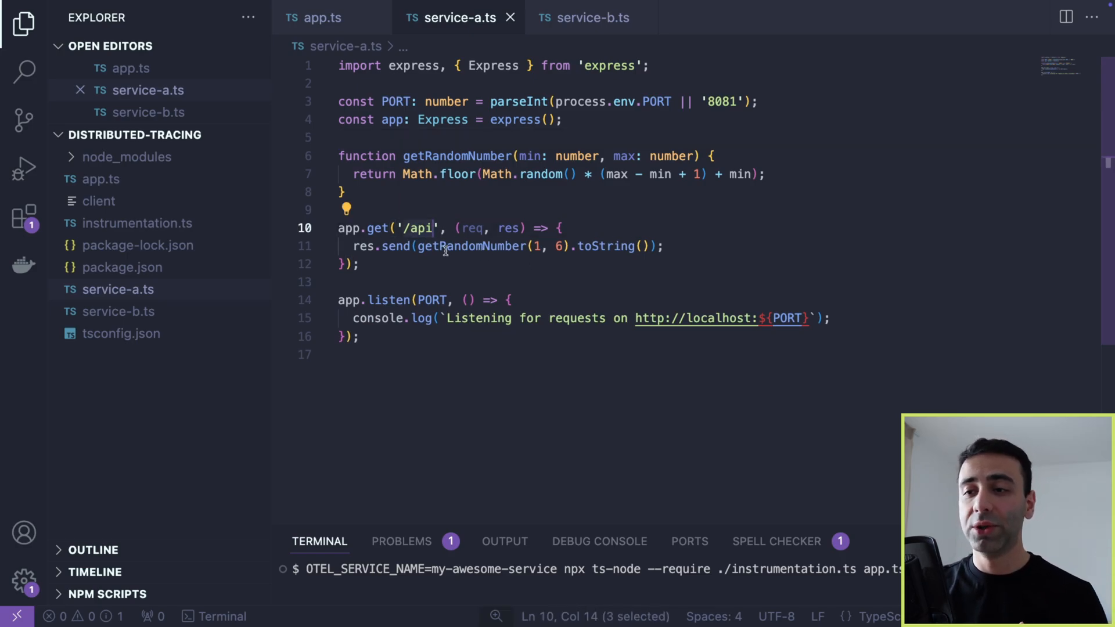
mouse_move(590, 17)
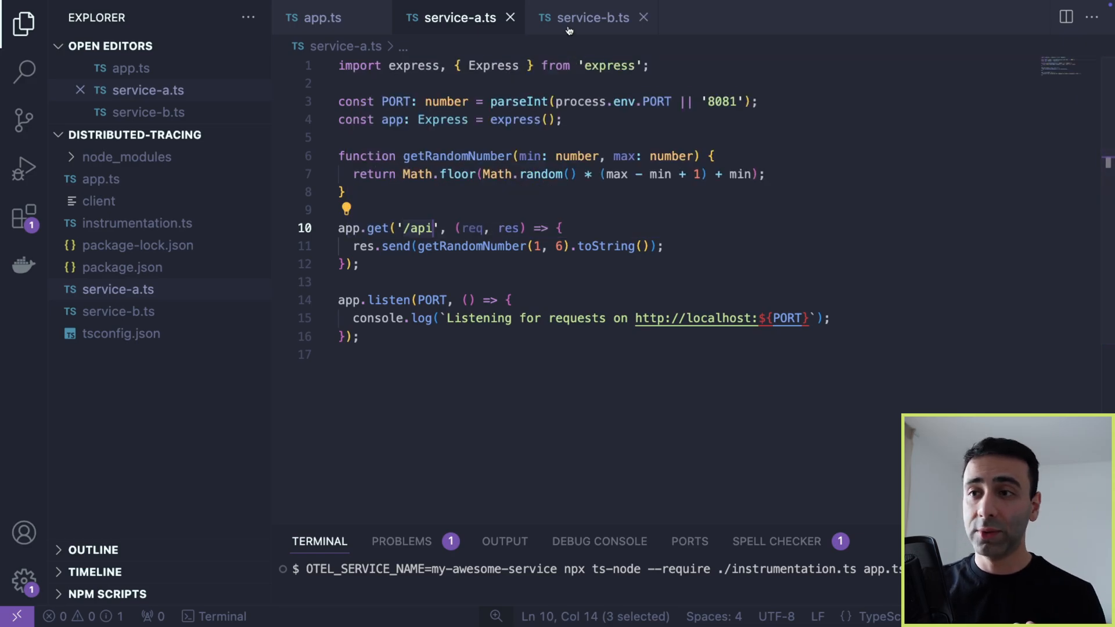
Step: Switch from service-a.ts to the service-b.ts editor to view it
left_click(590, 18)
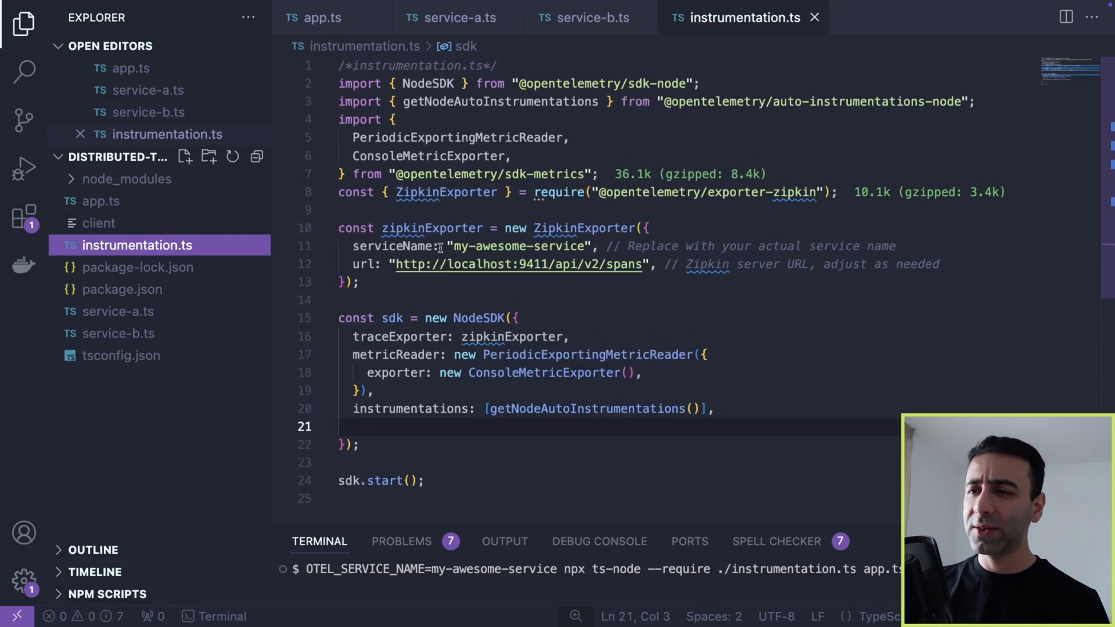
left_click(683, 84)
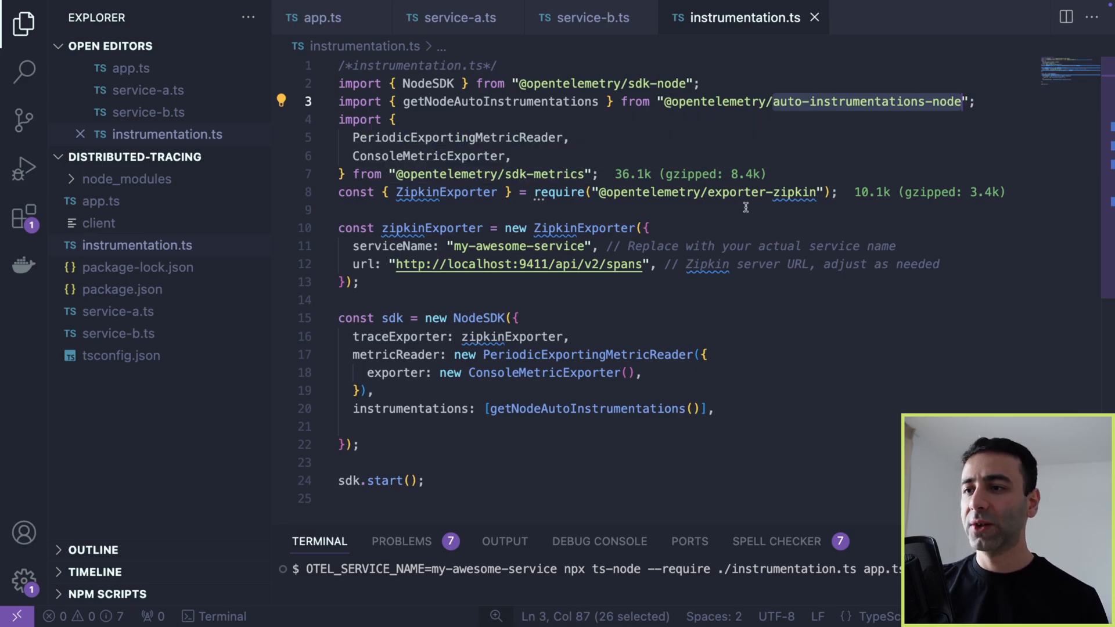
left_click(707, 192)
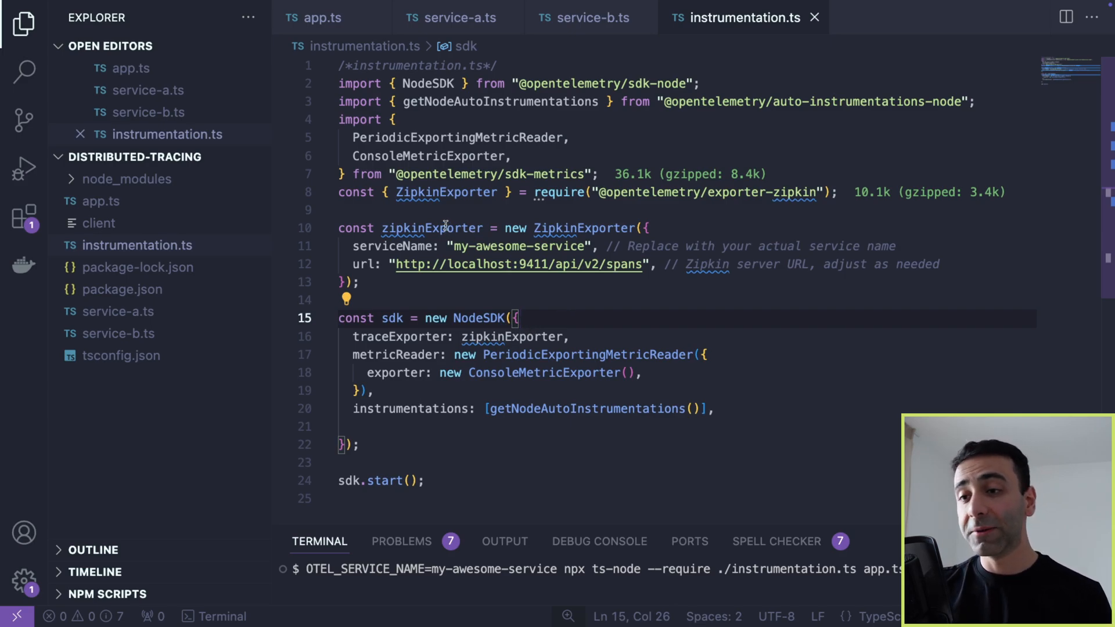
double_click(432, 229)
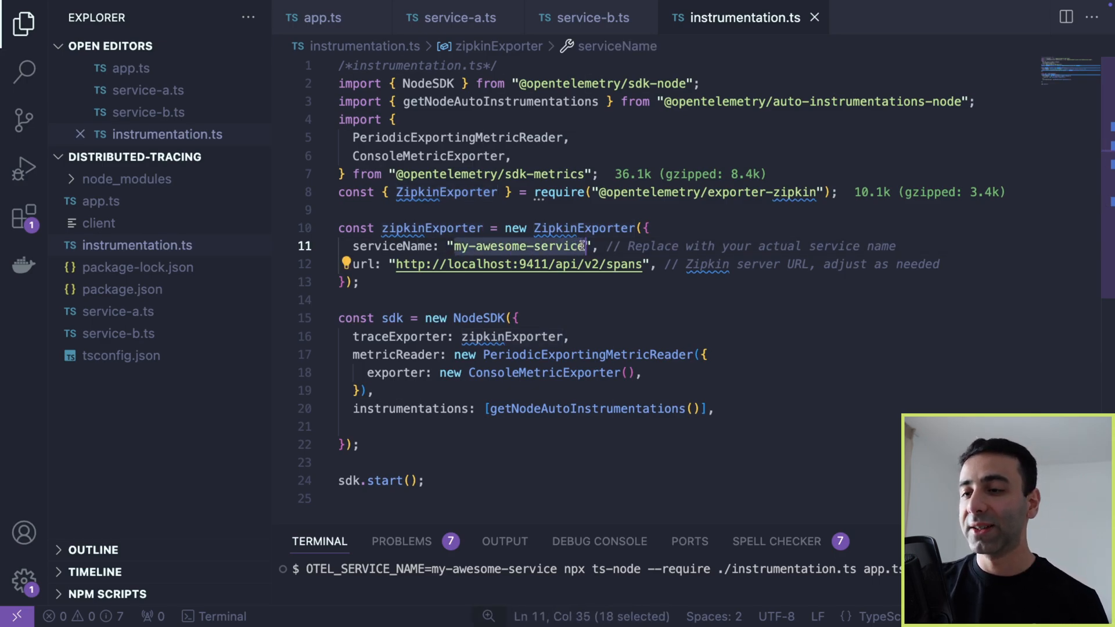
mouse_move(521, 263)
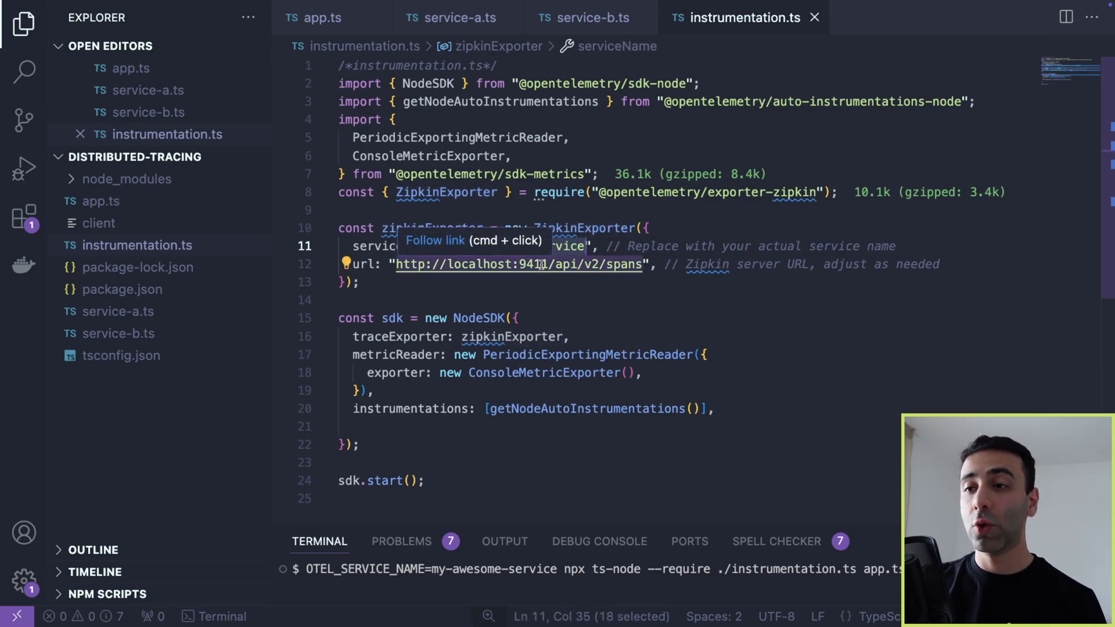
left_click(520, 264)
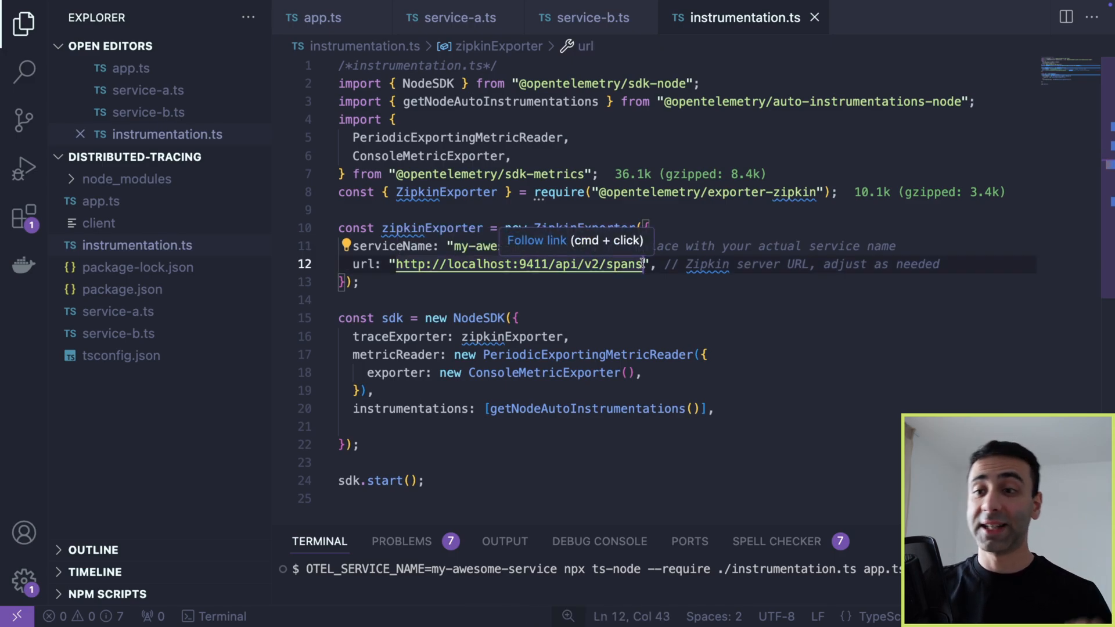
mouse_move(635, 507)
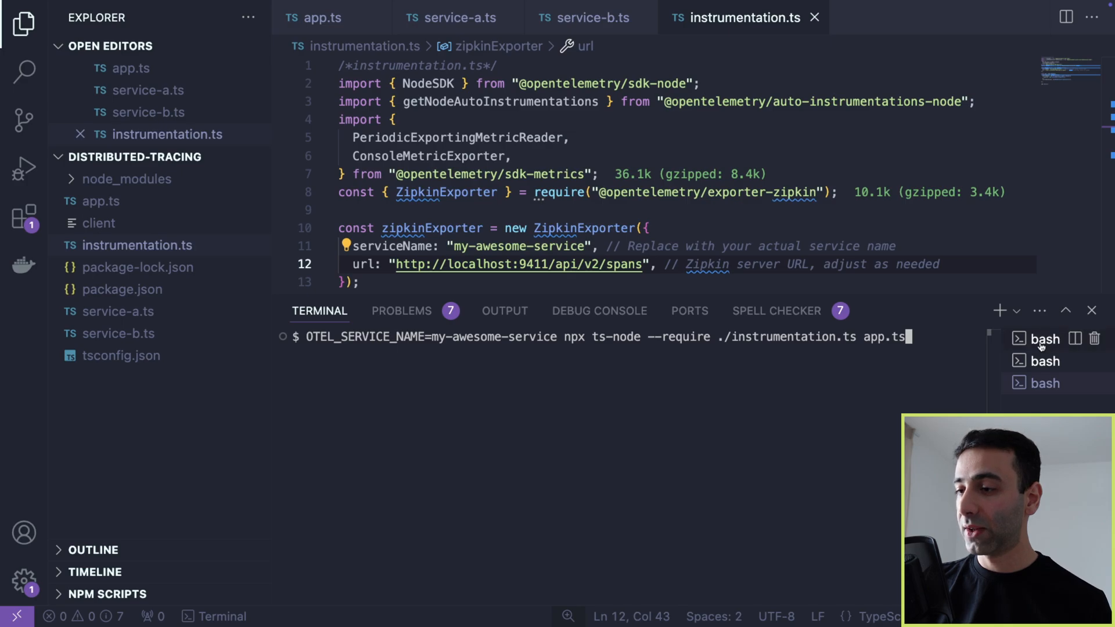
Step: Run the OTEL_SERVICE_NAME ts-node commands with ./instrumentation.ts for the services and app.ts, then view the rolldice request file
type("OTEL_SERVICE_NAME=my-awesome-service-a npx ts-node --require ./instrumentation.ts service-a.ts")
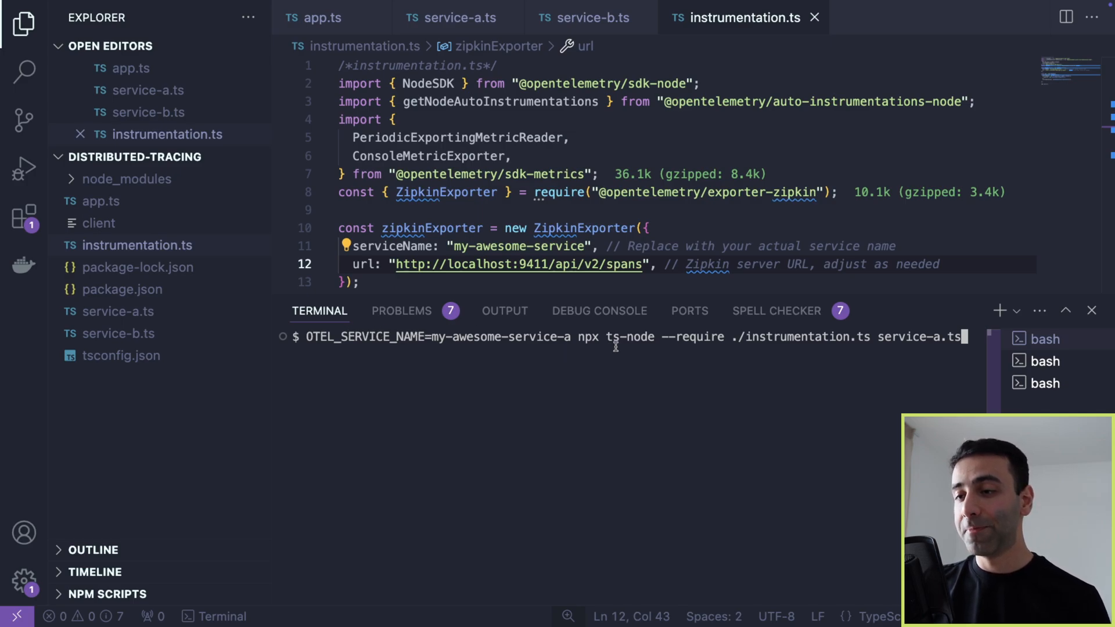
mouse_move(727, 351)
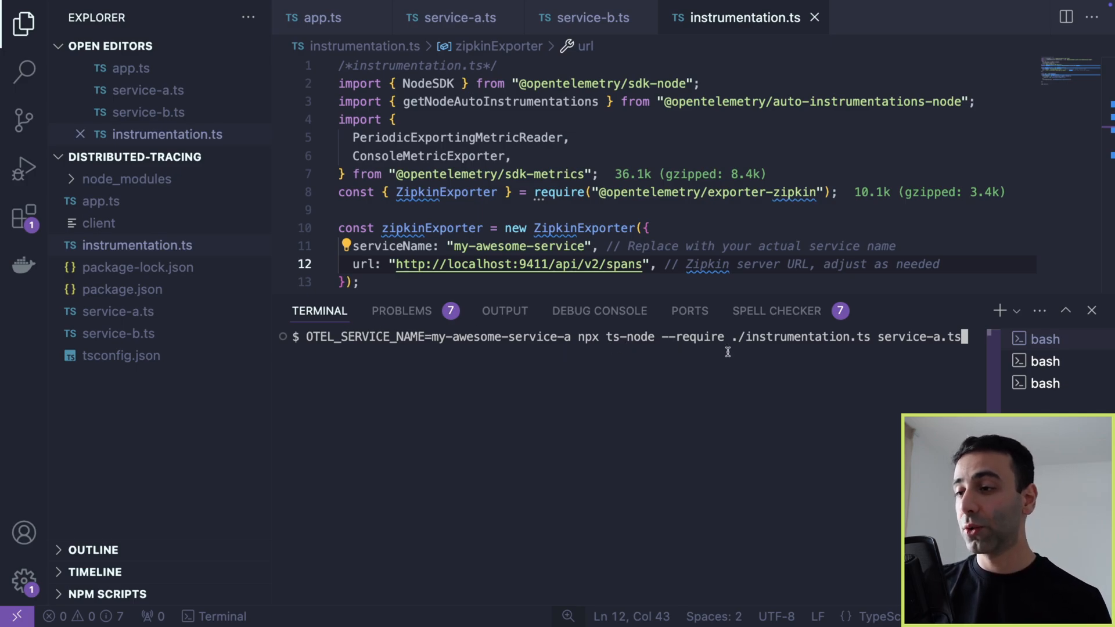
mouse_move(811, 358)
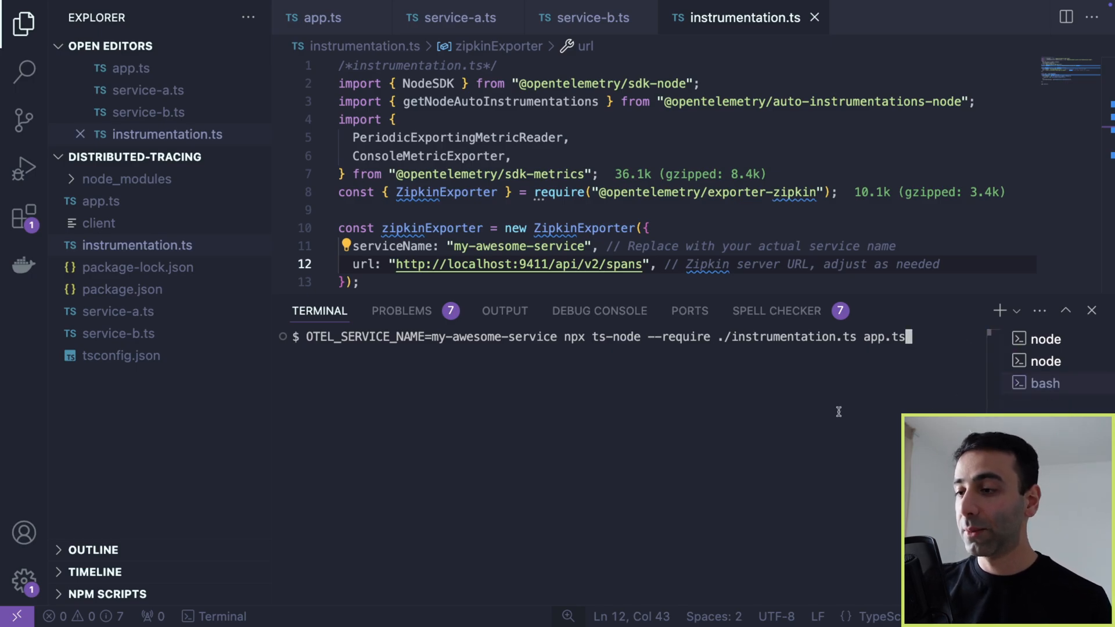
key("Return")
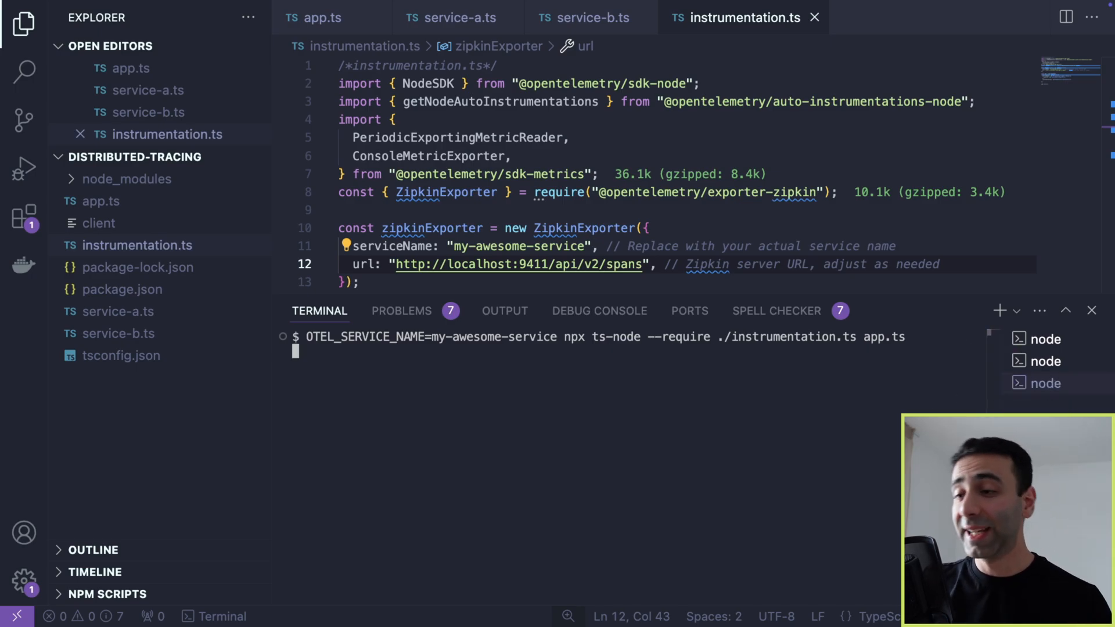
key("Return")
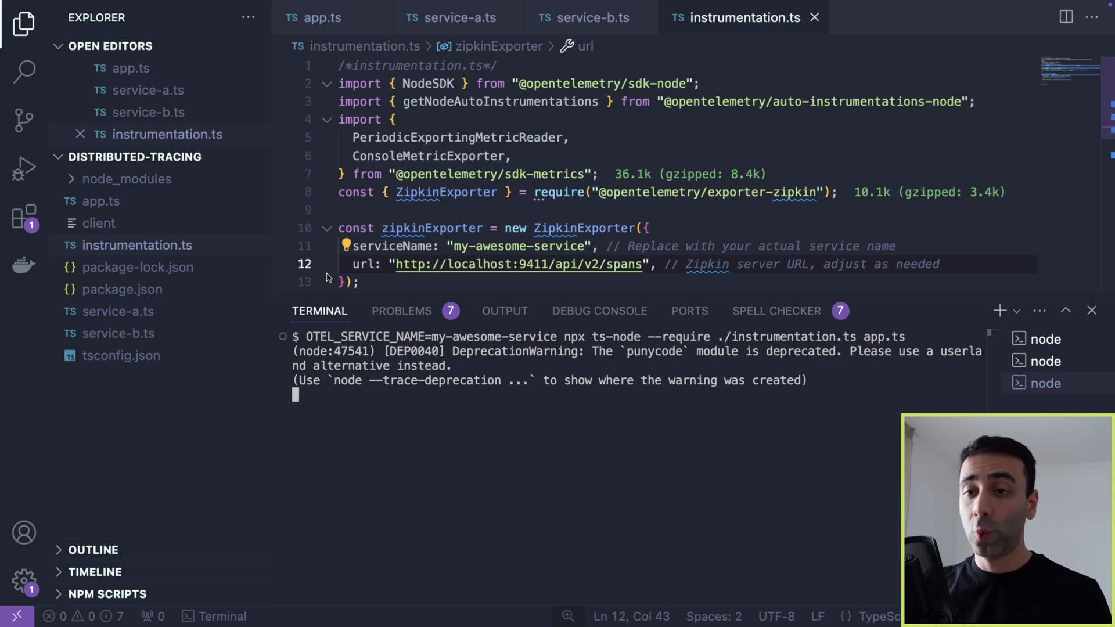
left_click(99, 222)
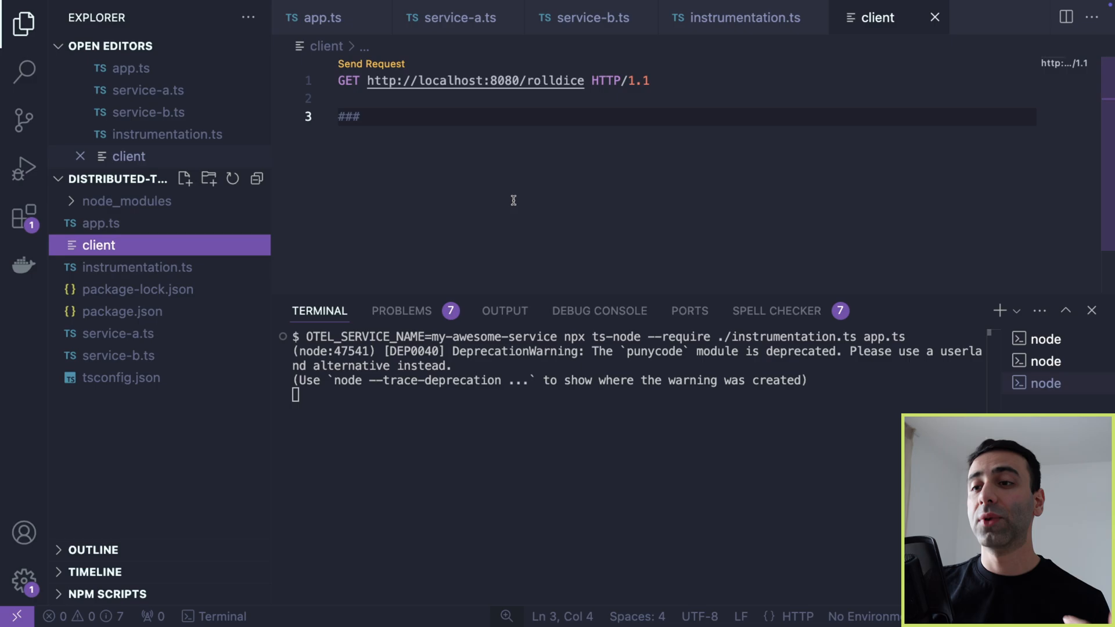
mouse_move(536, 93)
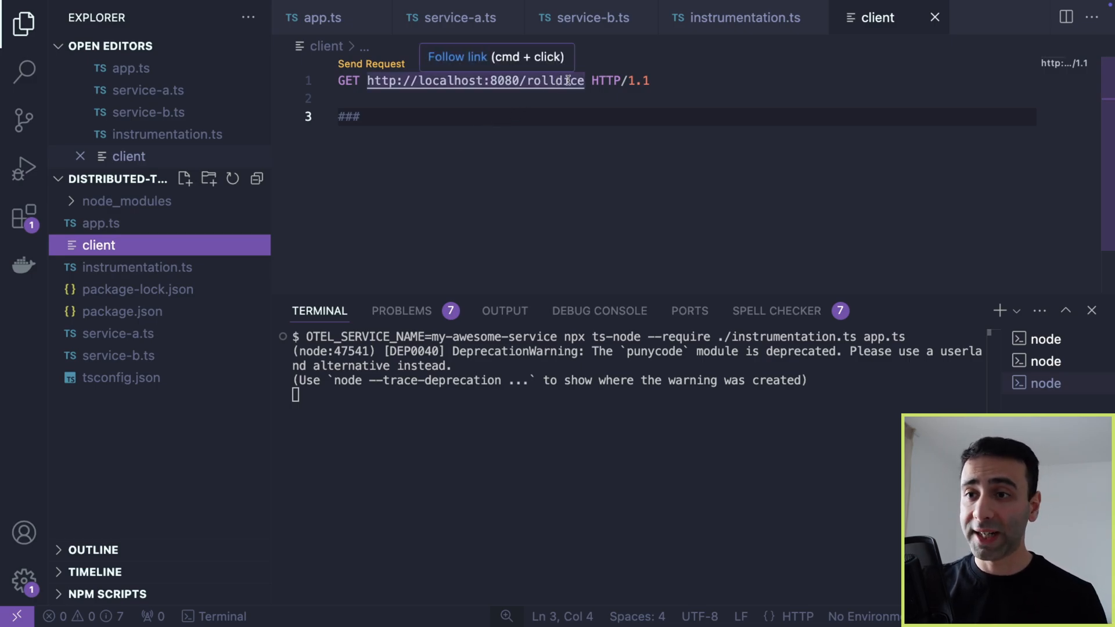
left_click(372, 63)
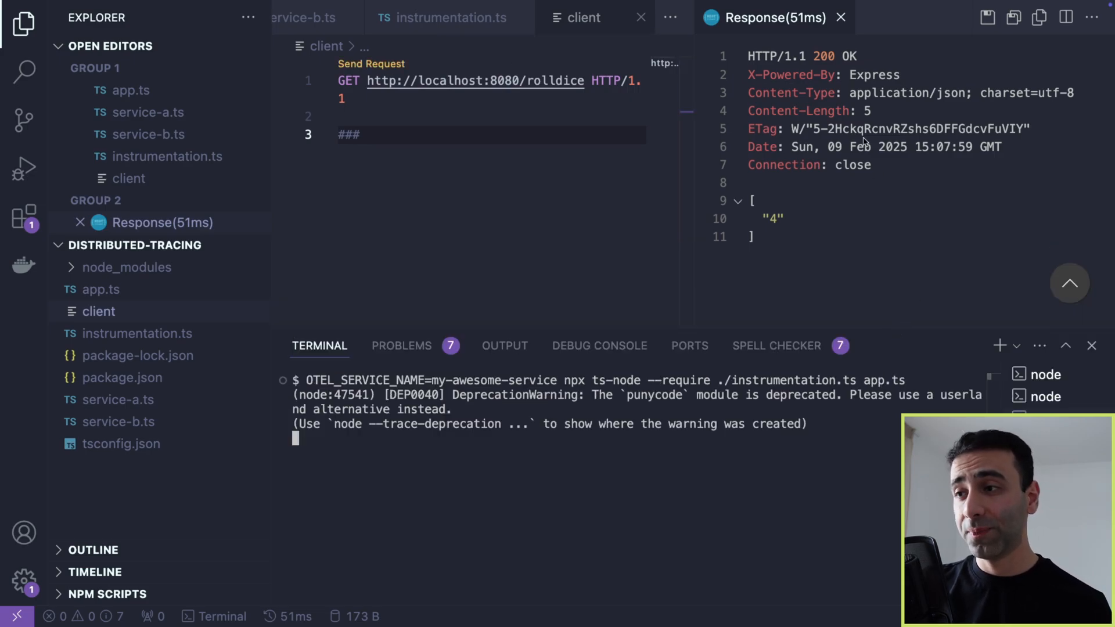
mouse_move(814, 226)
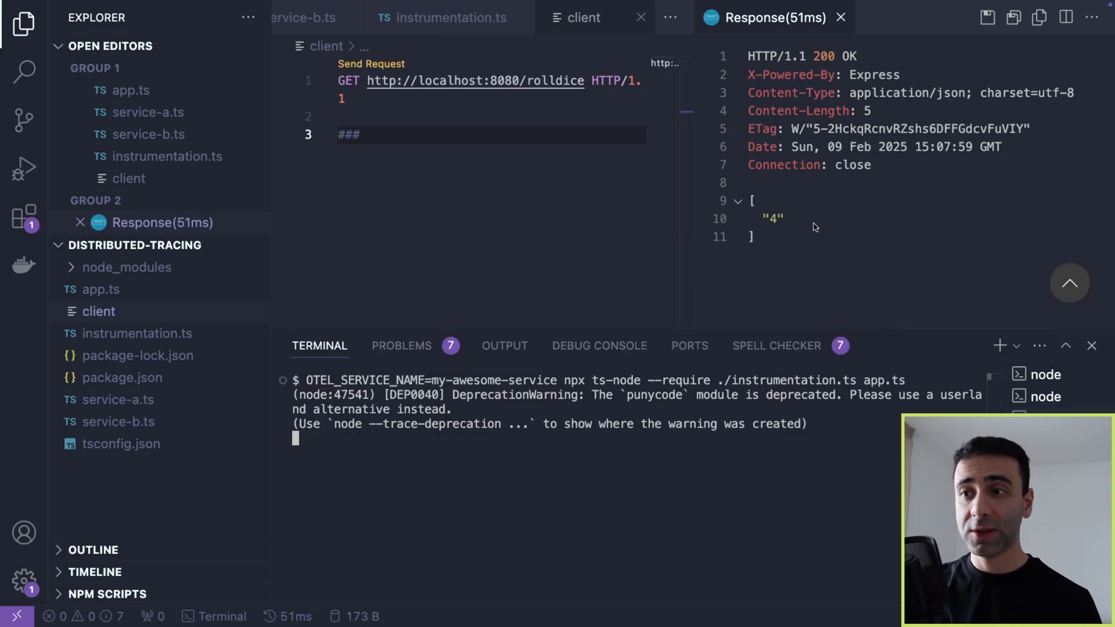
mouse_move(767, 242)
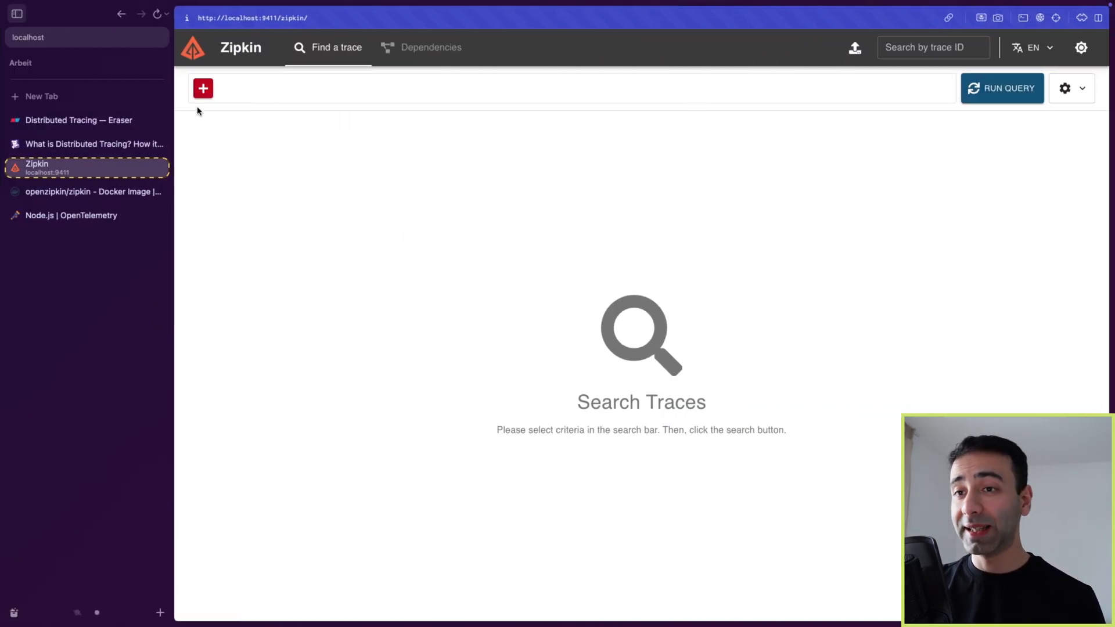
Step: Query Zipkin for recent traces, expand the get /rolldice result with 16 spans across three services, and show its details
left_click(202, 89)
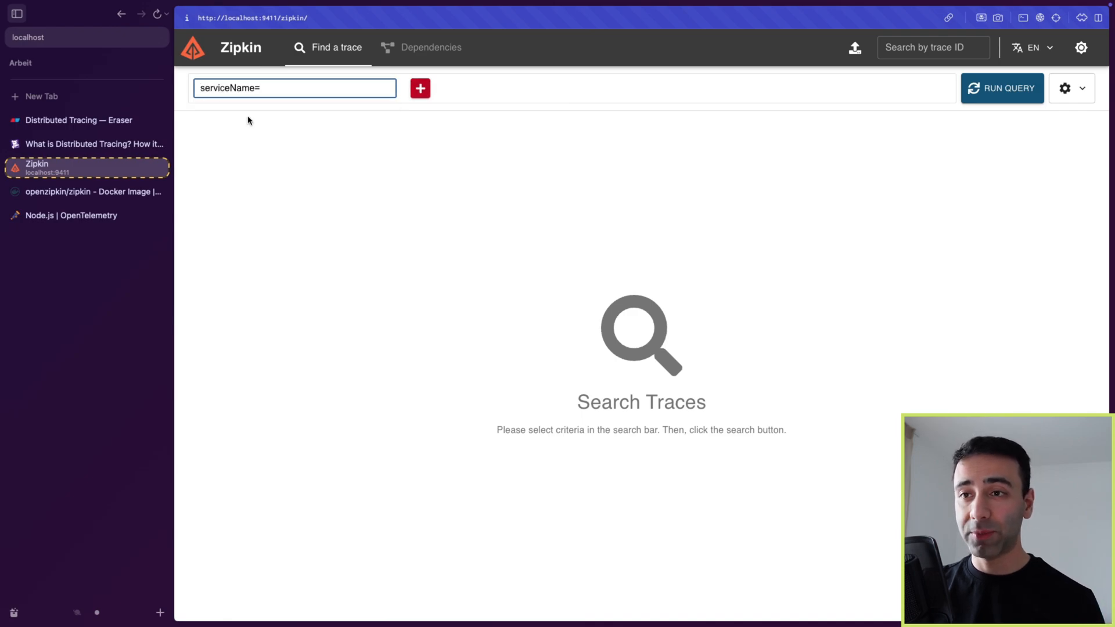
mouse_move(999, 115)
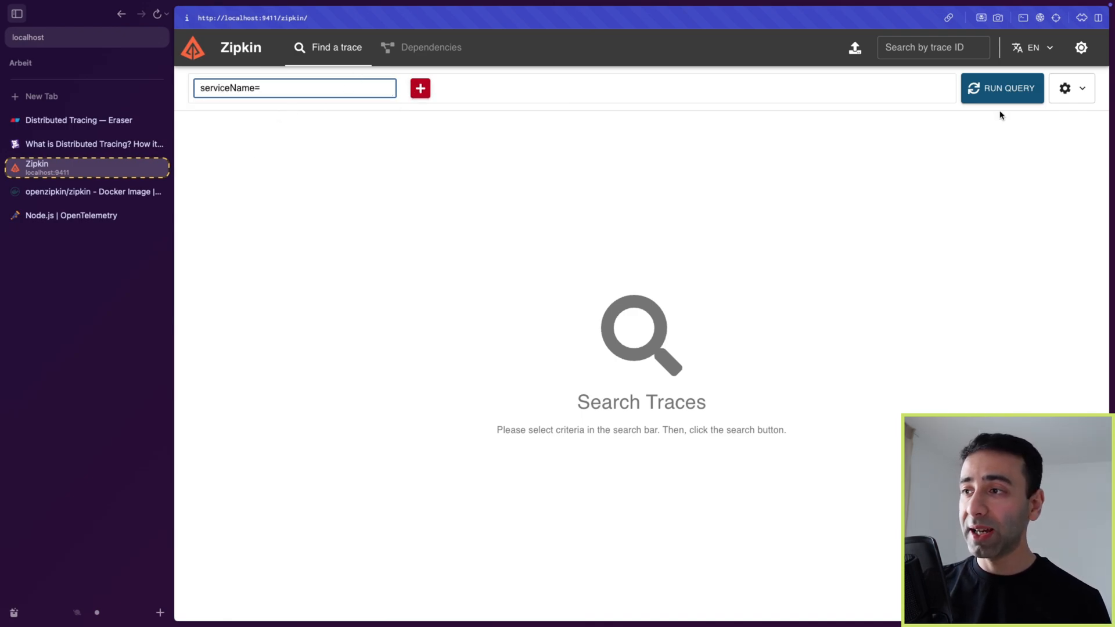
left_click(1001, 88)
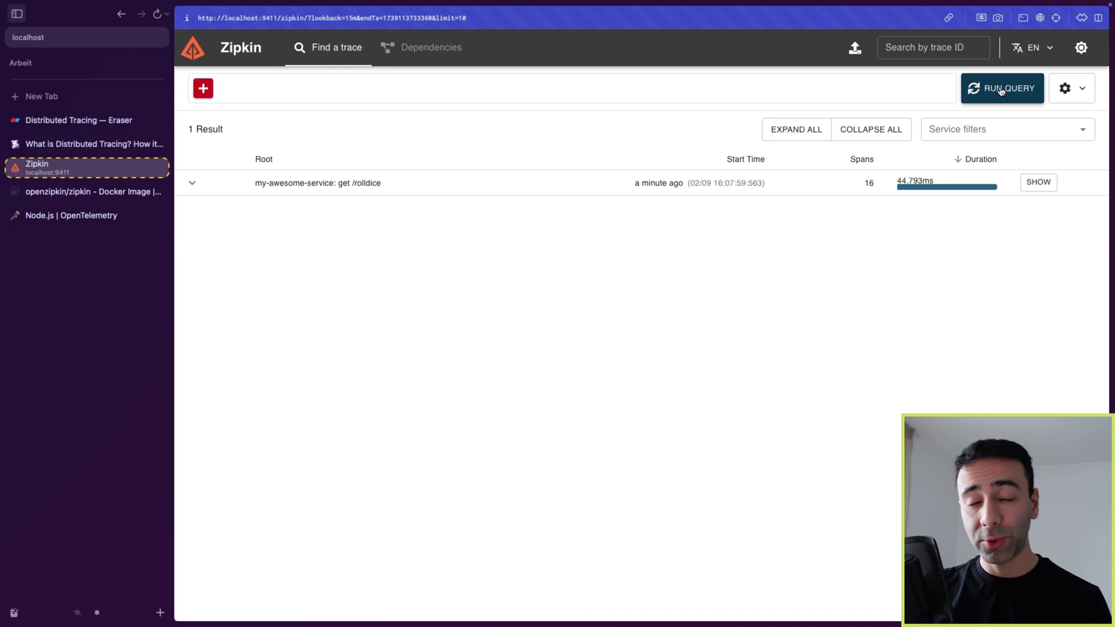
mouse_move(426, 218)
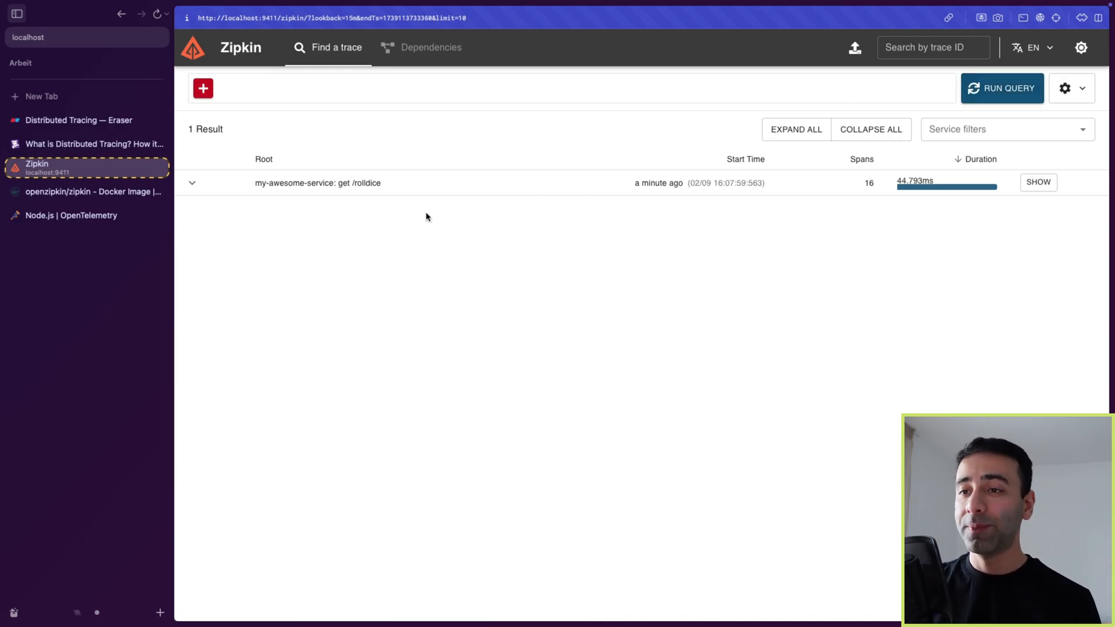
mouse_move(680, 199)
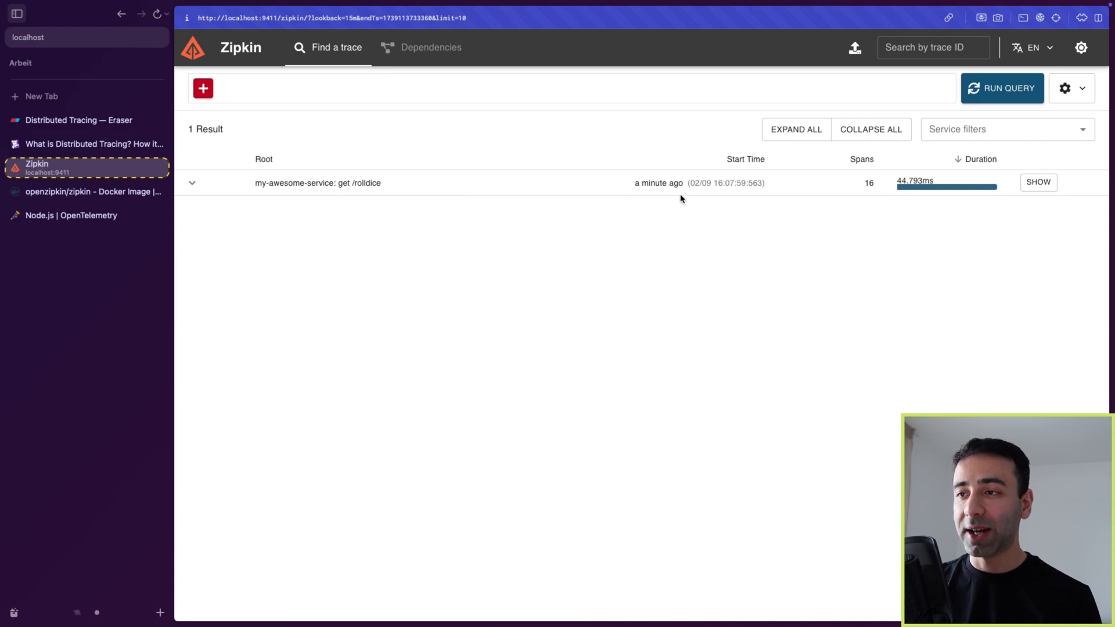
mouse_move(564, 191)
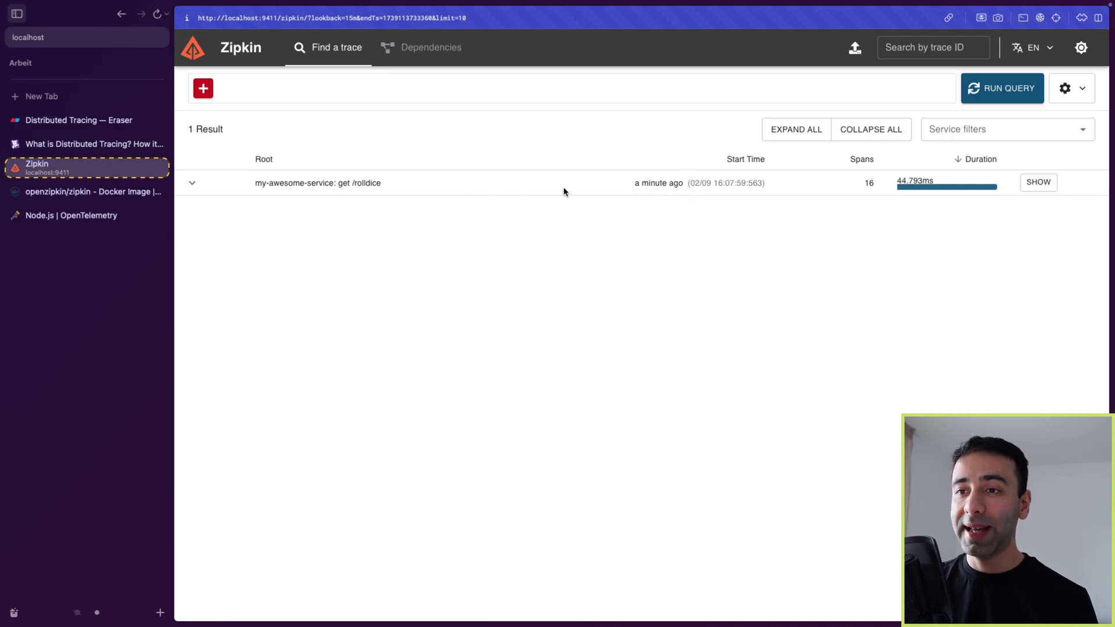
mouse_move(336, 182)
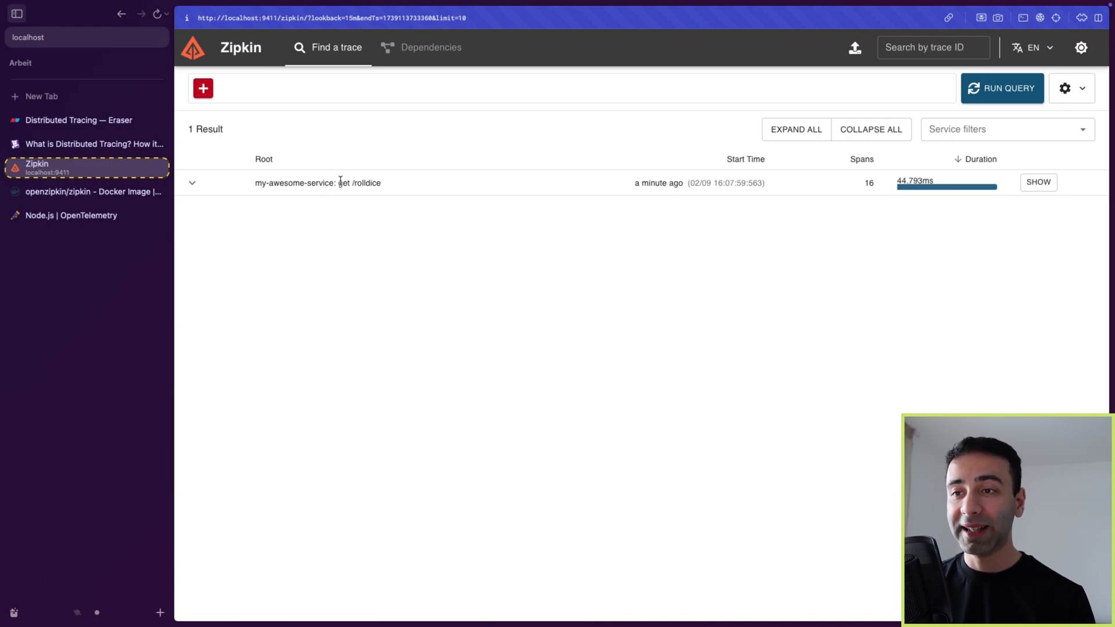
mouse_move(729, 265)
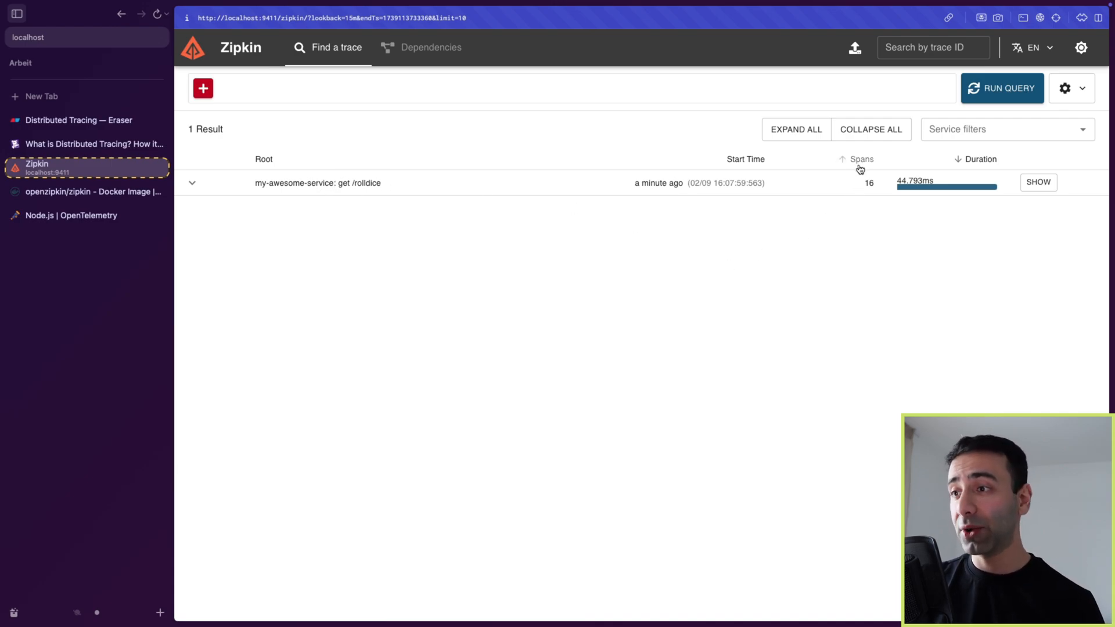
mouse_move(728, 194)
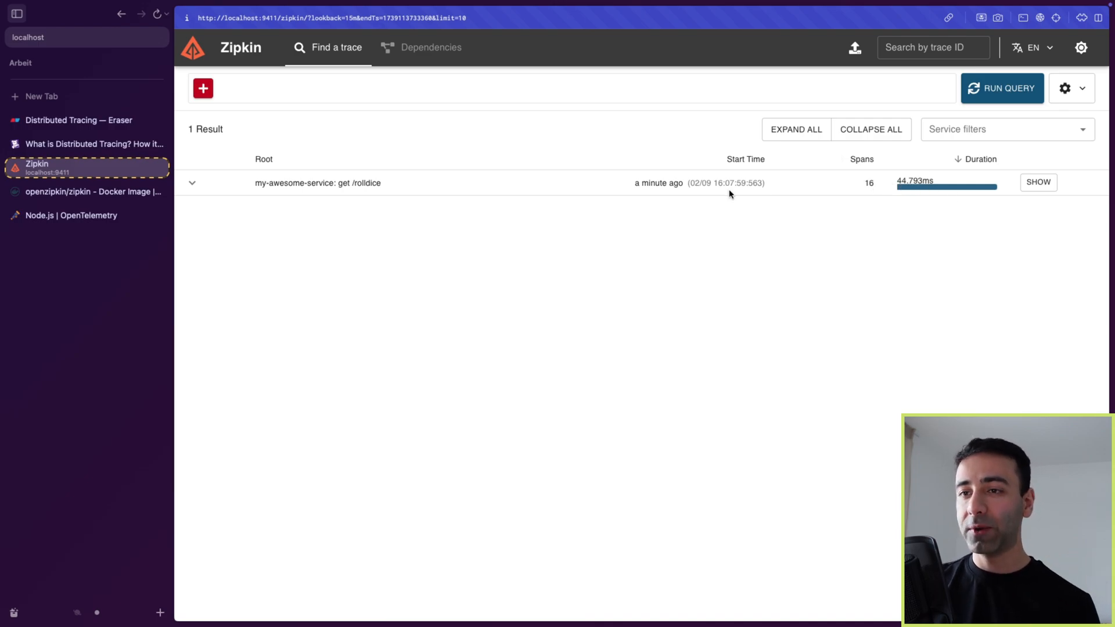
left_click(192, 182)
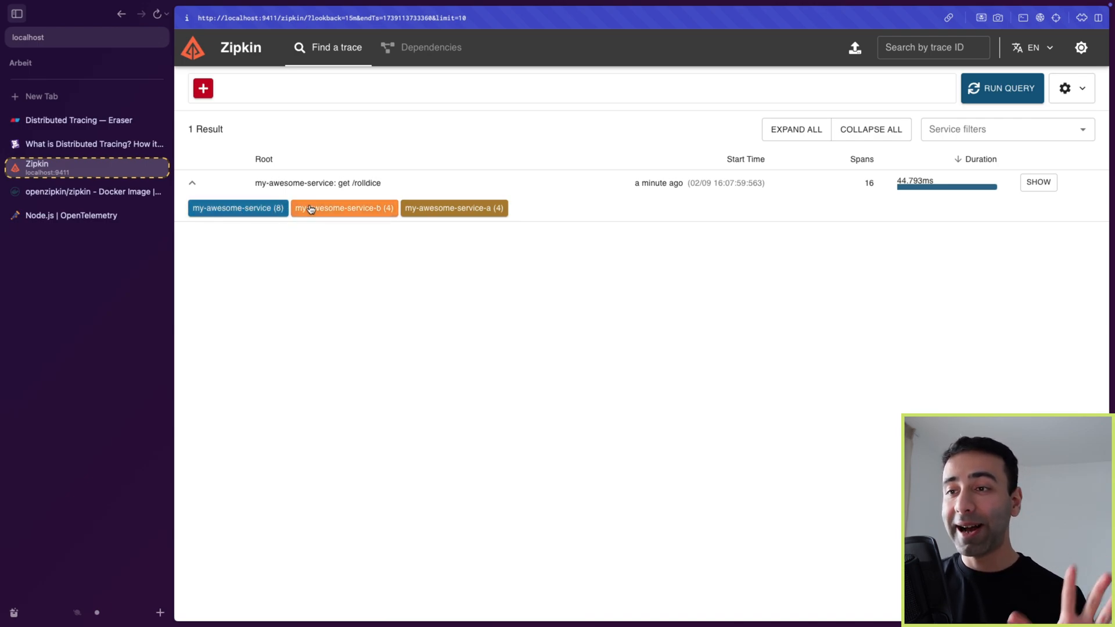
mouse_move(625, 227)
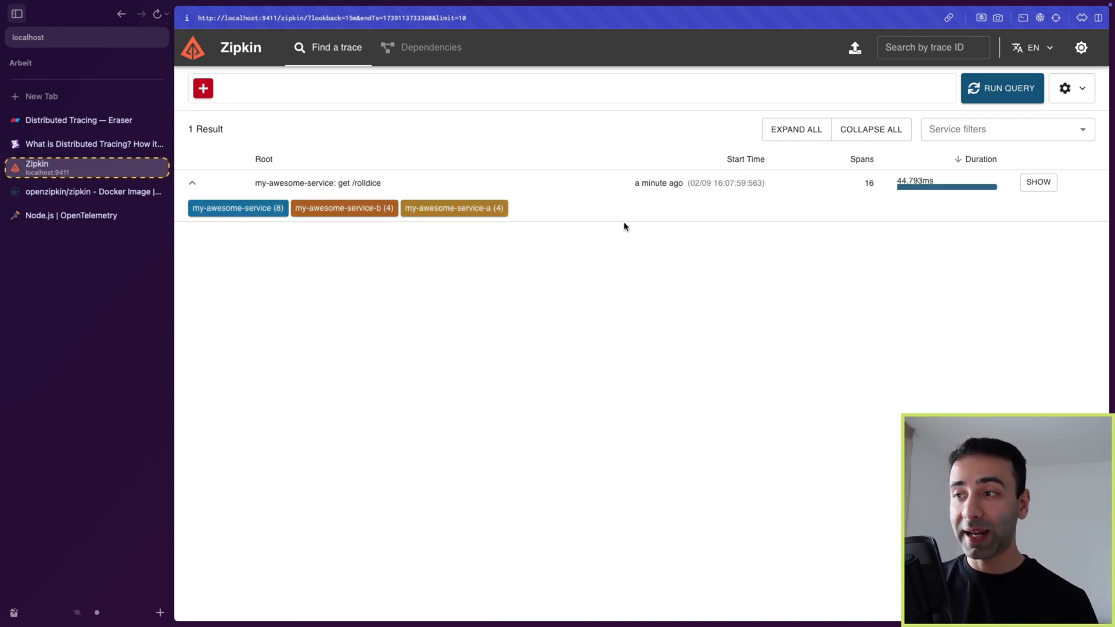
left_click(1037, 182)
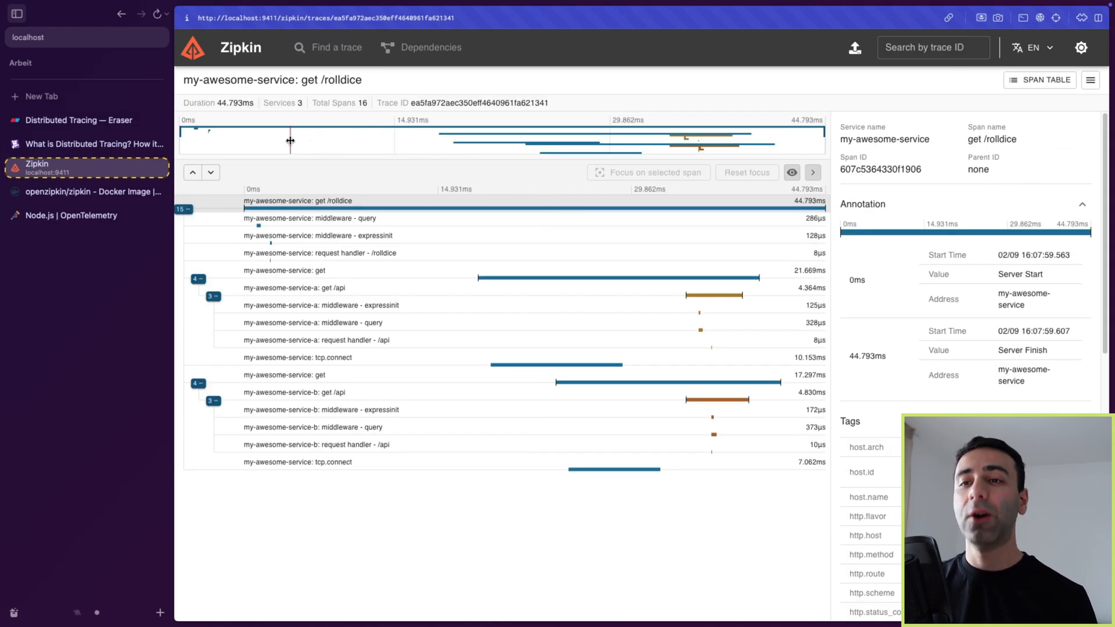
mouse_move(305, 185)
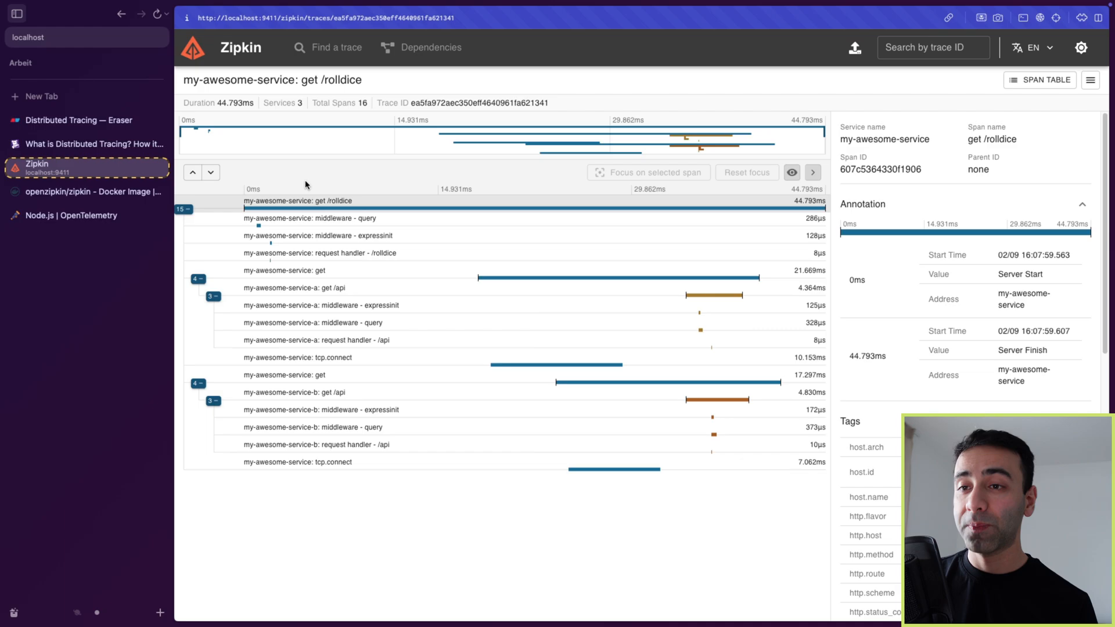
Step: Browse the rolldice span timeline and select the root get /rolldice span
scroll("down", 3)
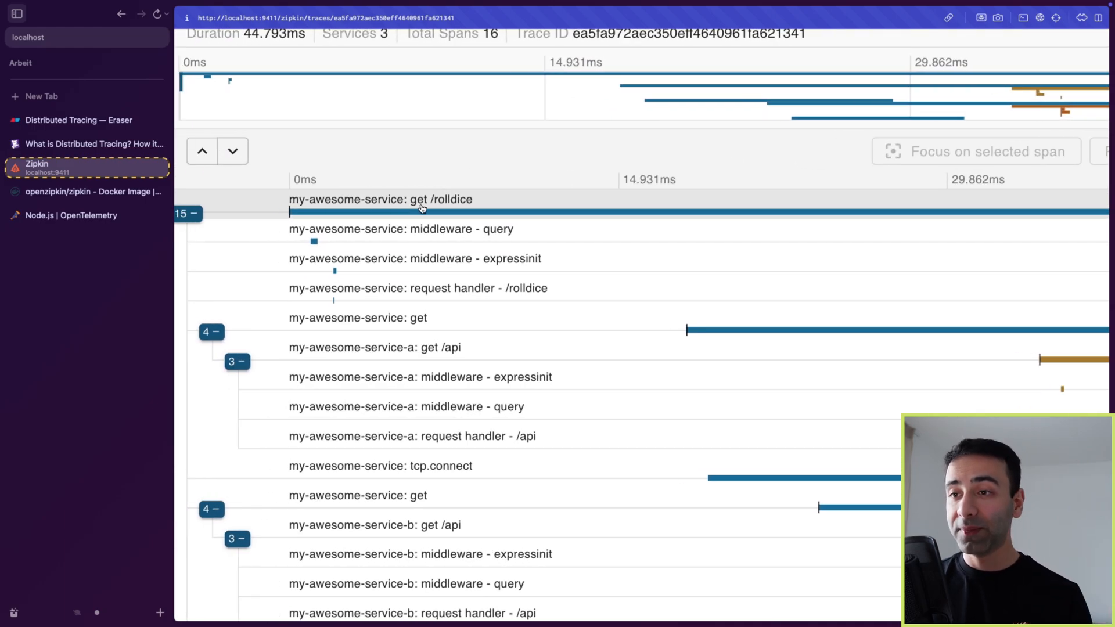
left_click(381, 199)
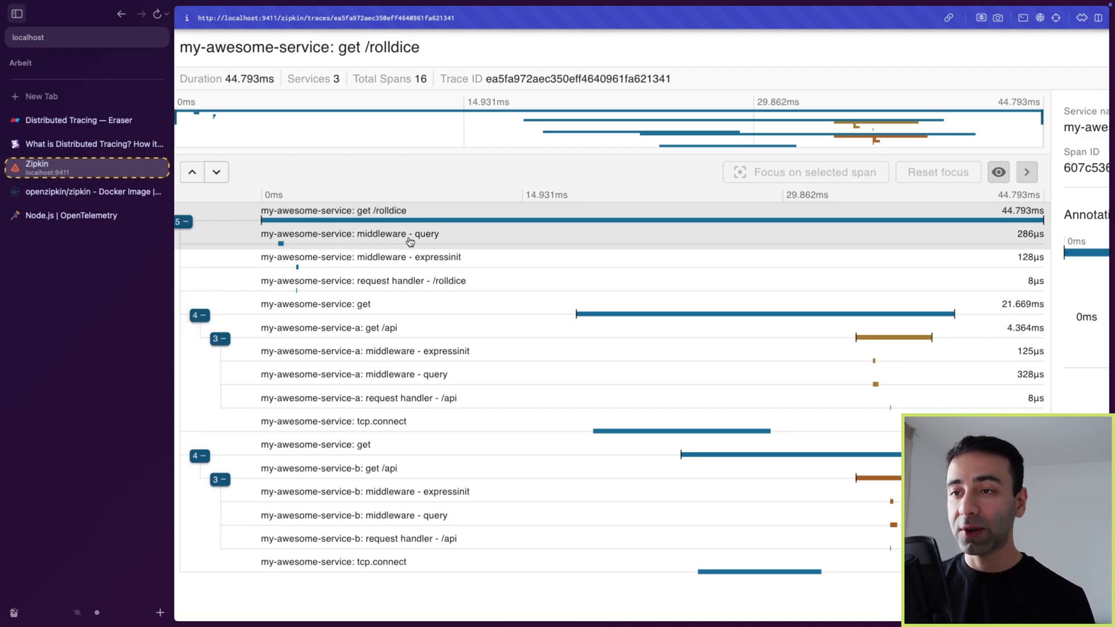
mouse_move(478, 257)
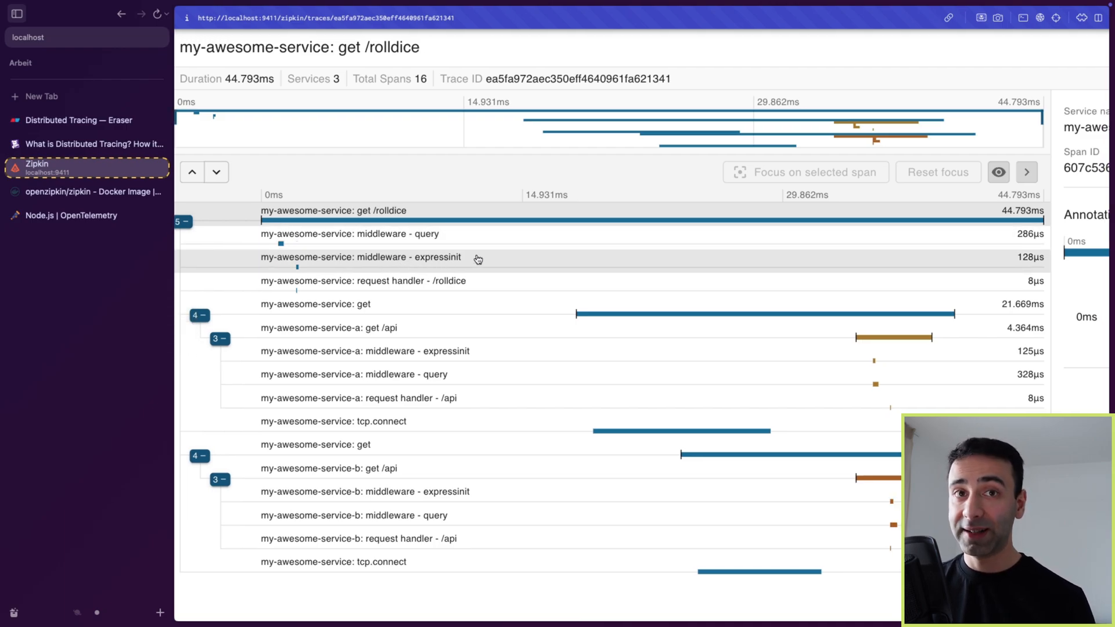
mouse_move(448, 268)
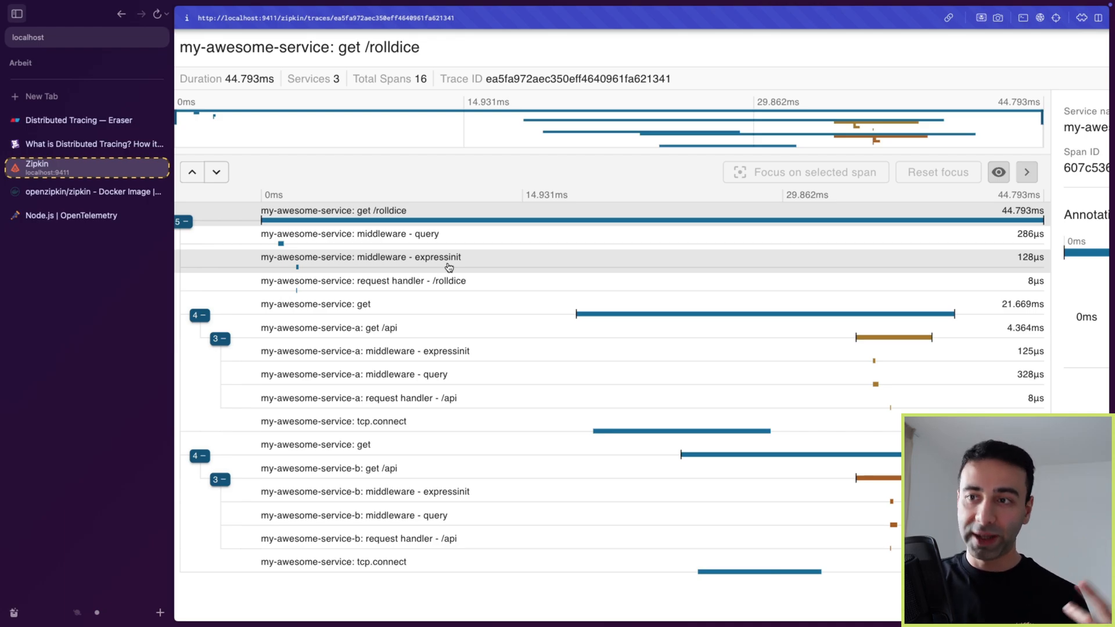
scroll("up", 3)
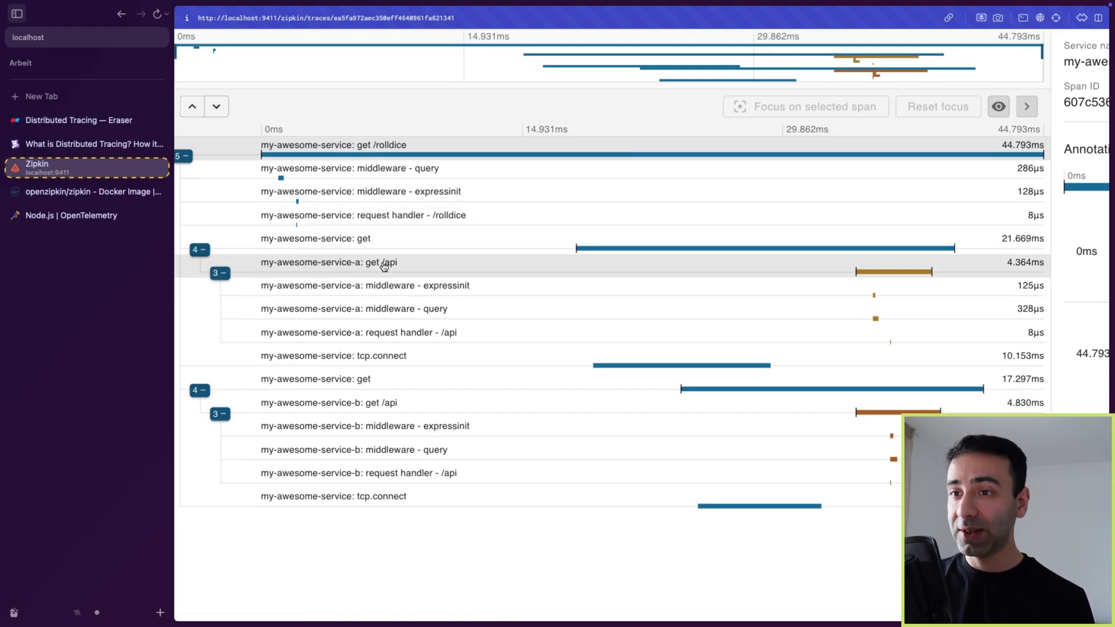
mouse_move(416, 285)
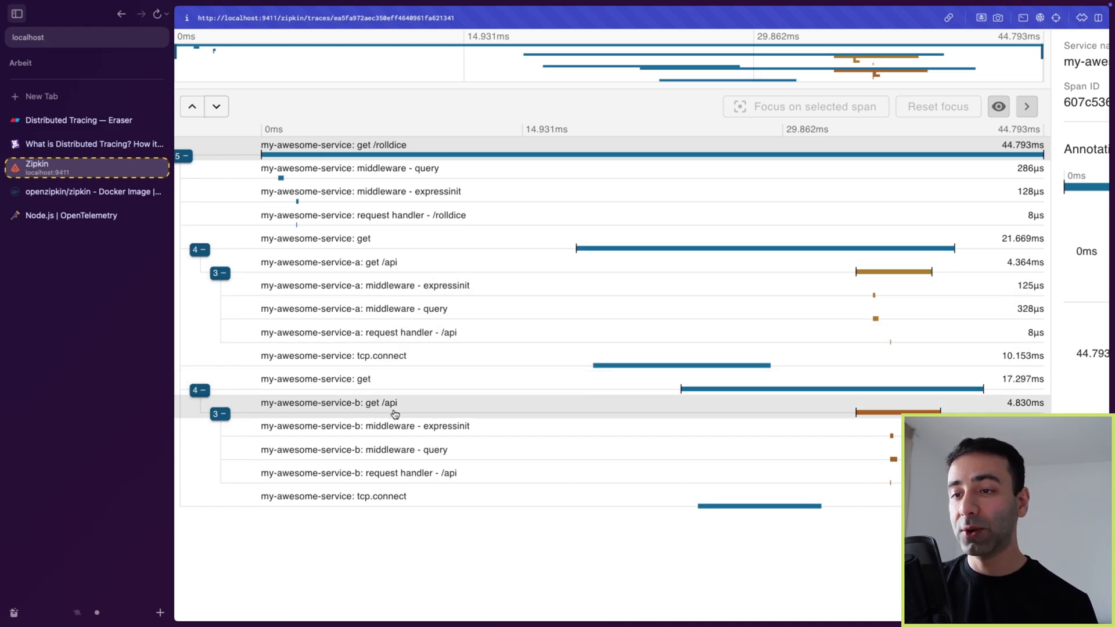
mouse_move(575, 413)
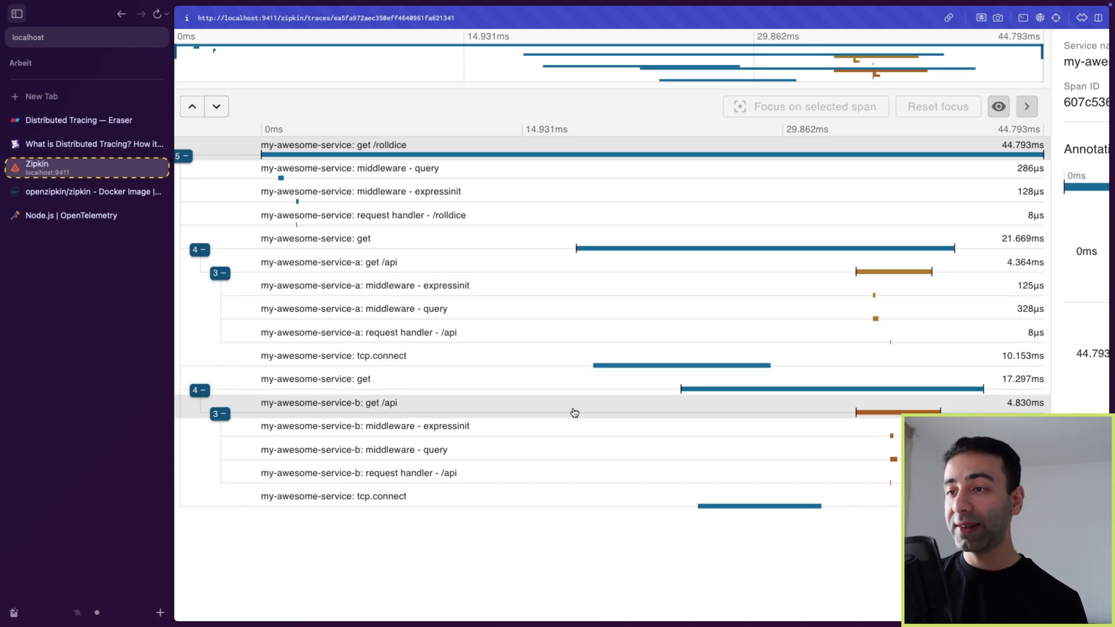
mouse_move(615, 286)
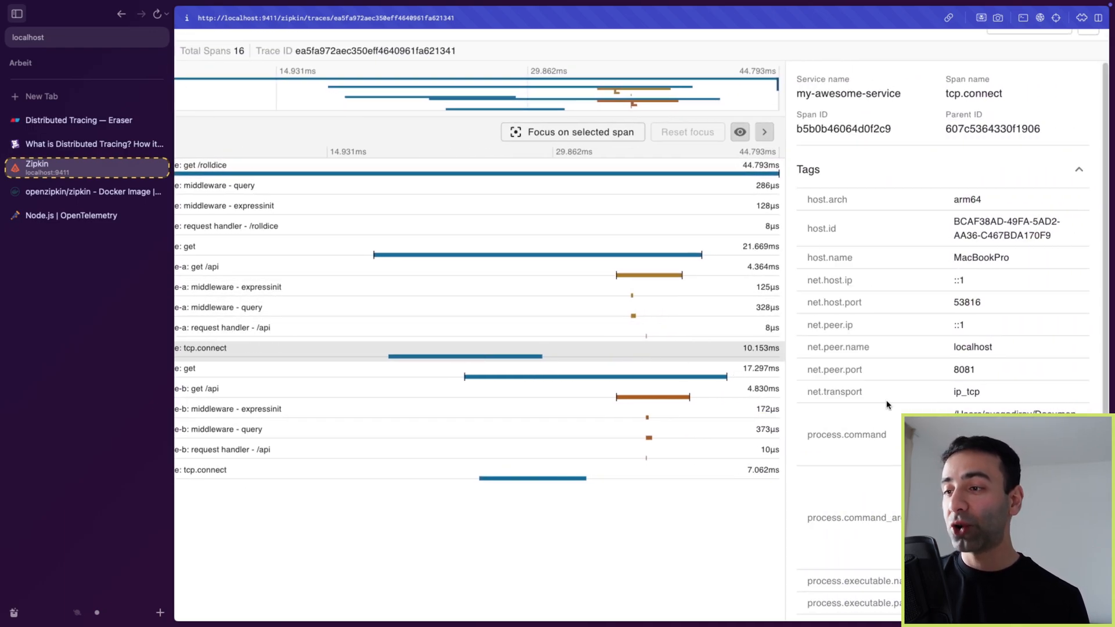
Step: Review the tcp.connect span's tags and pick out its parent ID and its own span ID
scroll("down", 3)
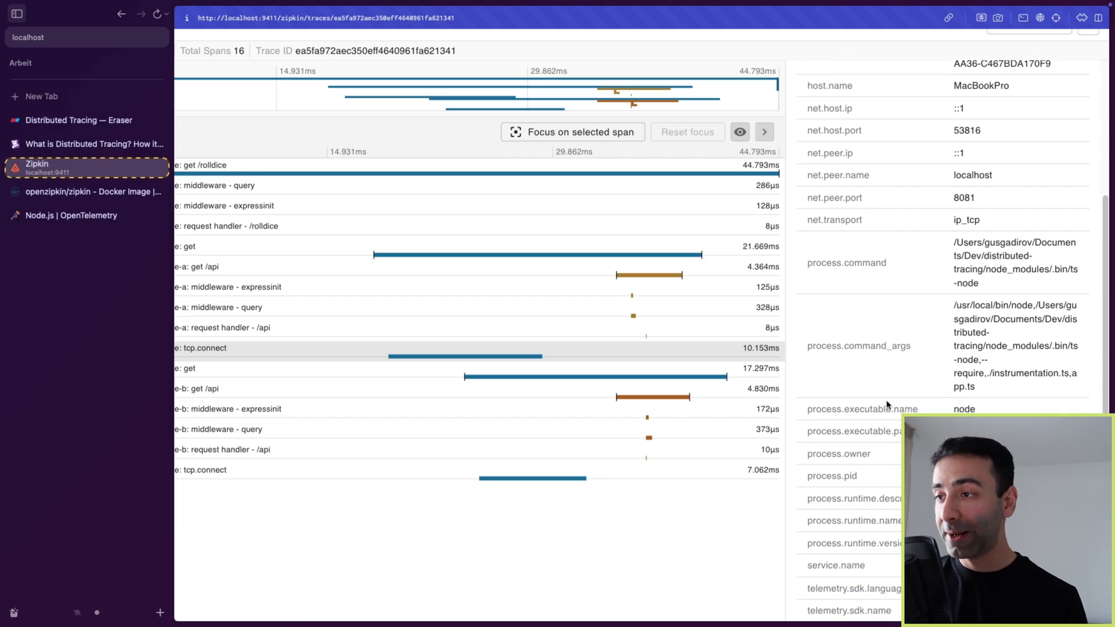
scroll("up", 3)
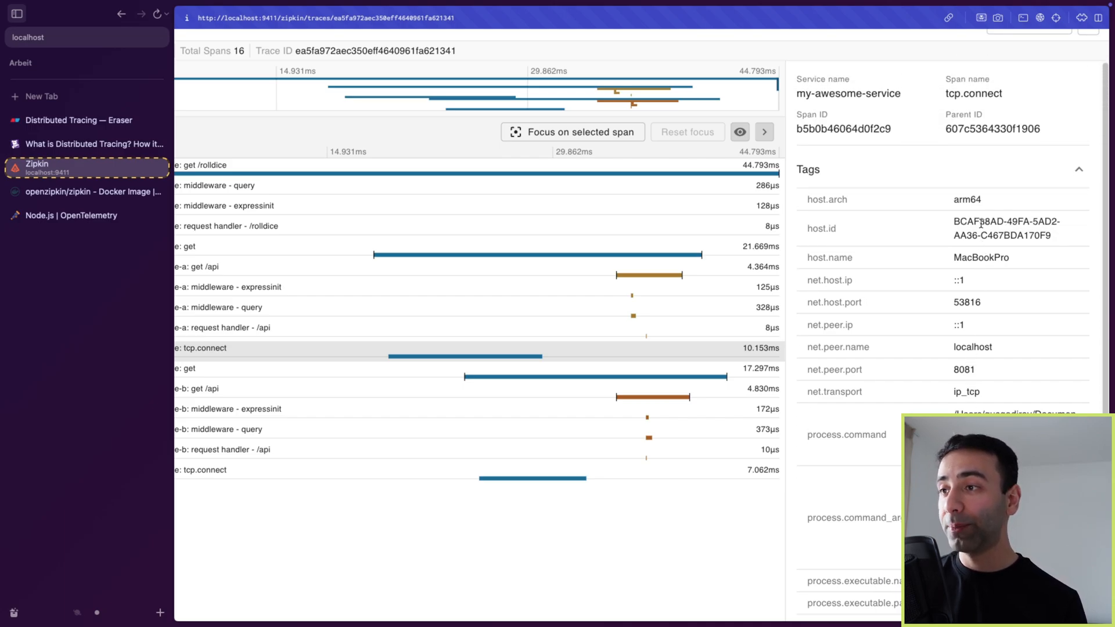
double_click(992, 129)
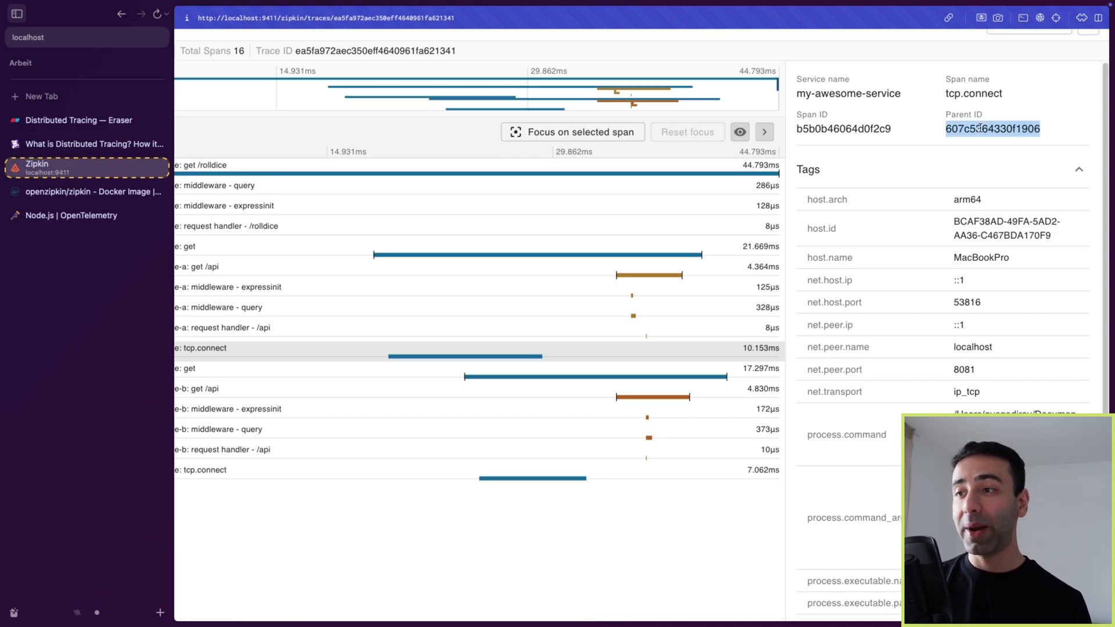
mouse_move(864, 129)
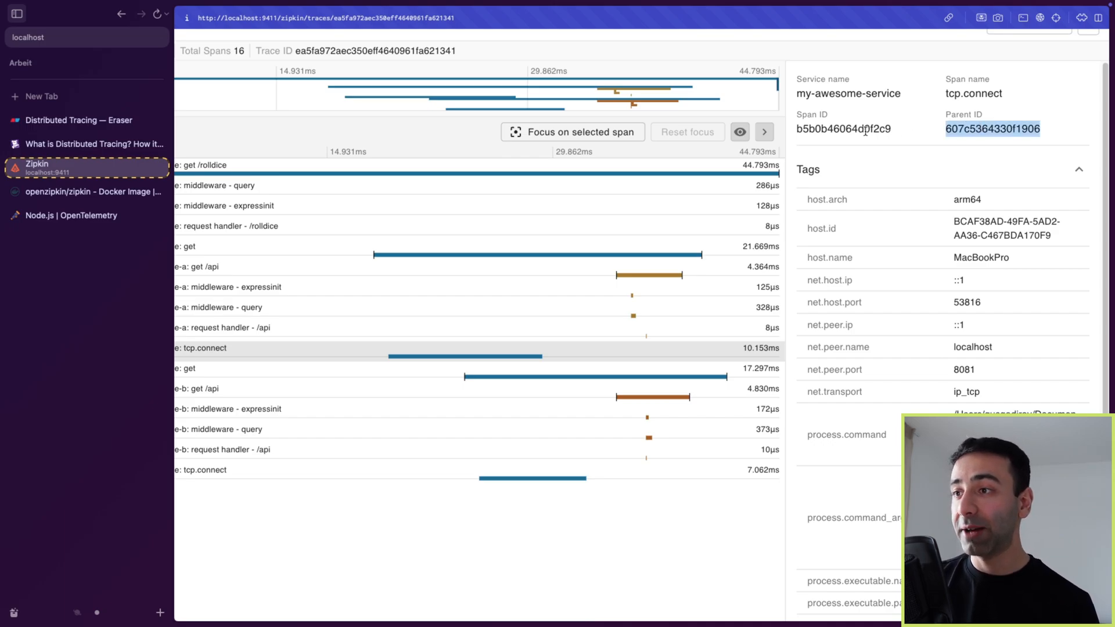
double_click(843, 129)
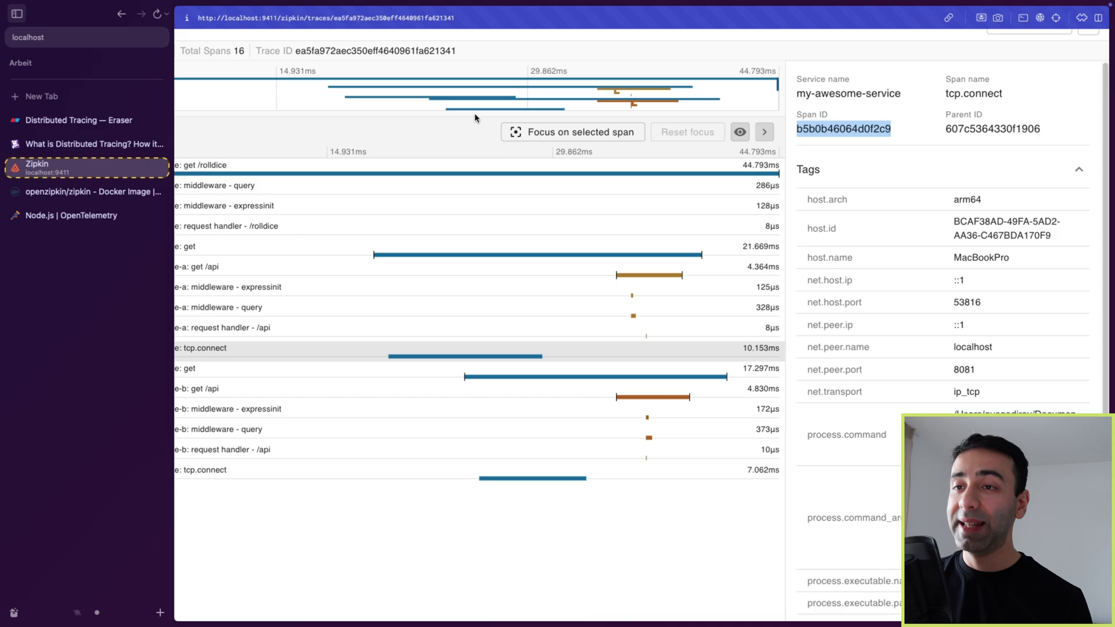